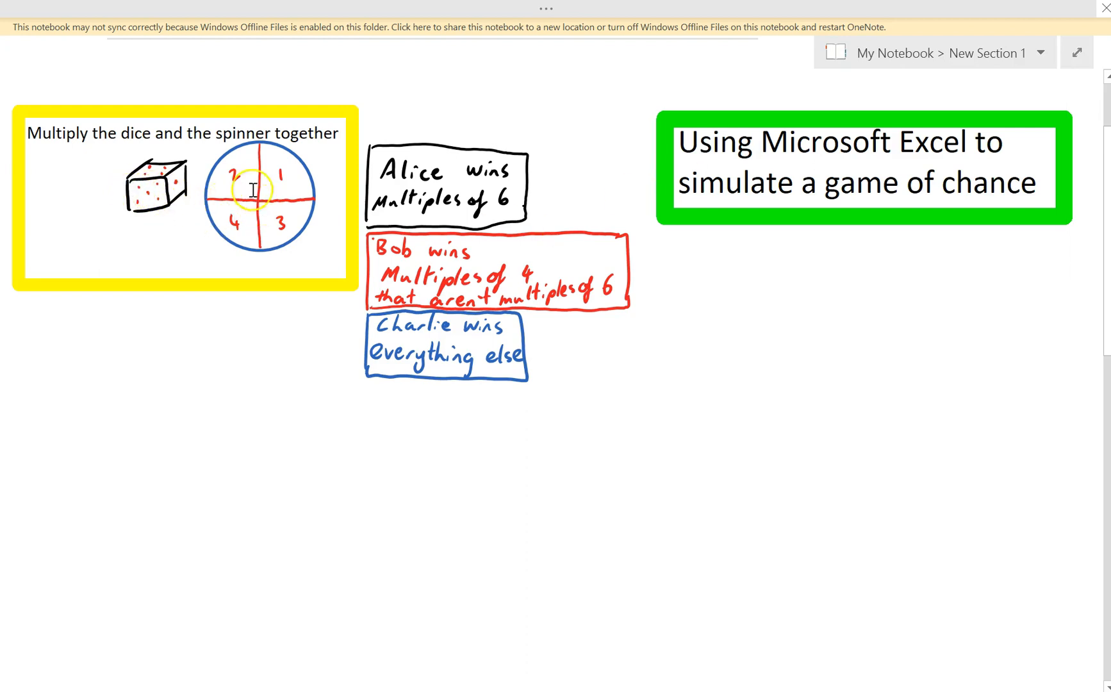
mouse_move(213, 281)
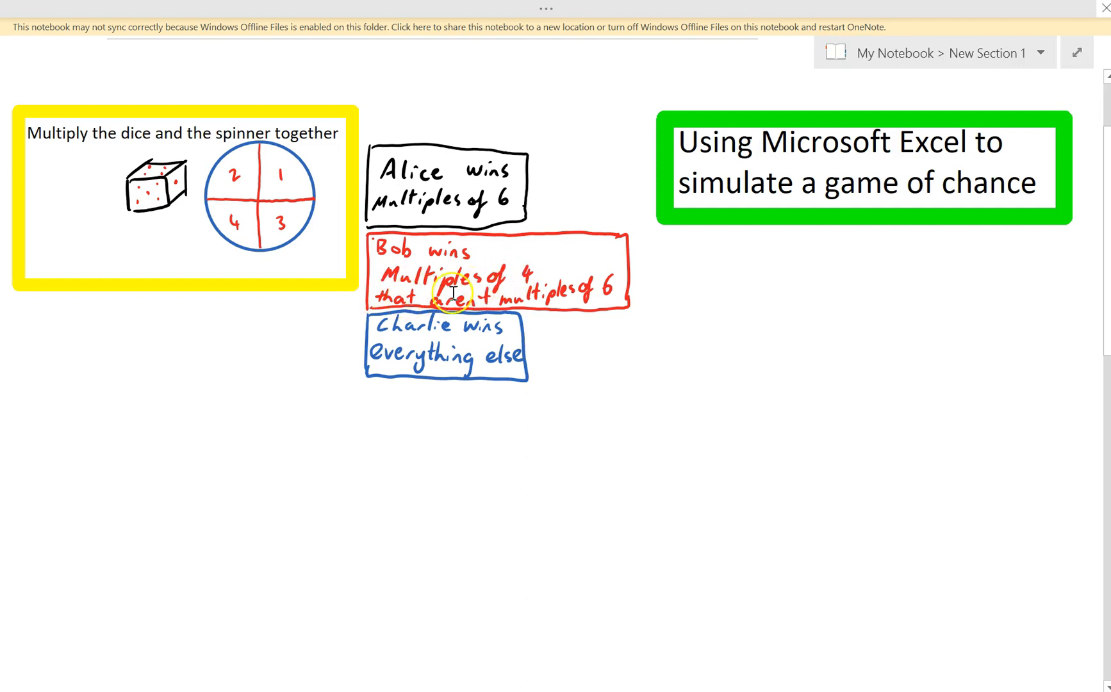
mouse_move(606, 283)
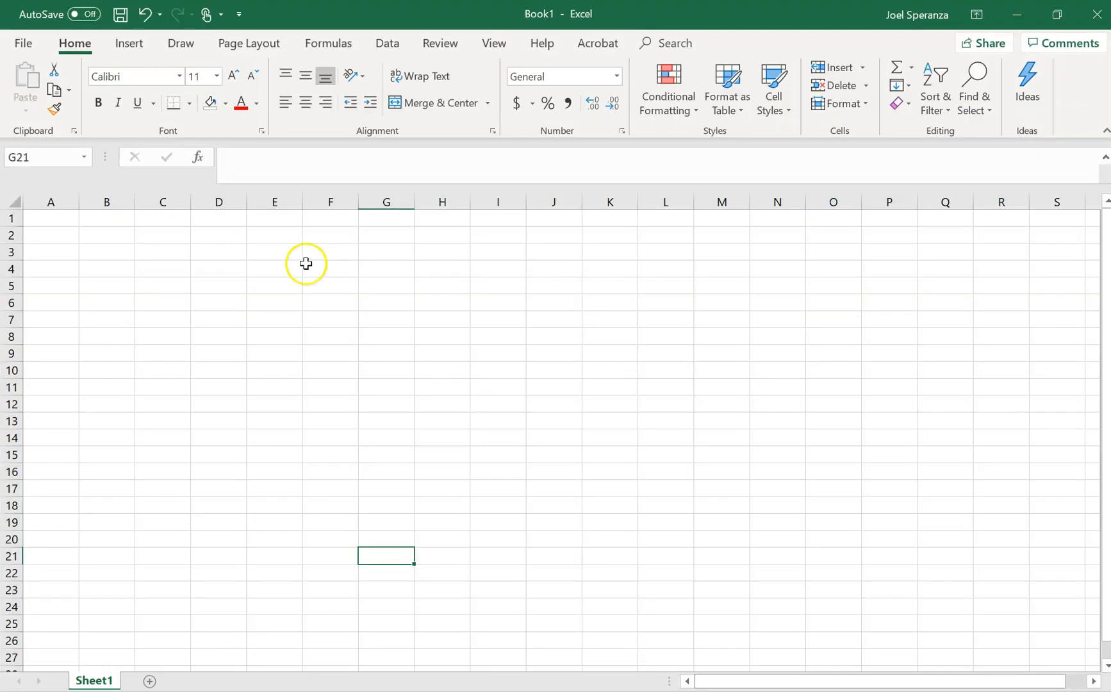
- Head column A with 'Trials' in A4 and number the trials 1, 2, 3… down from A5
left_click(50, 235)
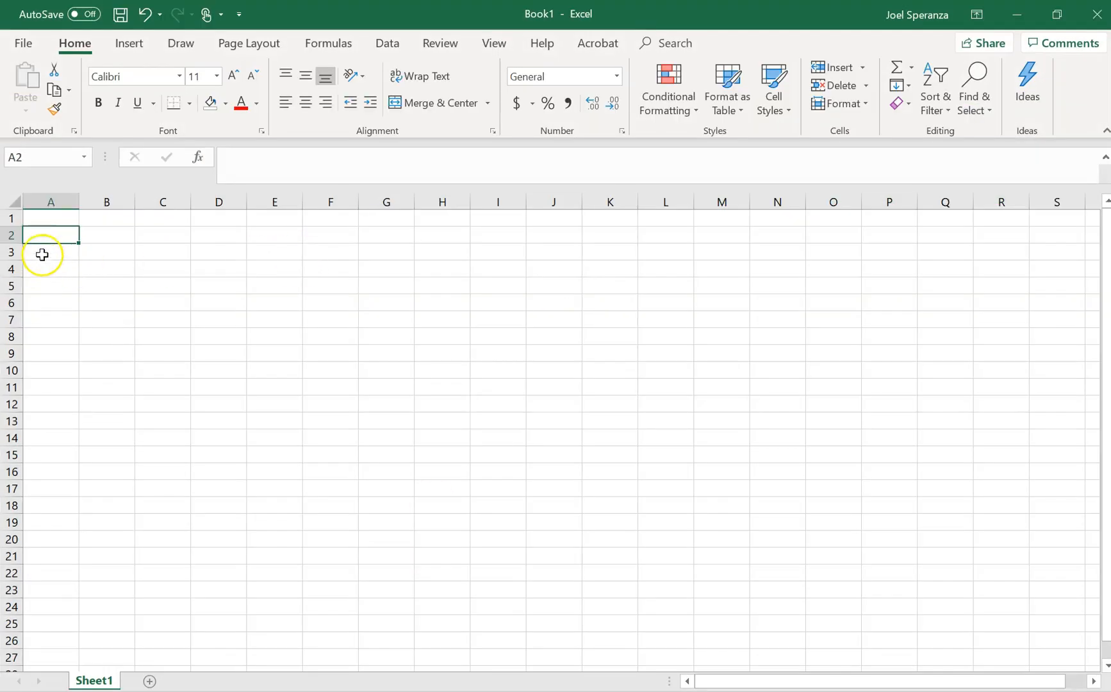
left_click(50, 268)
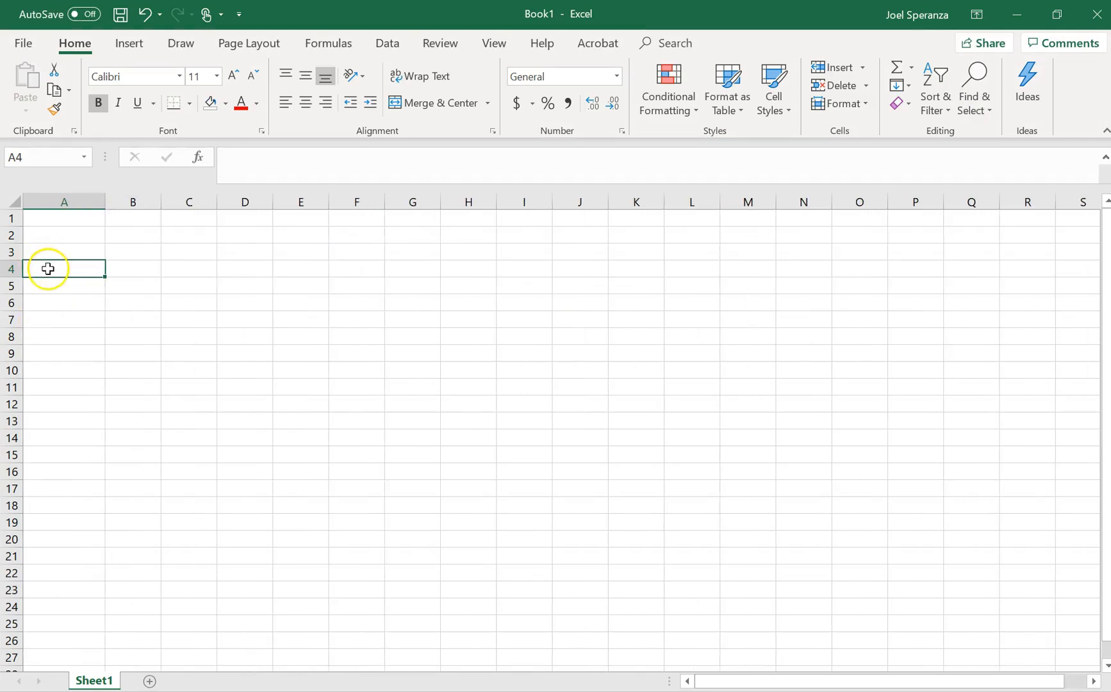
type("Trials")
left_click(64, 284)
type("1")
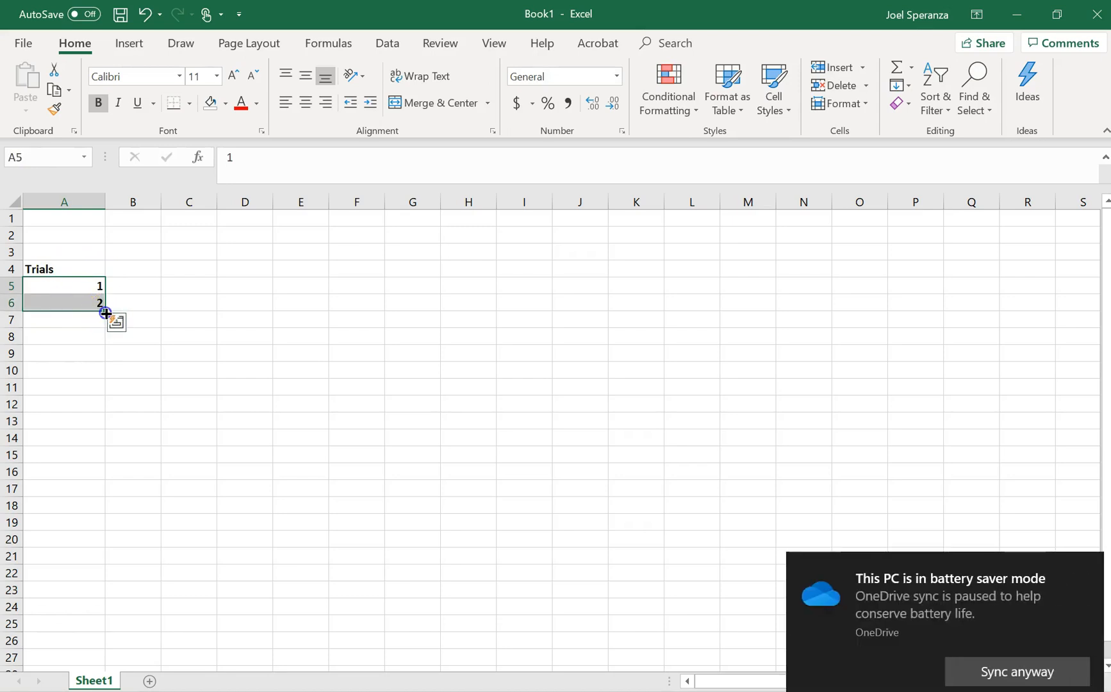
left_click_drag(105, 313, 115, 659)
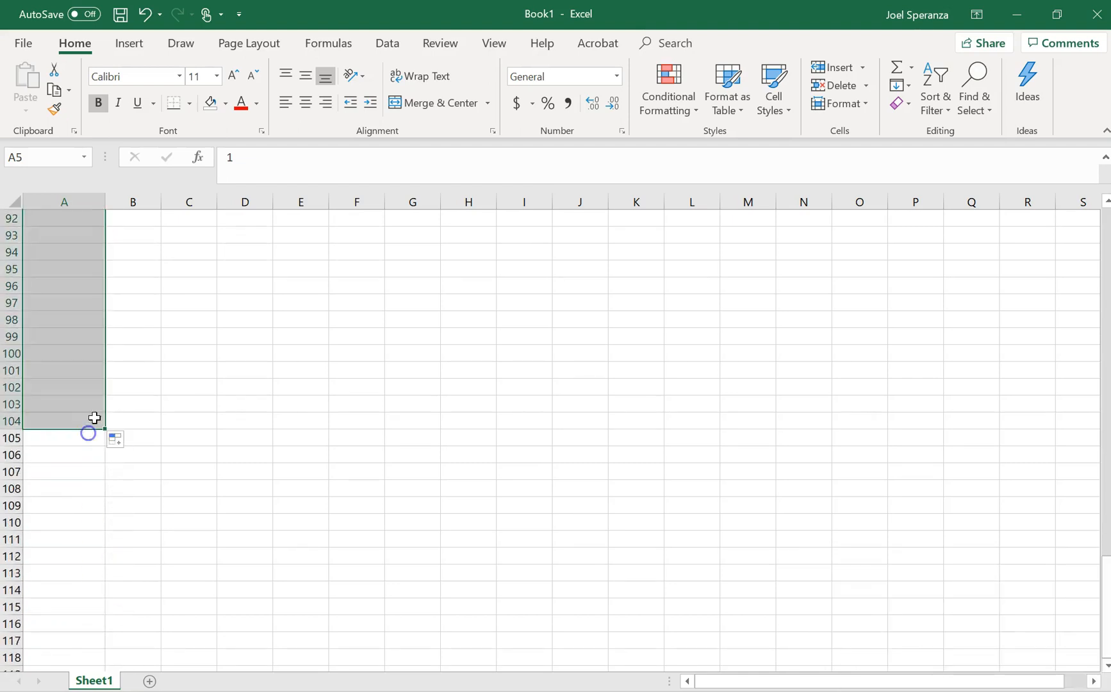
scroll("up", 3)
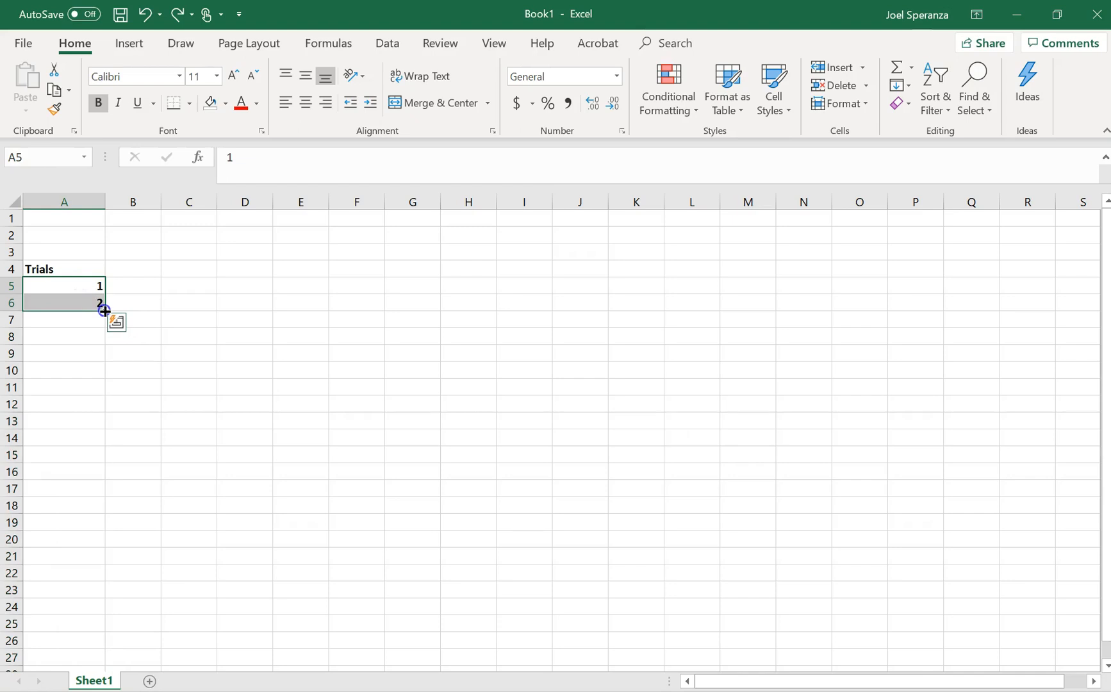
left_click_drag(101, 310, 102, 589)
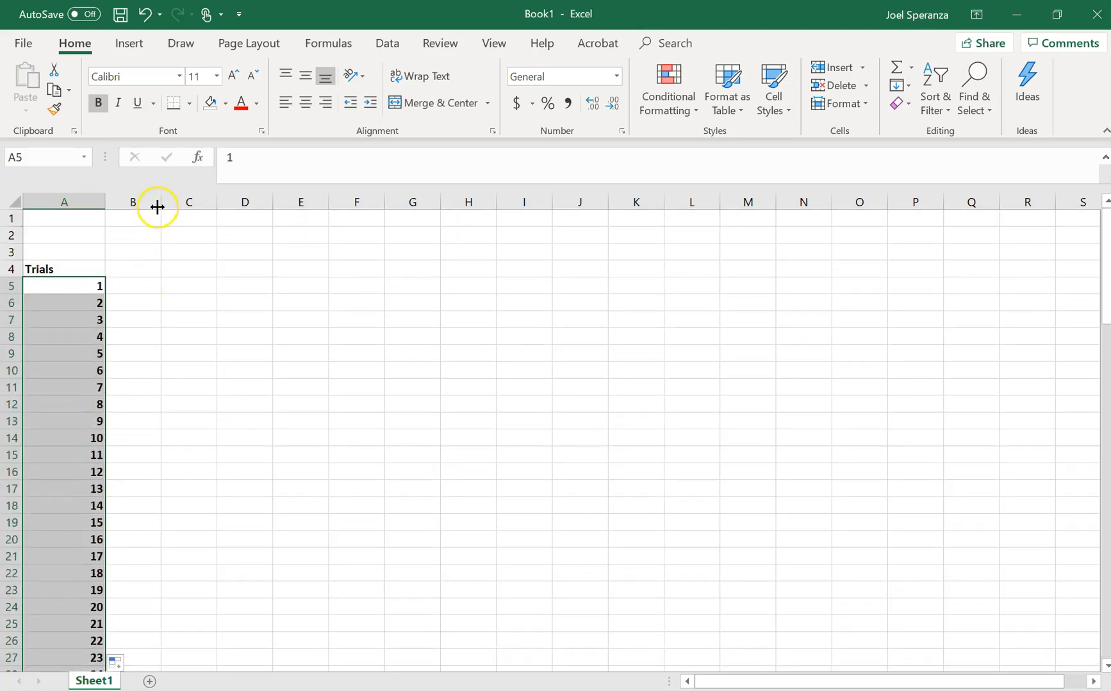
- Add the headings 'Dice' in B4 and 'Spinner' in C4
left_click(146, 268)
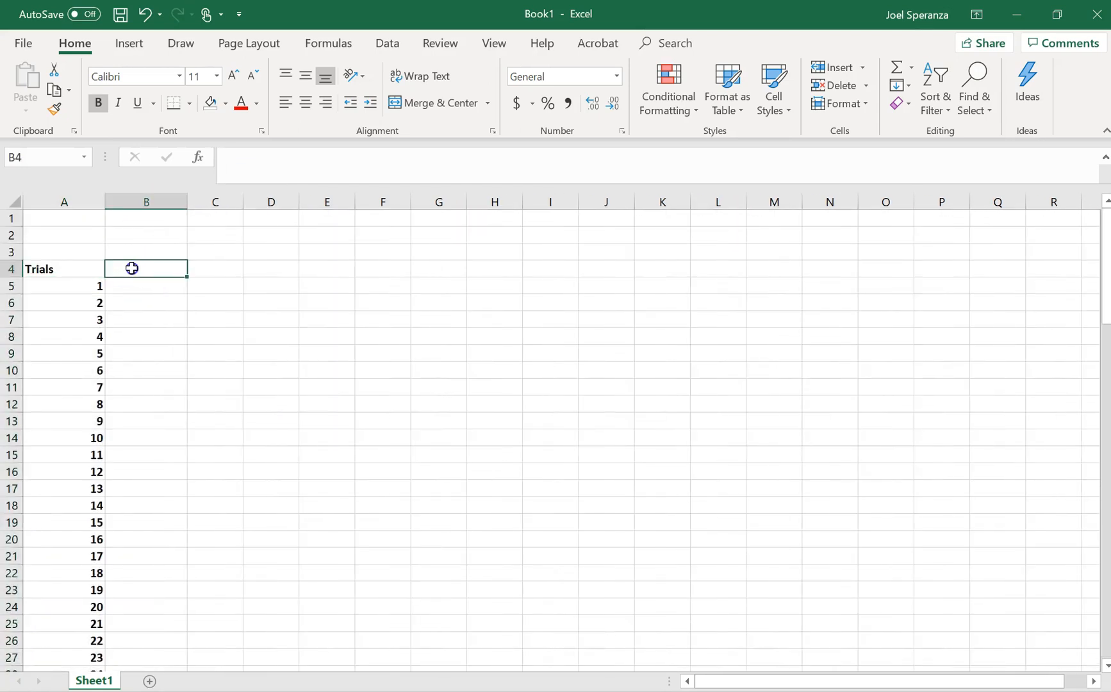
type("Dice")
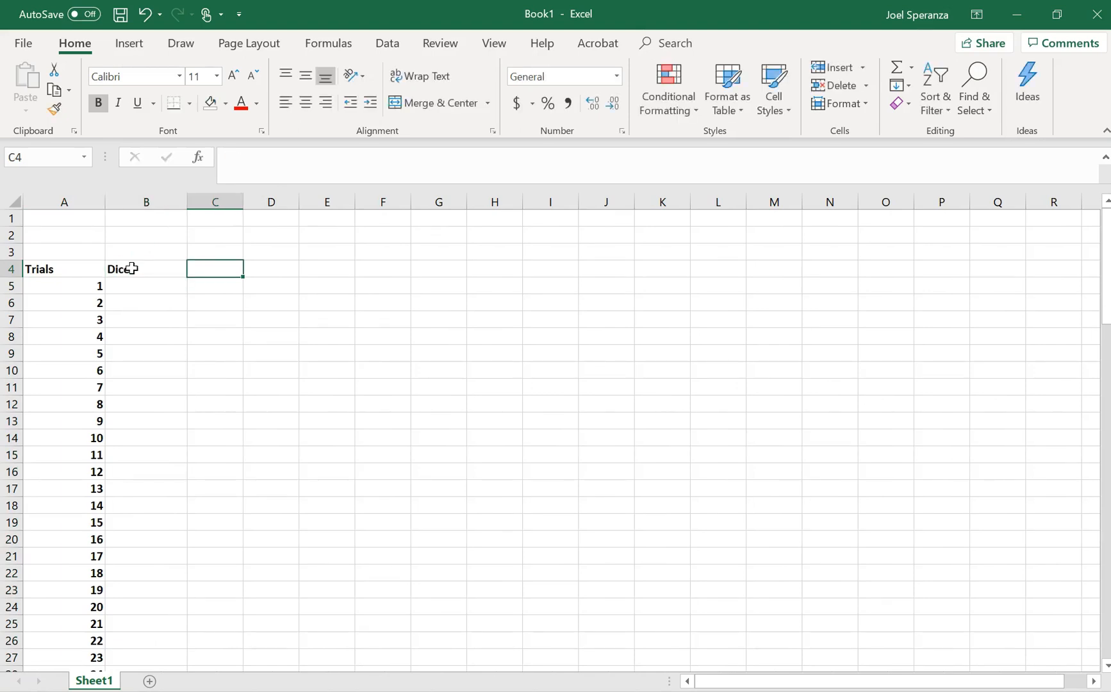
type("Spinner")
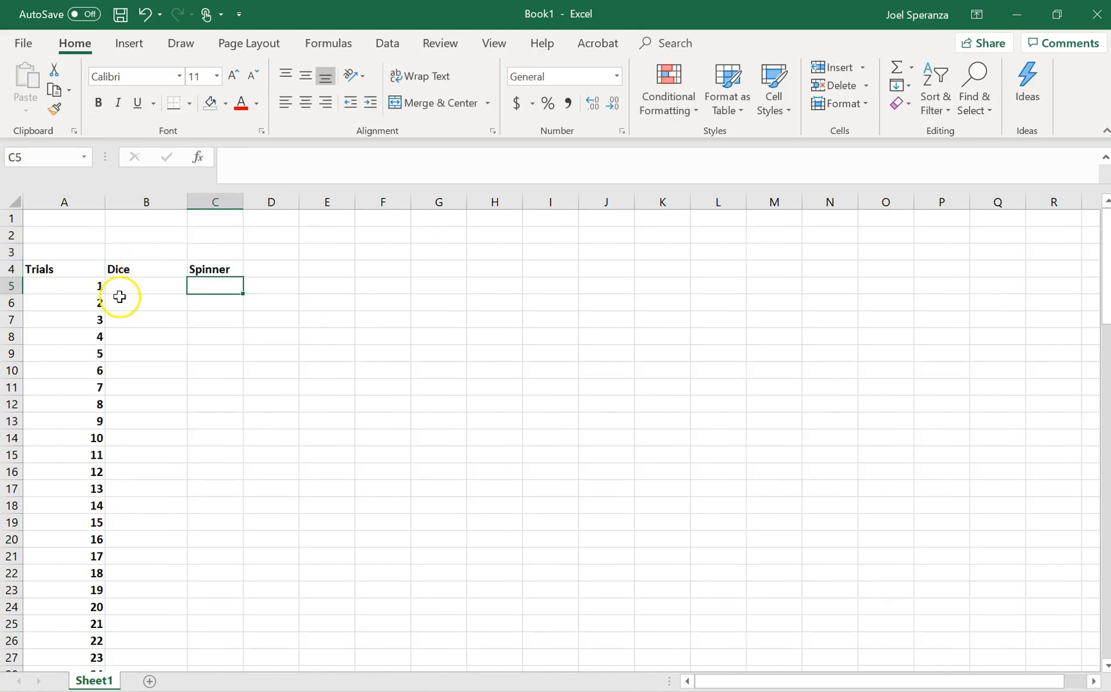
- Make B5 a random dice roll with =RANDBETWEEN(1,6)
left_click(146, 286)
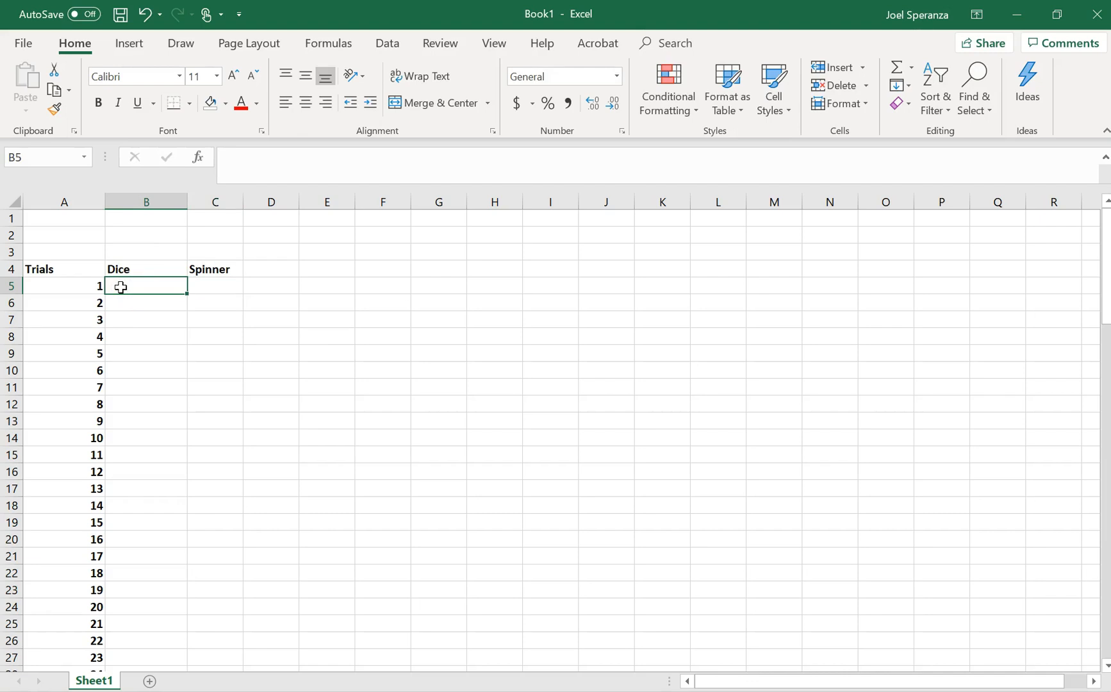
type("=")
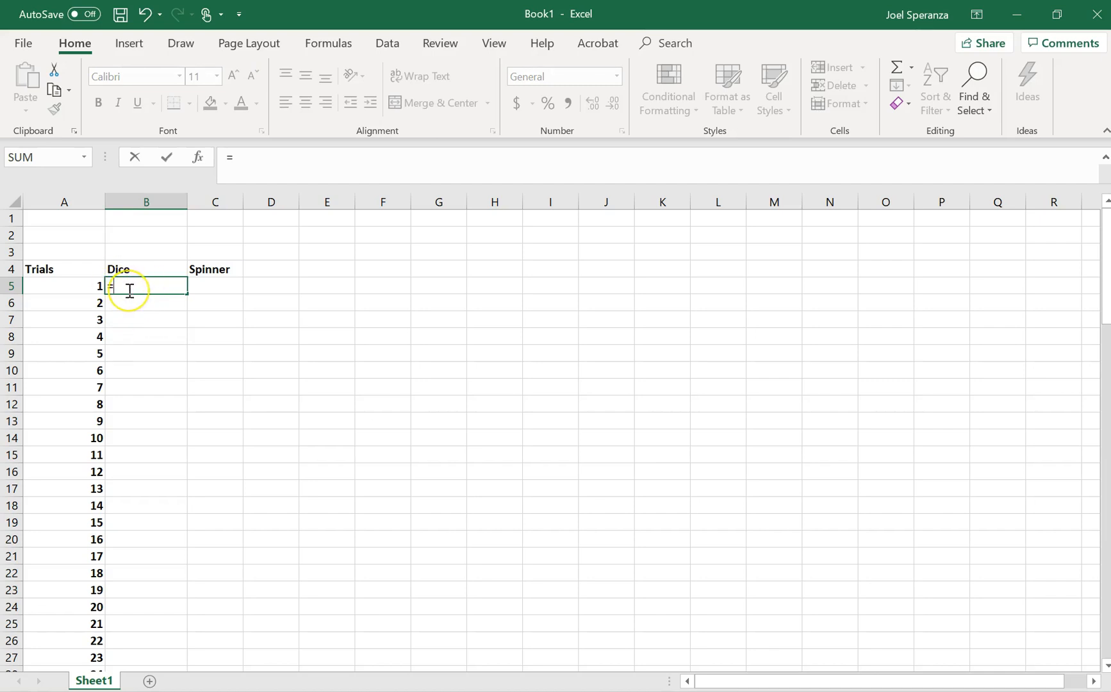
type("randbetween")
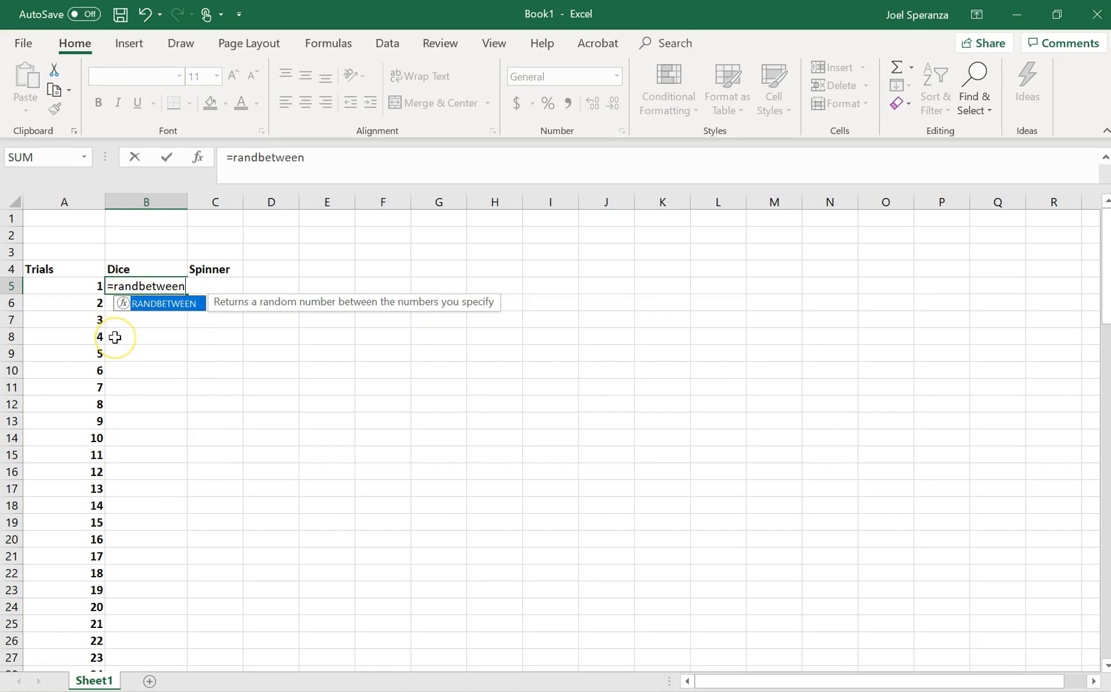
mouse_move(128, 325)
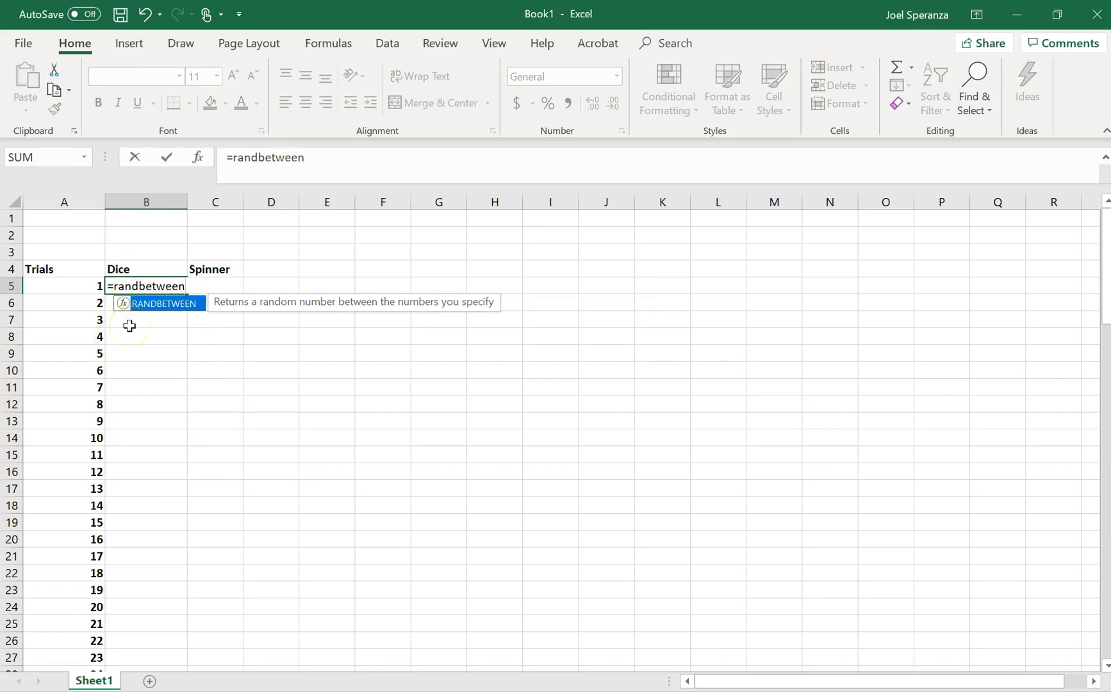
type("(")
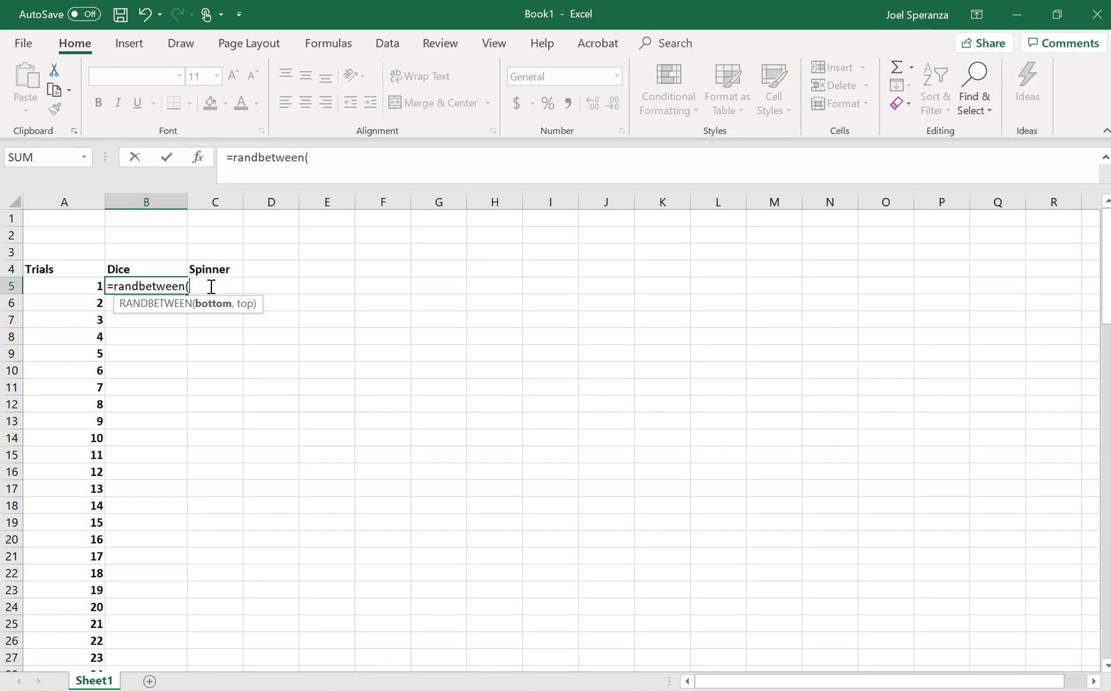
type("1,")
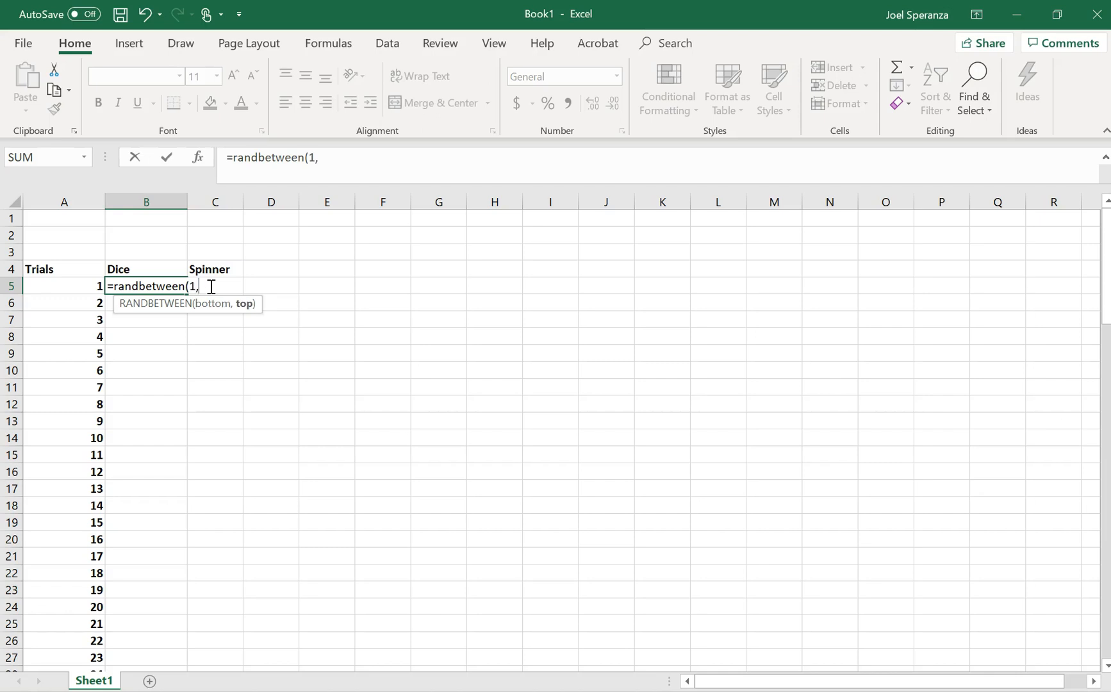
type("6)")
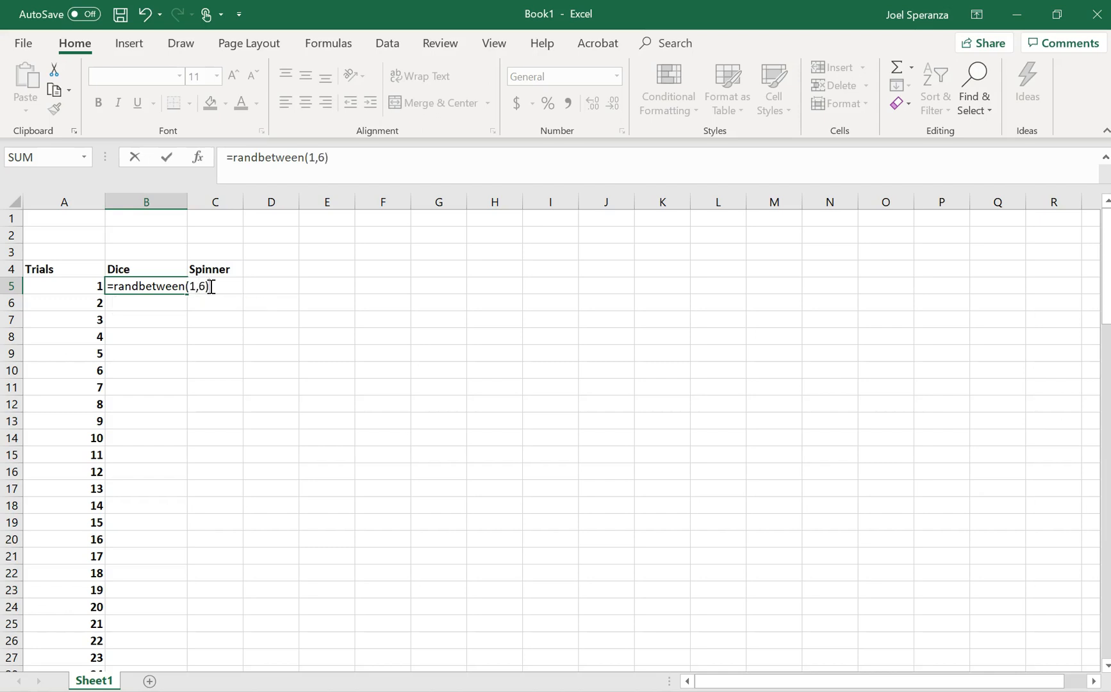
key("enter")
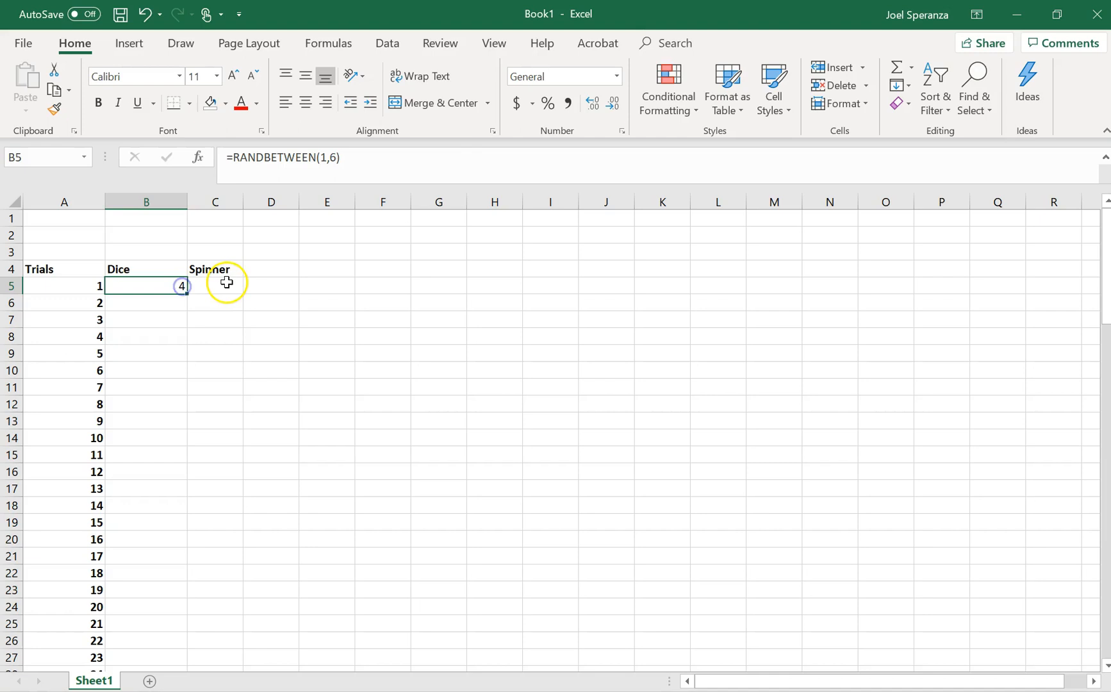
- Start a RANDBETWEEN formula in C5 for the random spinner number
left_click(214, 285)
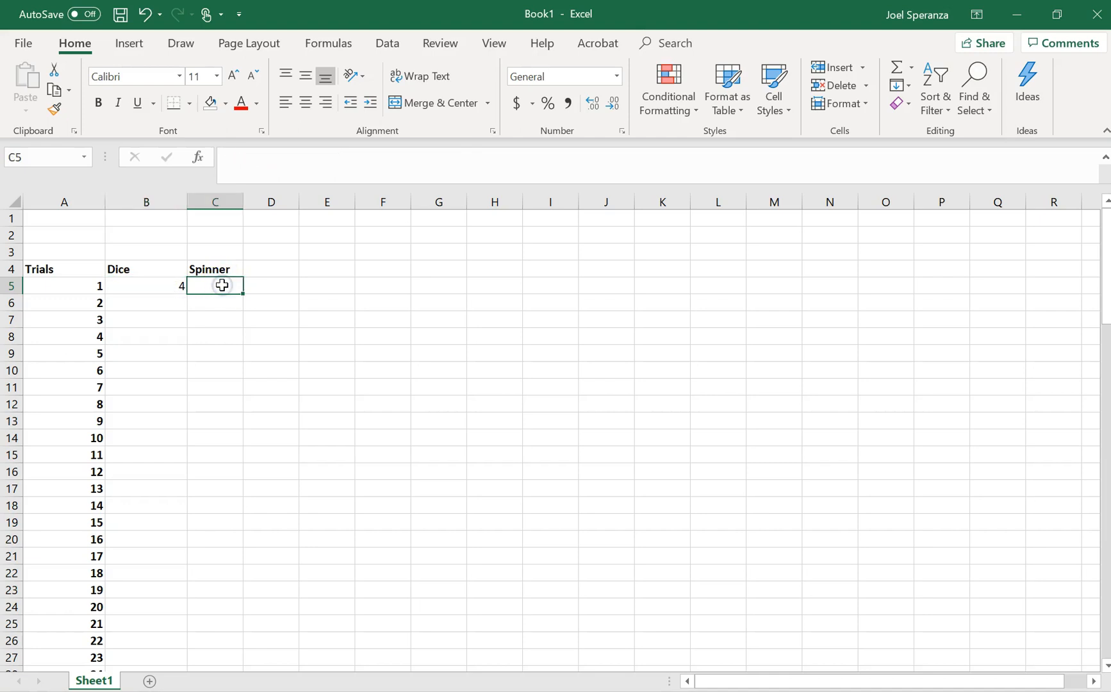
type("=")
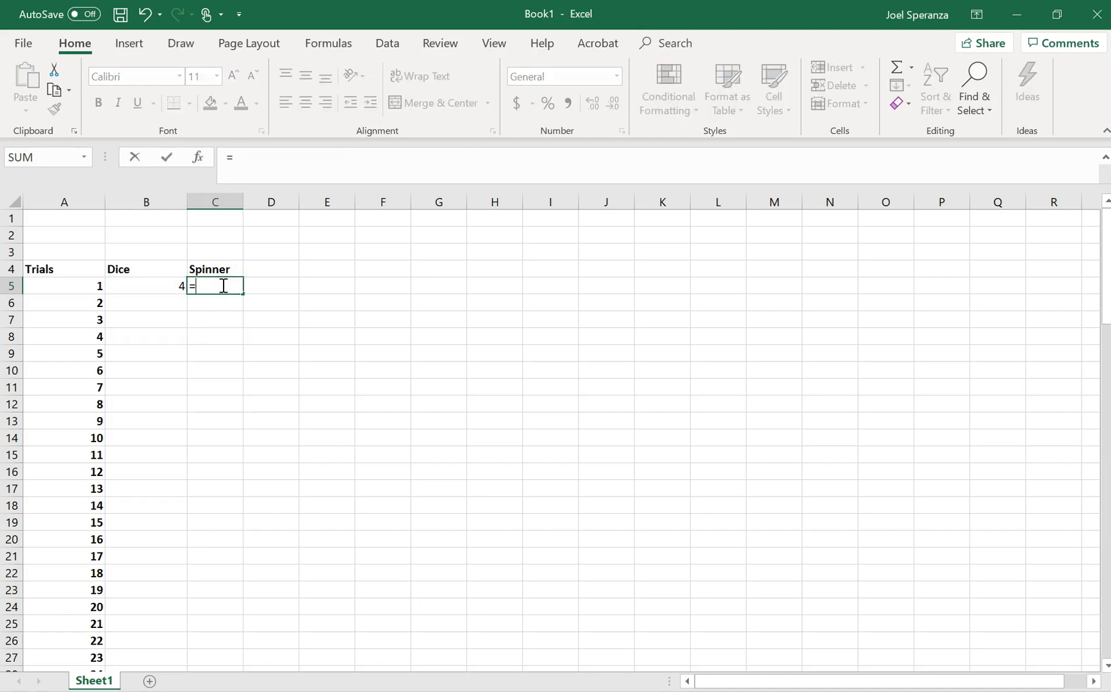
type("rand")
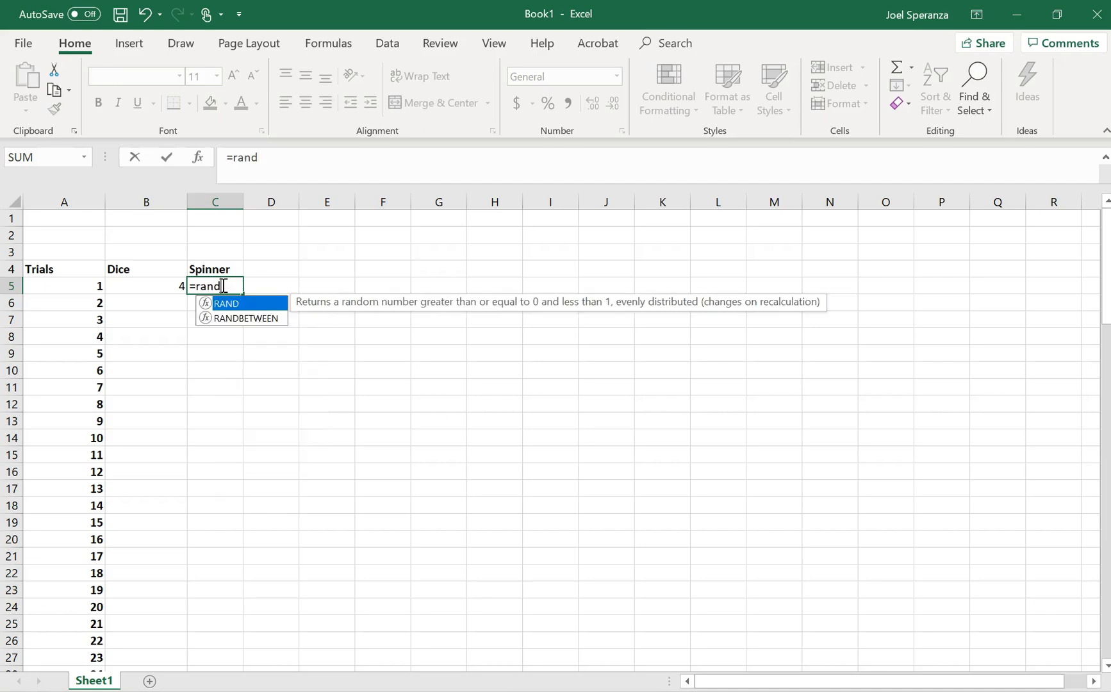
type("between(")
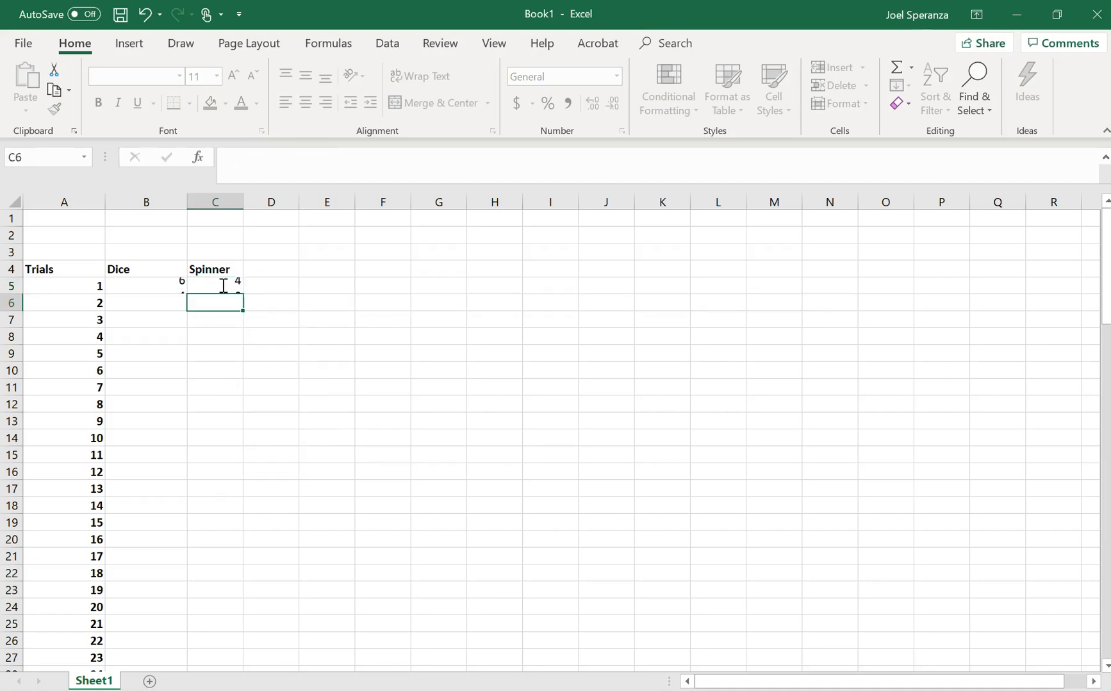
- Select the first dice and spinner formulas in B5:C5 to fill them down every trial
left_click(146, 286)
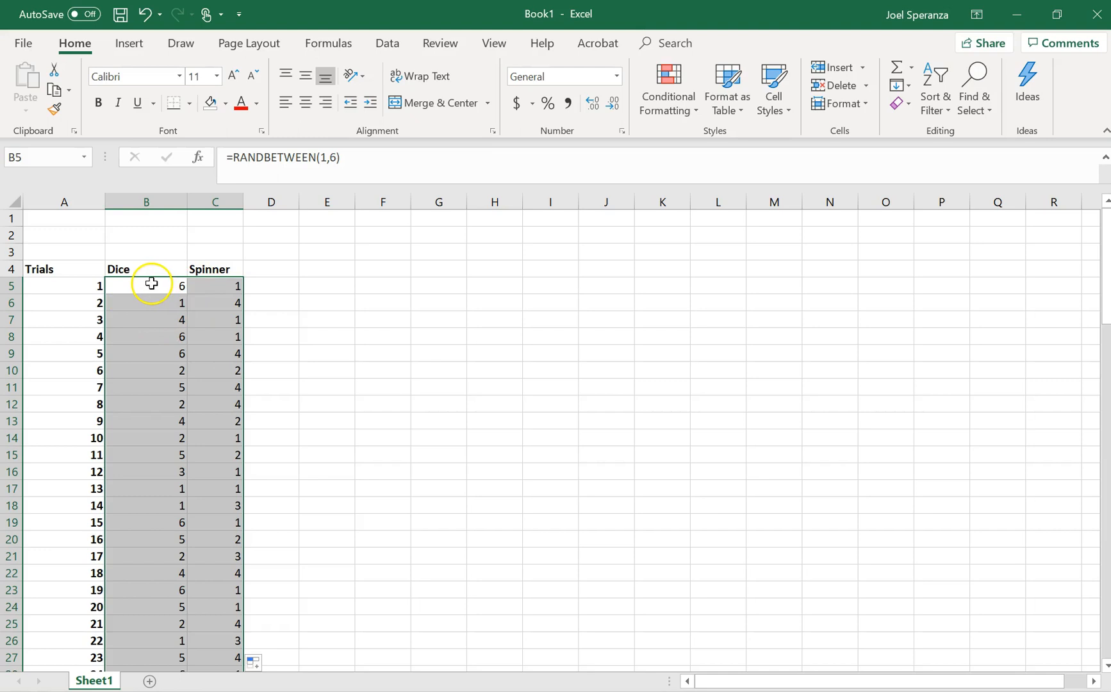
mouse_move(162, 285)
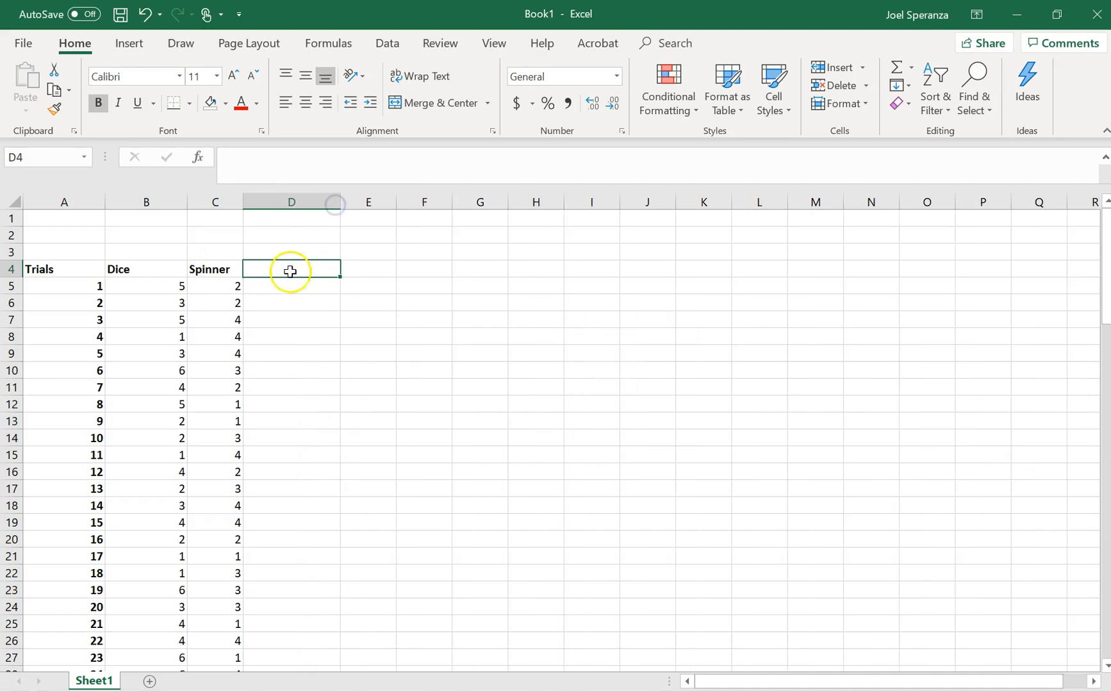
- Head D4 with 'Result' and fill =B5*C5 down the Result column for all trials
type("Result")
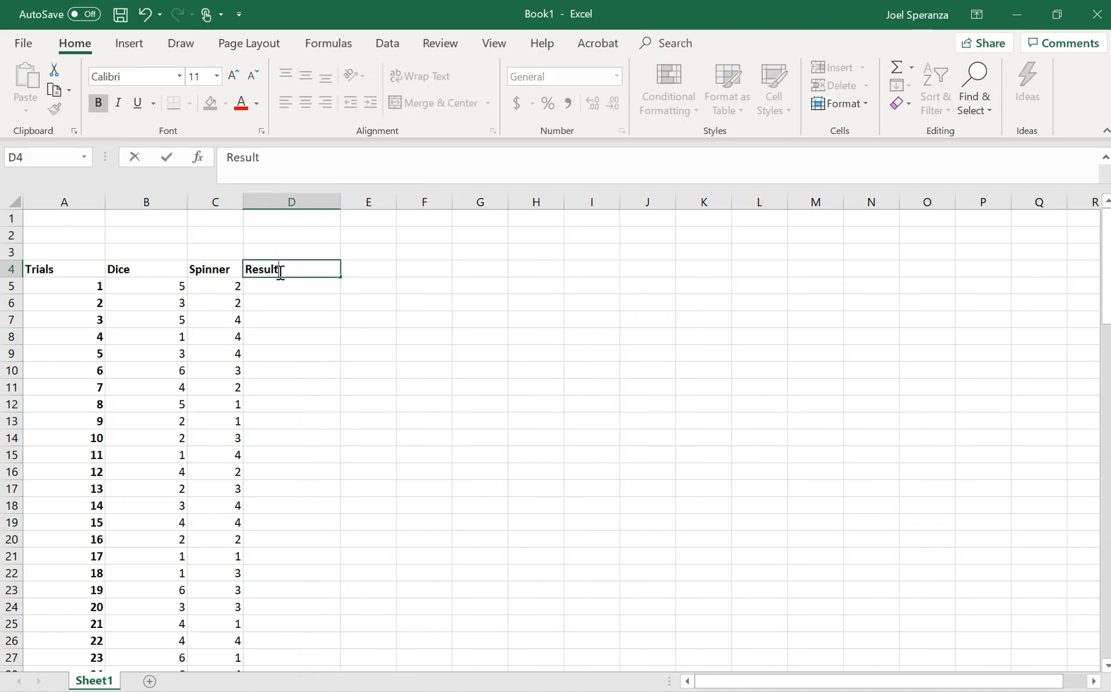
type("=")
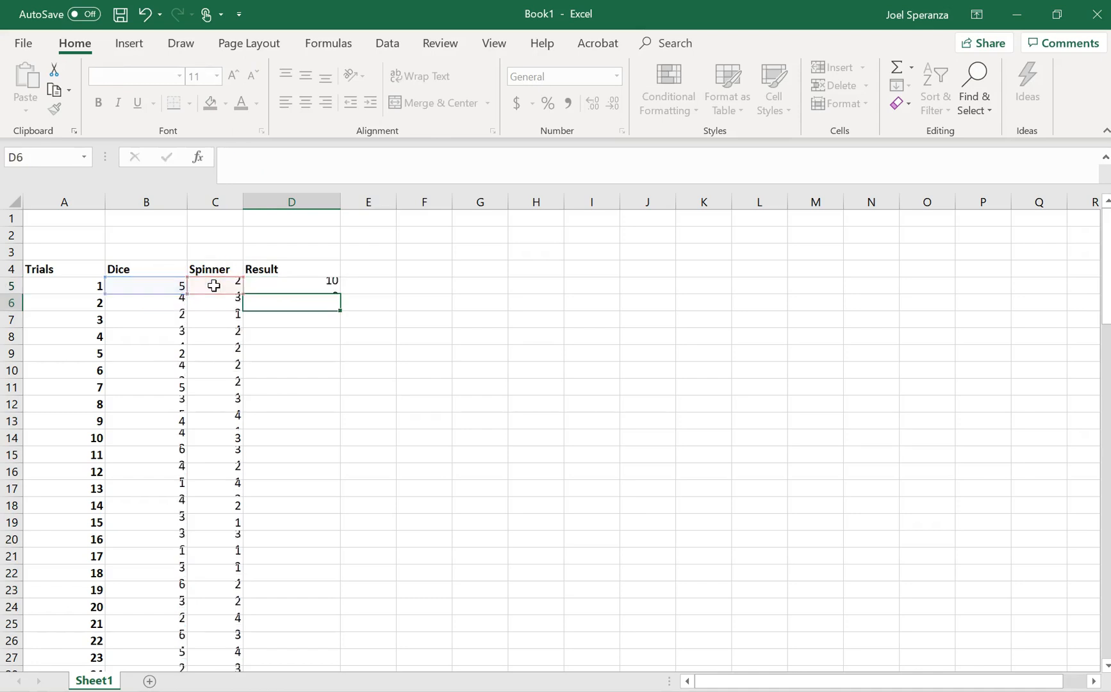
left_click(291, 286)
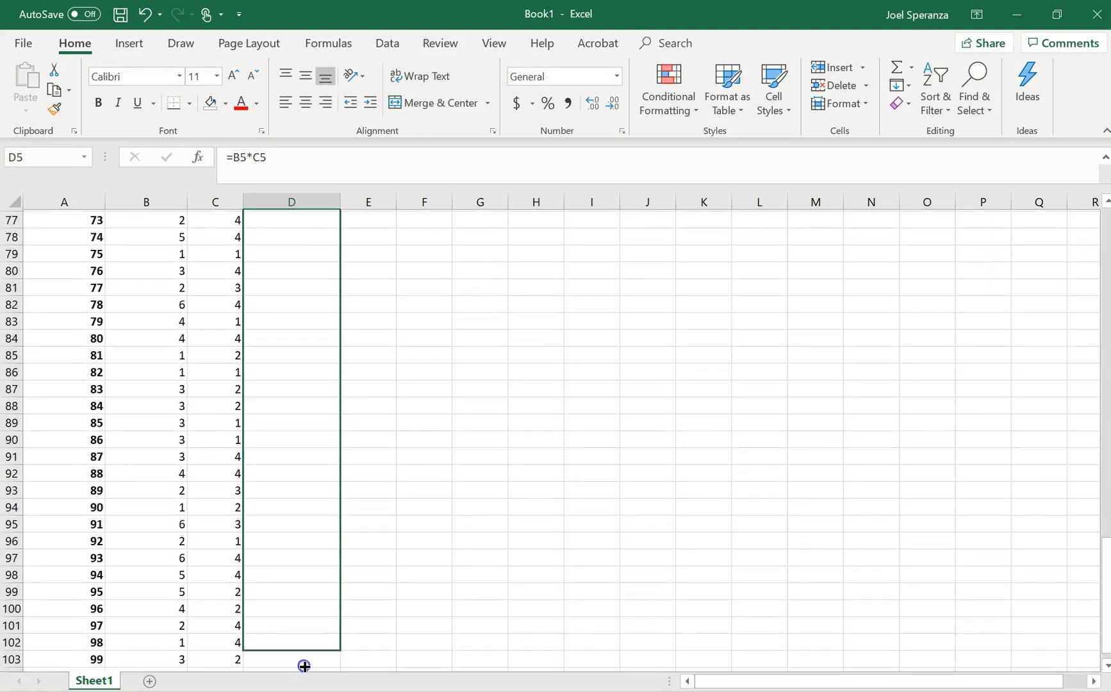
double_click(304, 666)
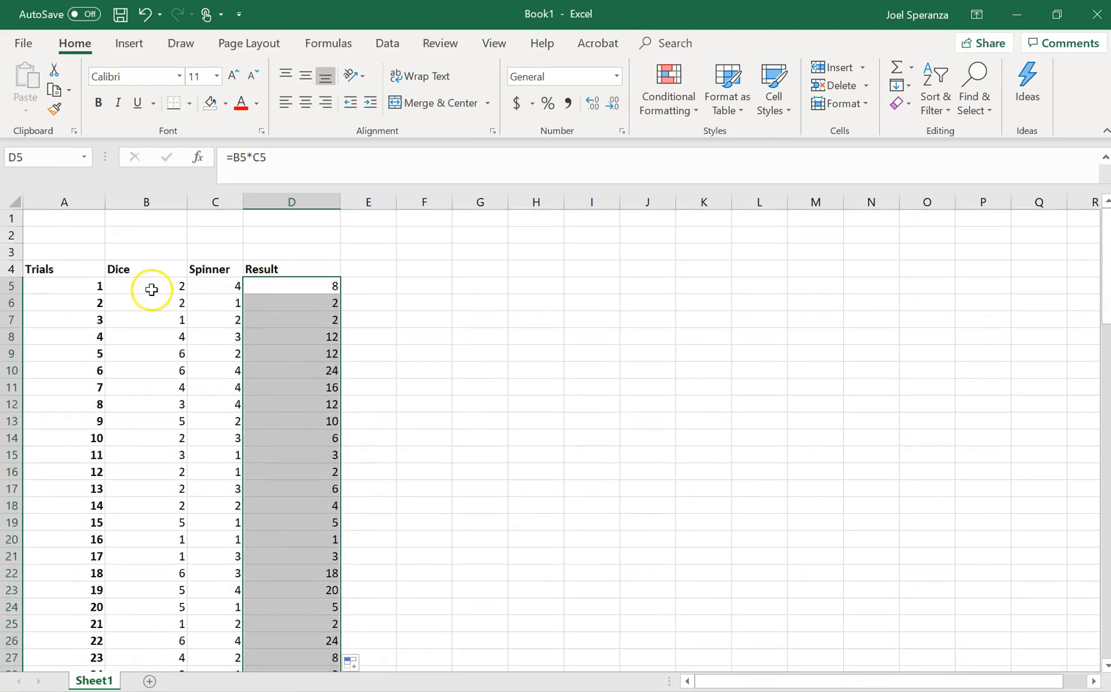
mouse_move(296, 344)
type("Charlie")
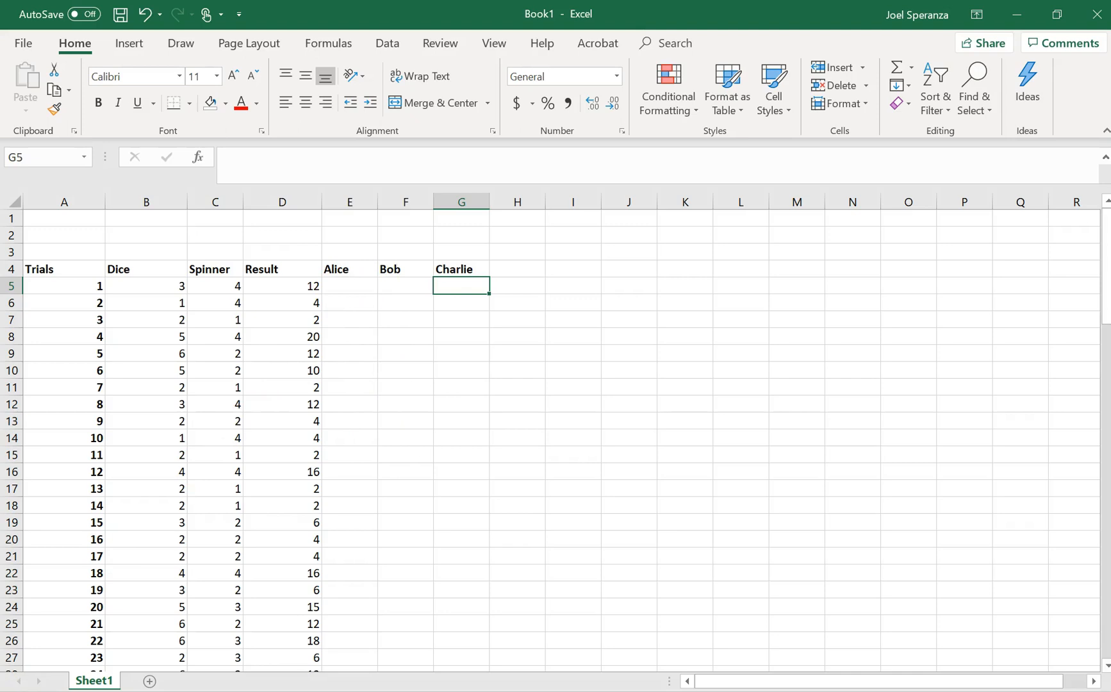
- Begin Alice's E5 formula =IF(OR(D5=6,… referencing the first trial's result
left_click(350, 285)
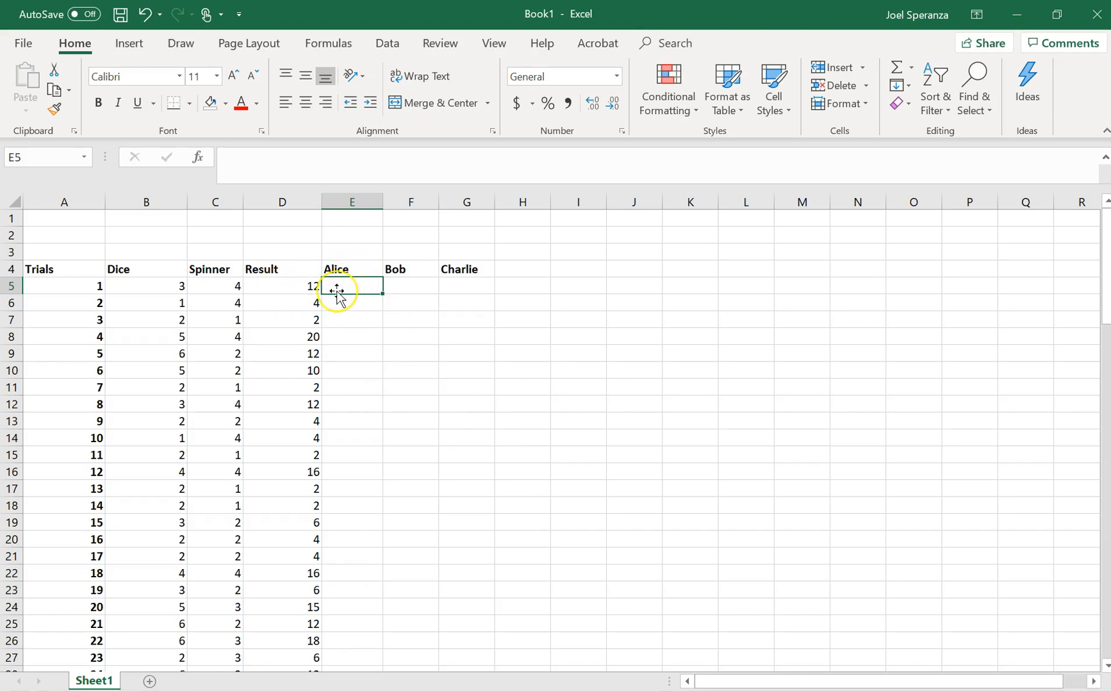
type("=")
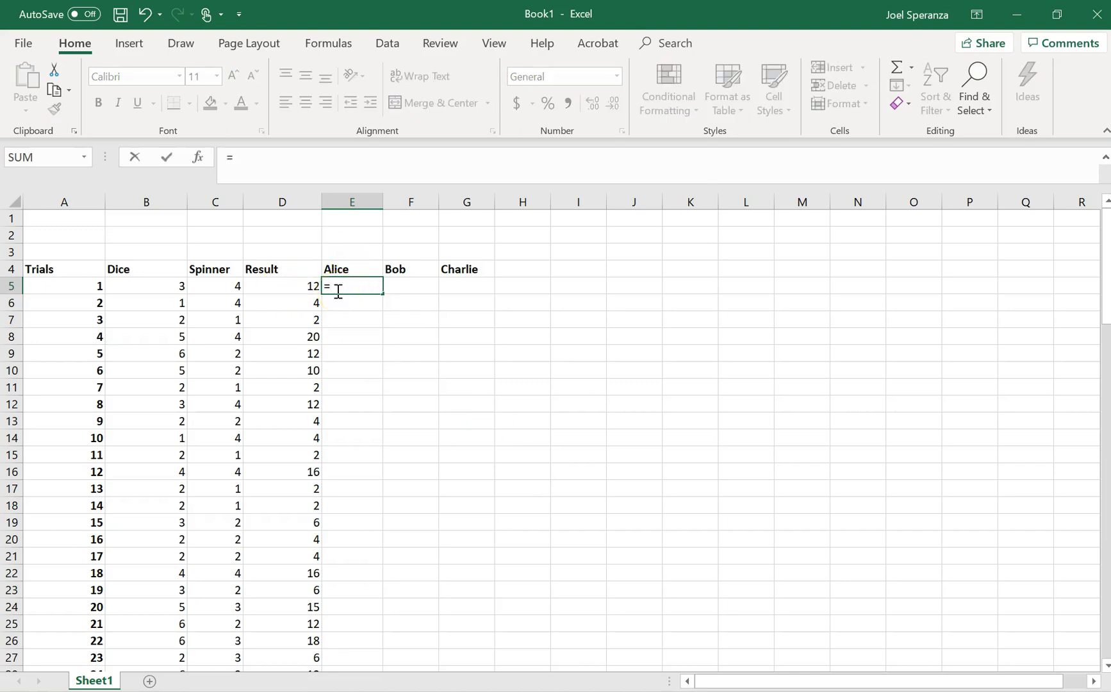
type("if(")
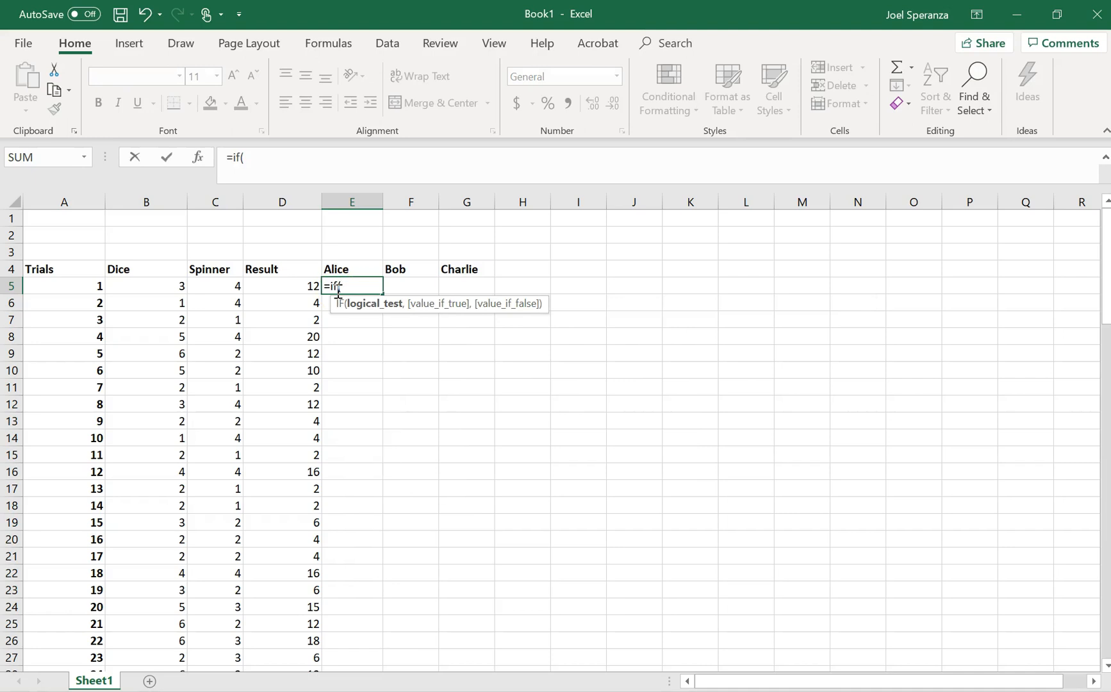
mouse_move(342, 346)
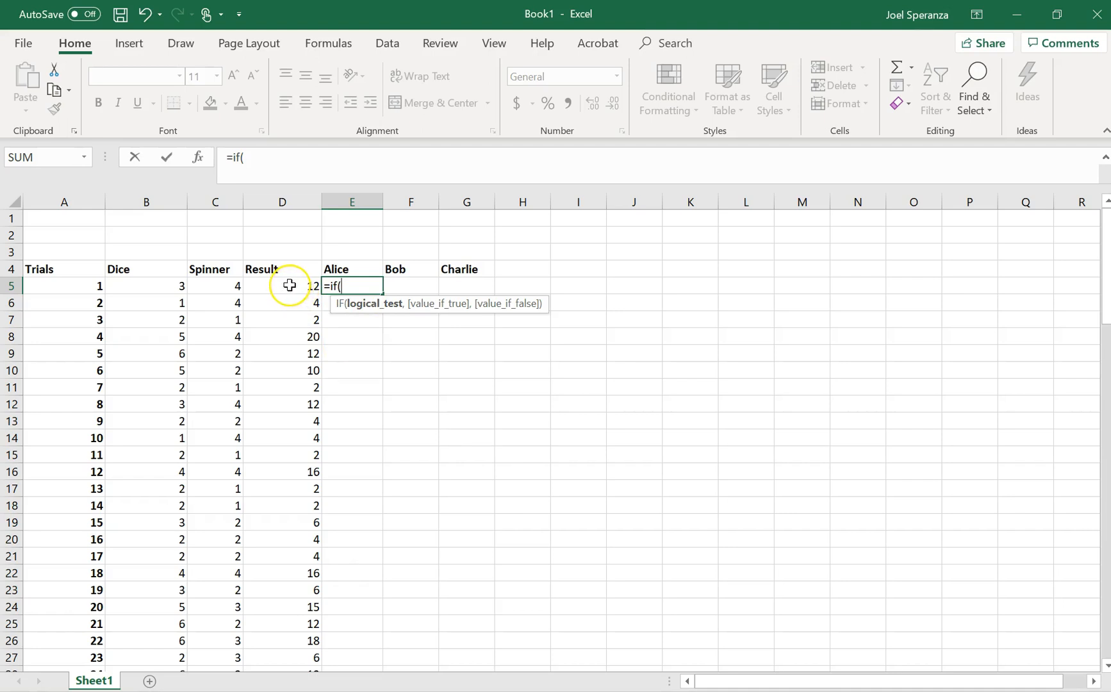
mouse_move(329, 275)
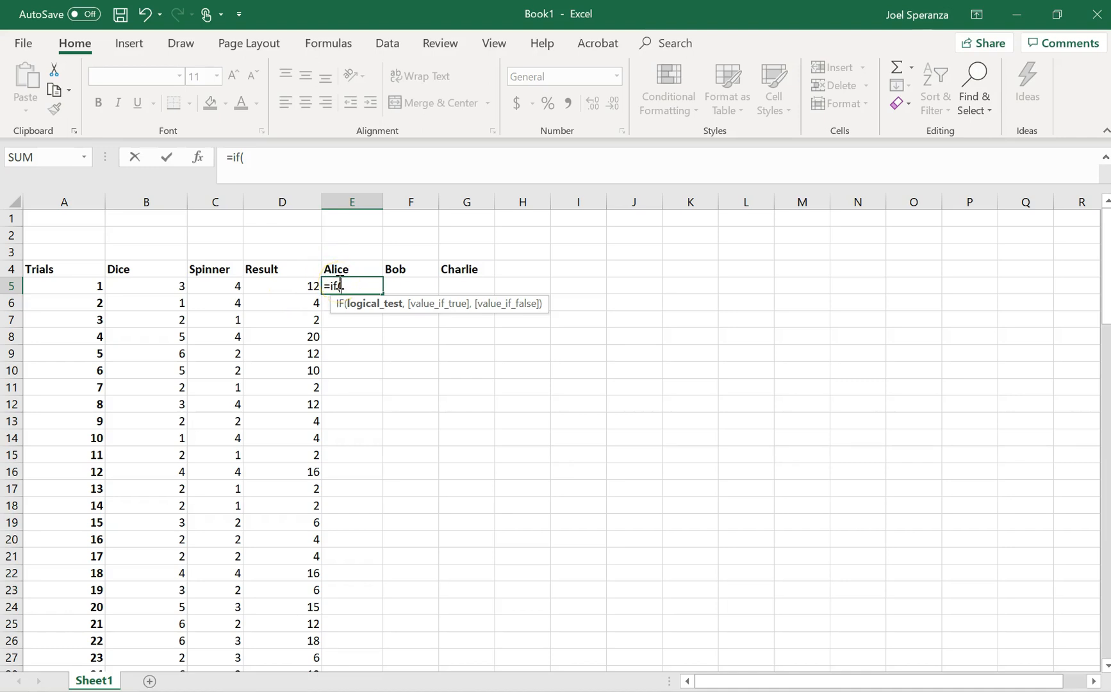
type("or")
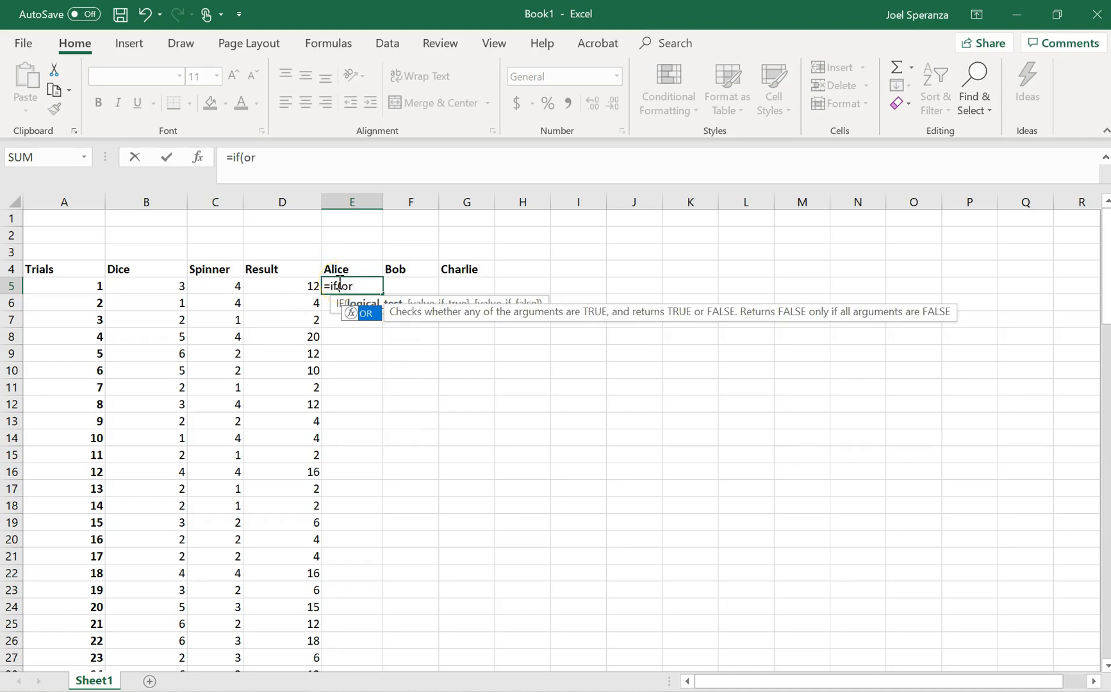
type("(")
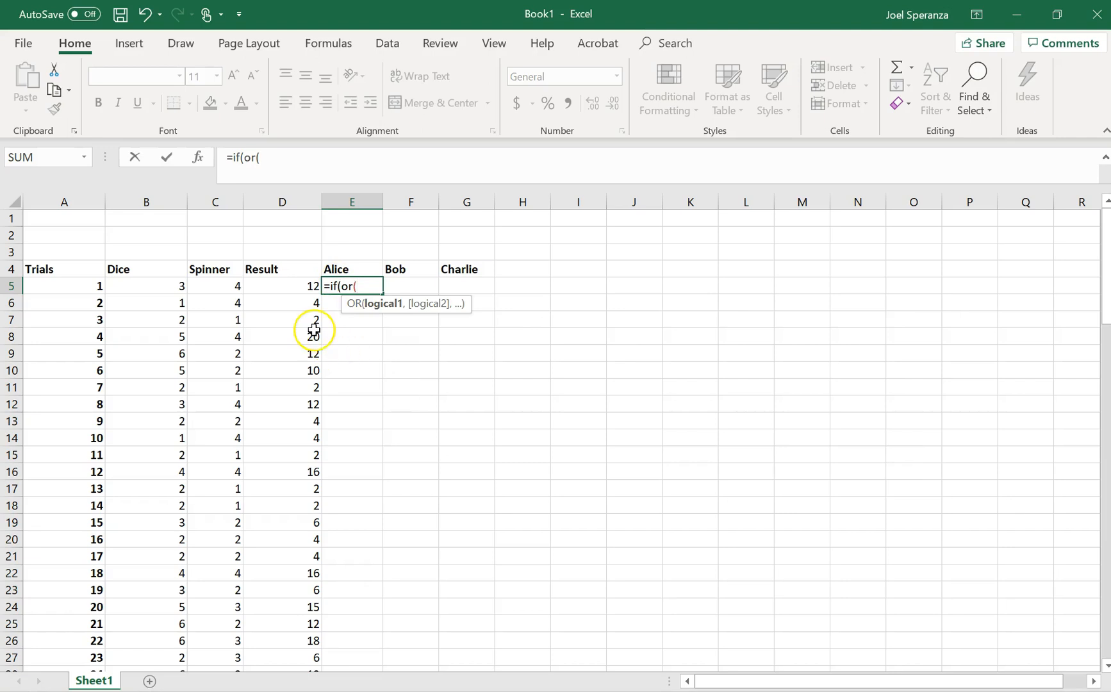
left_click(282, 286)
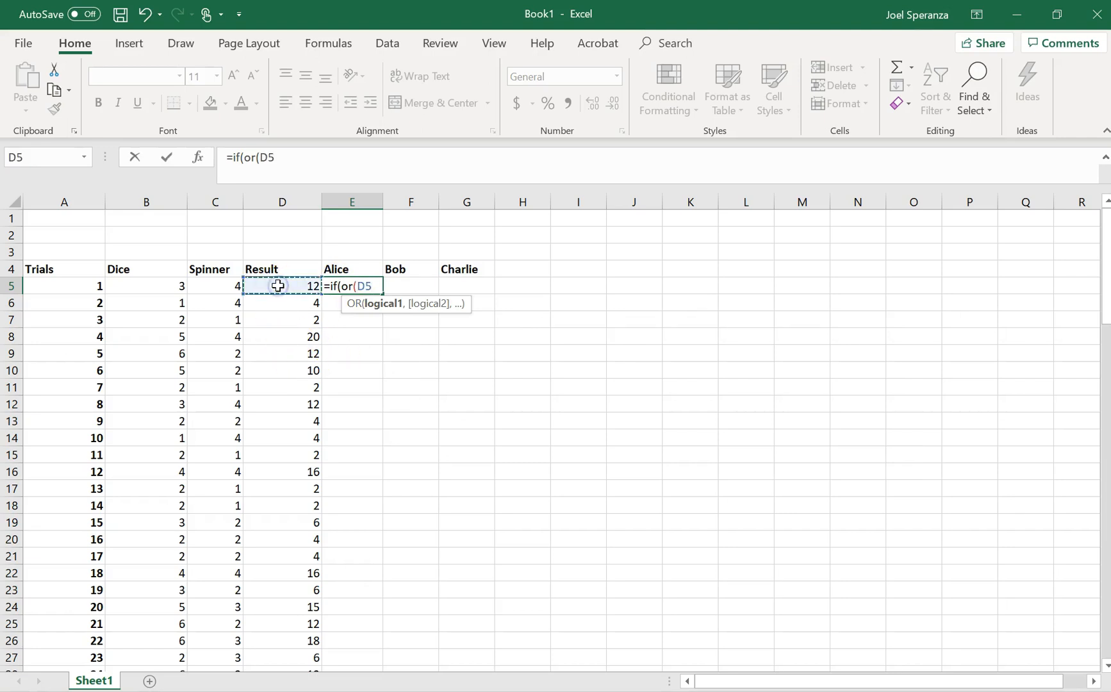
type("=")
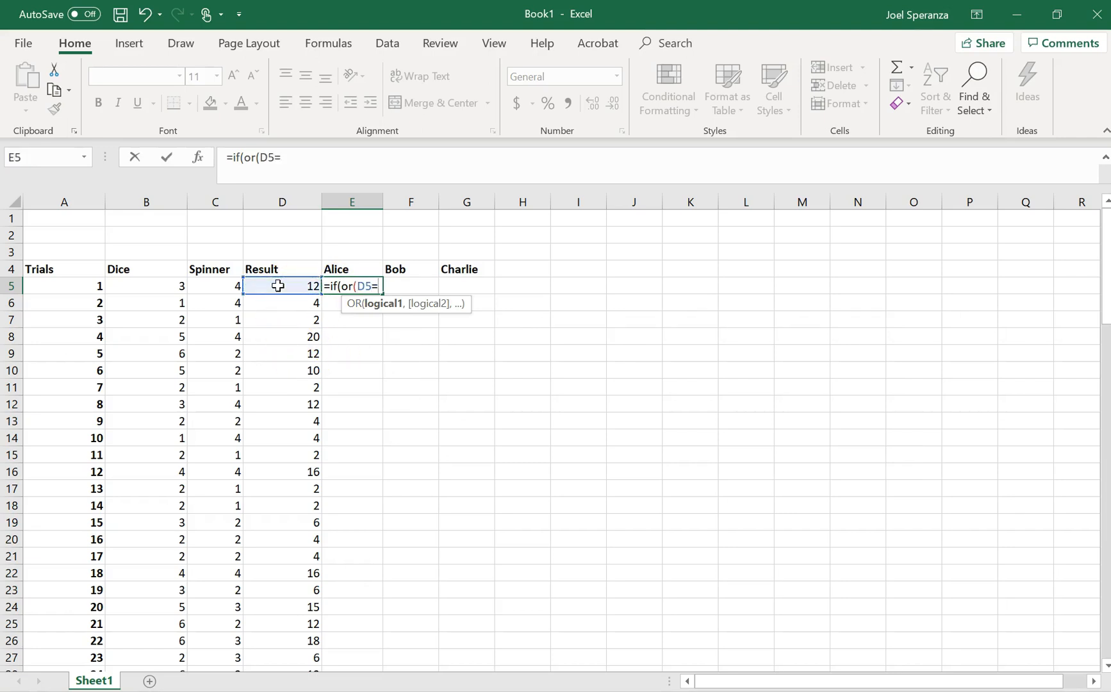
type("6)")
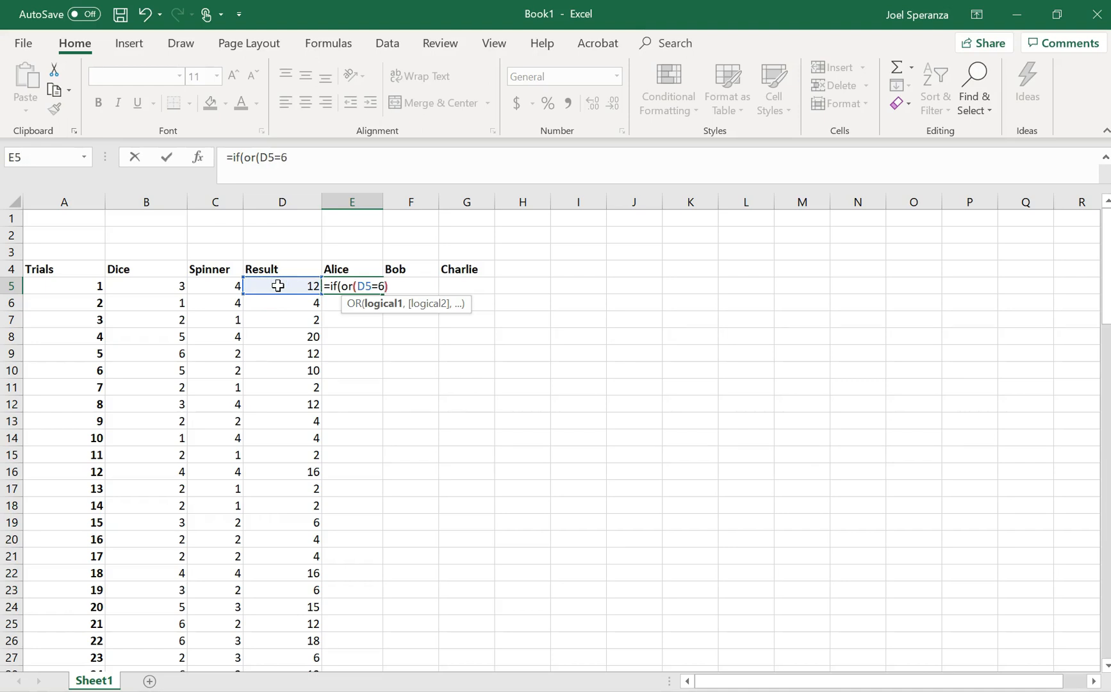
key("Backspace")
type(",D5=12")
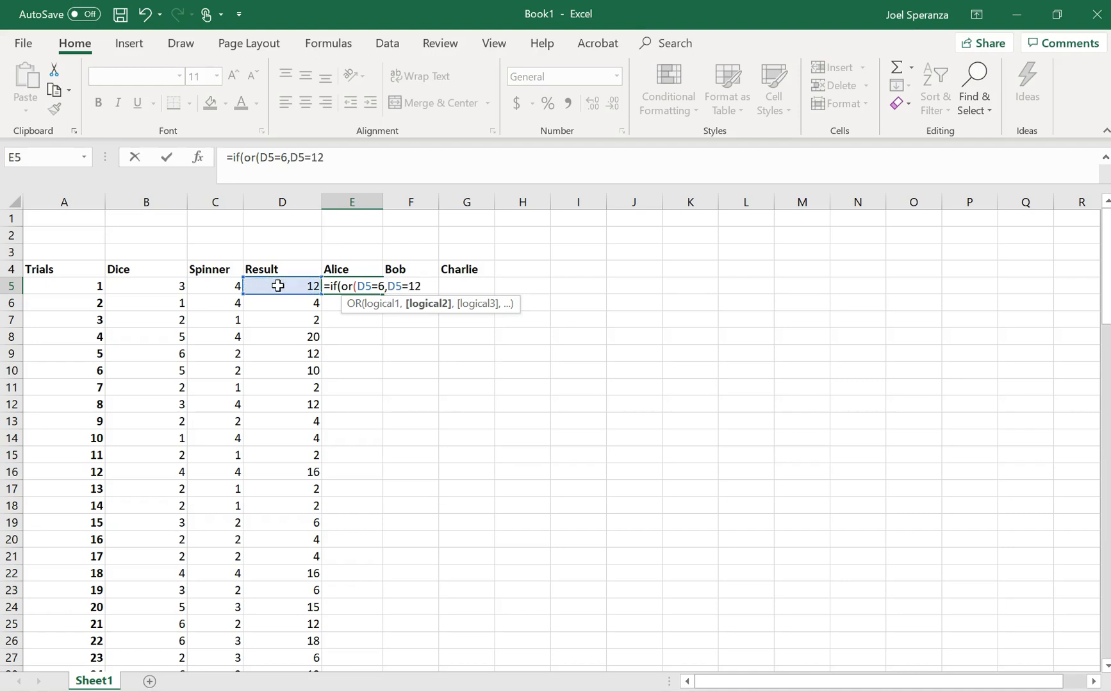
- Complete Alice's formula as =IF(OR(D5=6,D5=12,D5=18,D5=24),1,0) and commit it
left_click(282, 286)
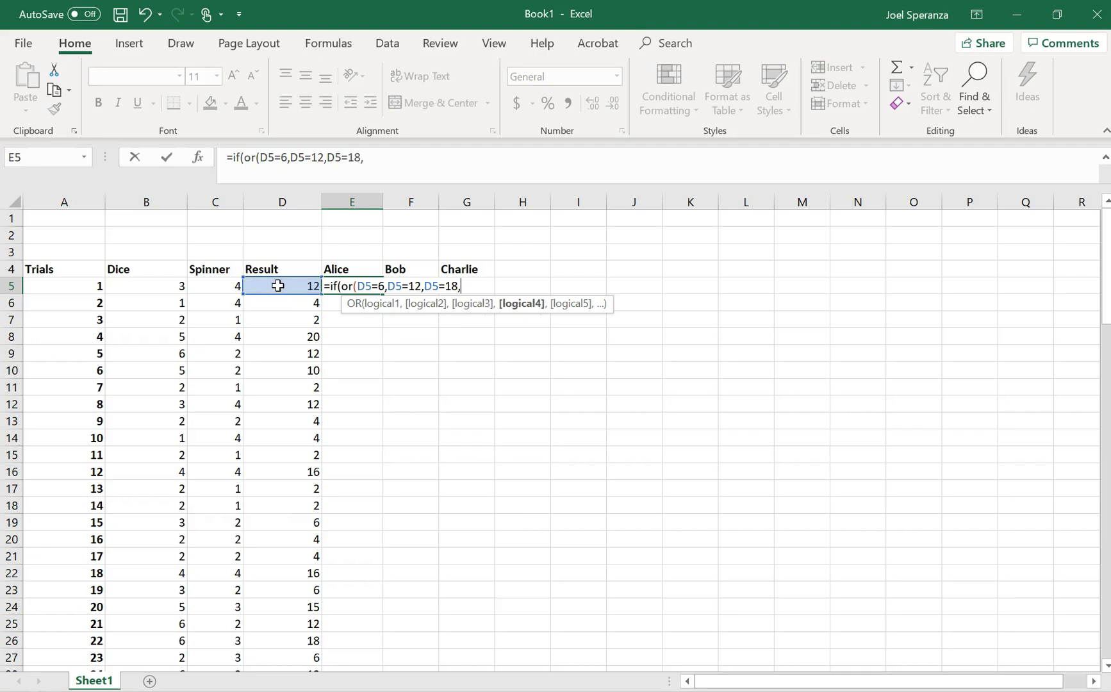
left_click(282, 285)
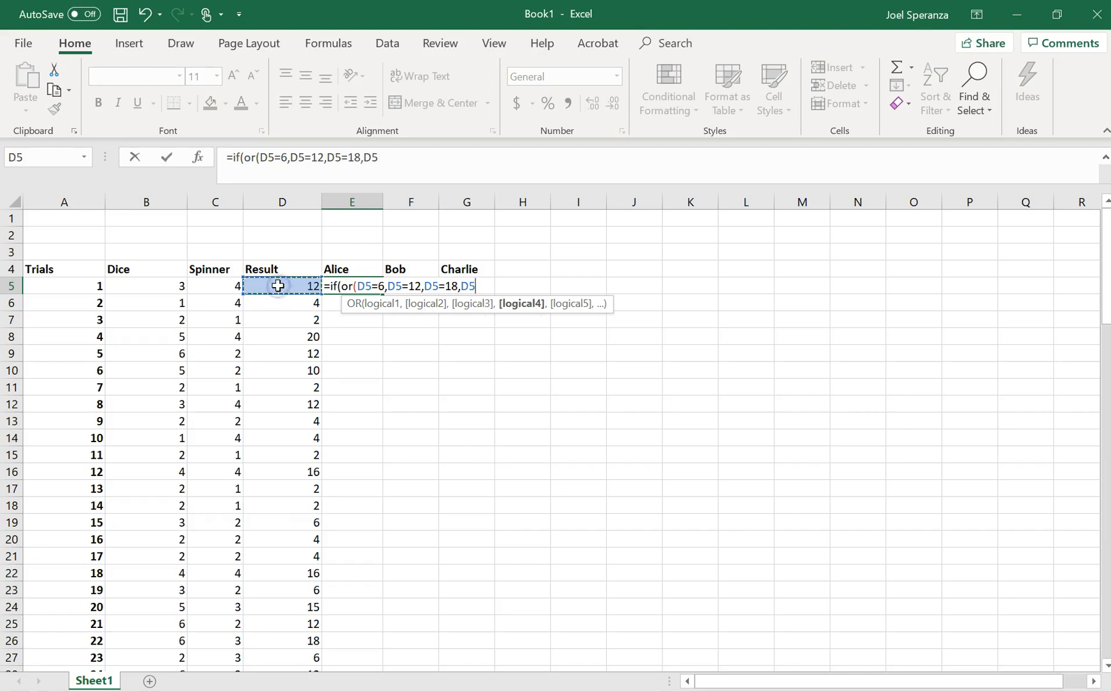
type("=24)")
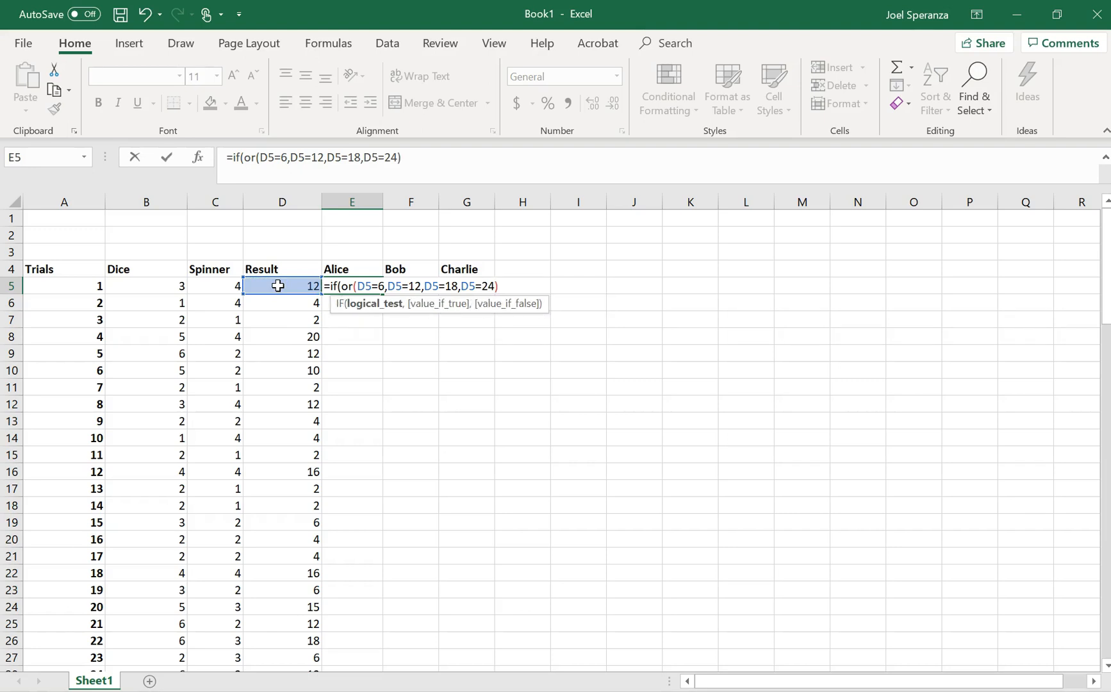
type(",")
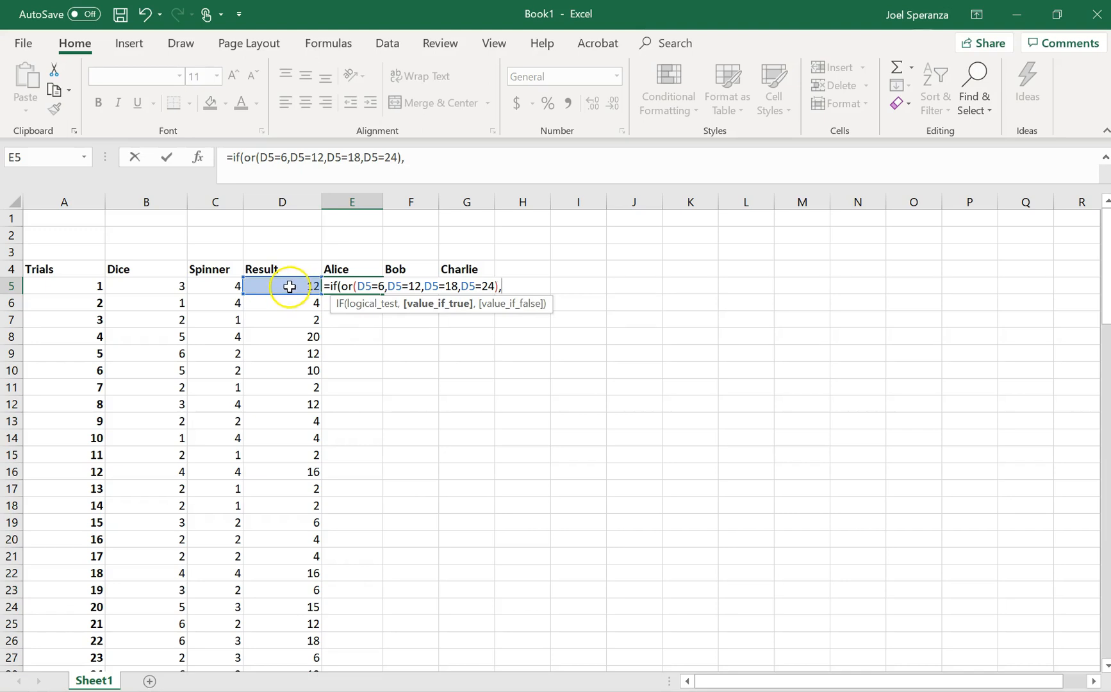
type("1,")
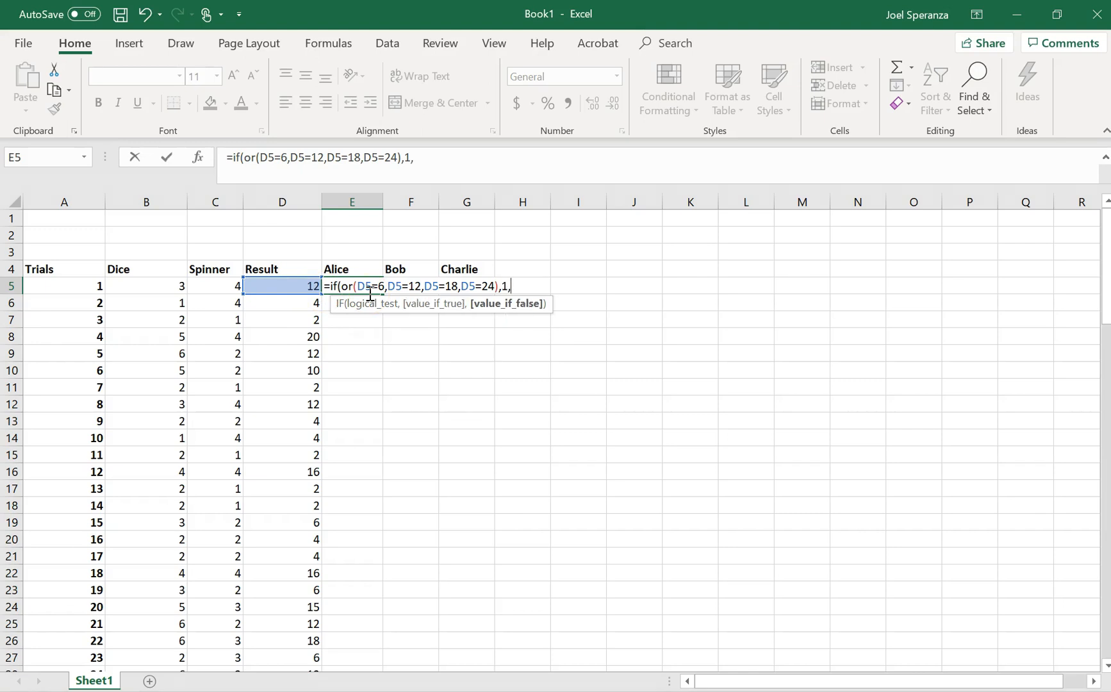
type("0")
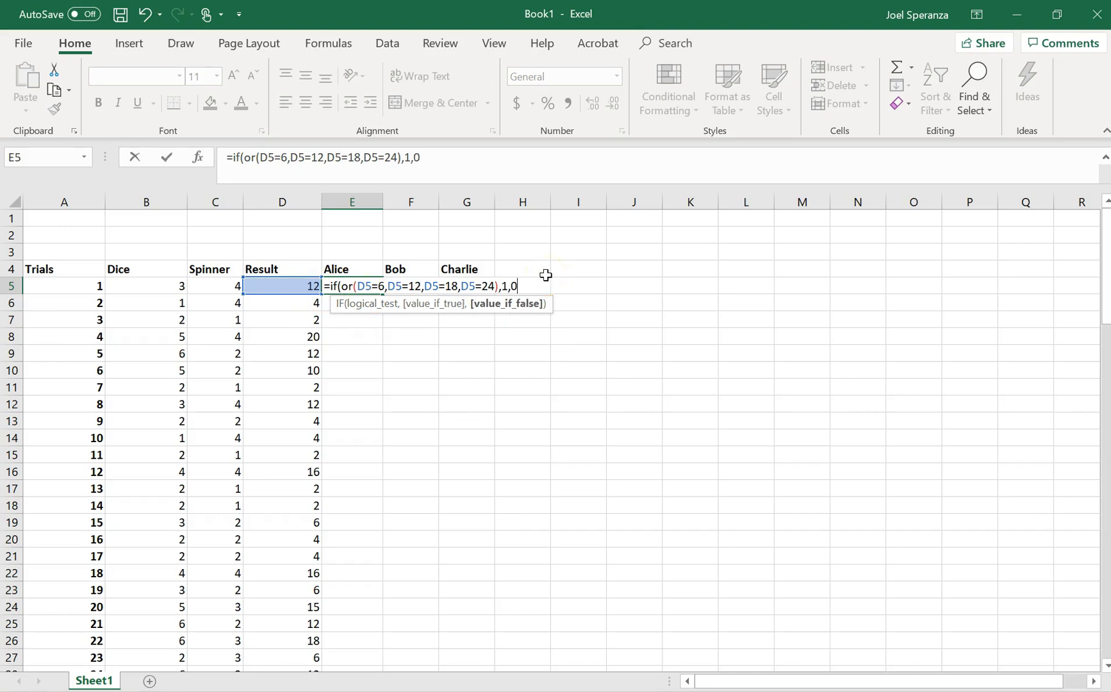
key("enter")
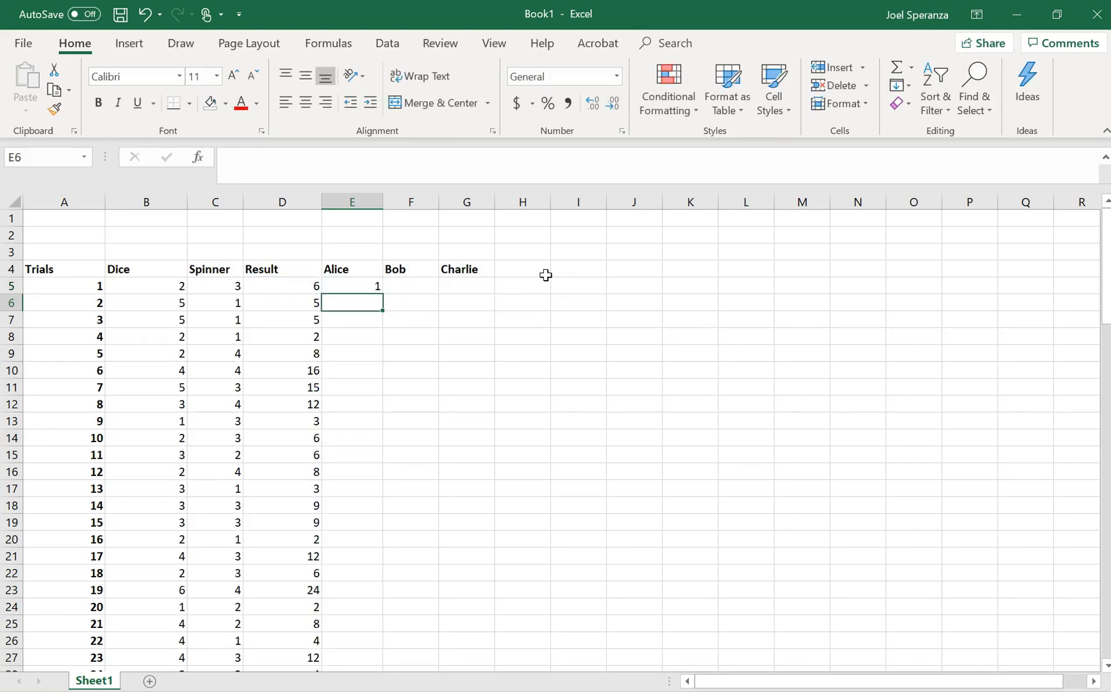
- Copy Alice's win formula down the column and check the copied rows
left_click(282, 286)
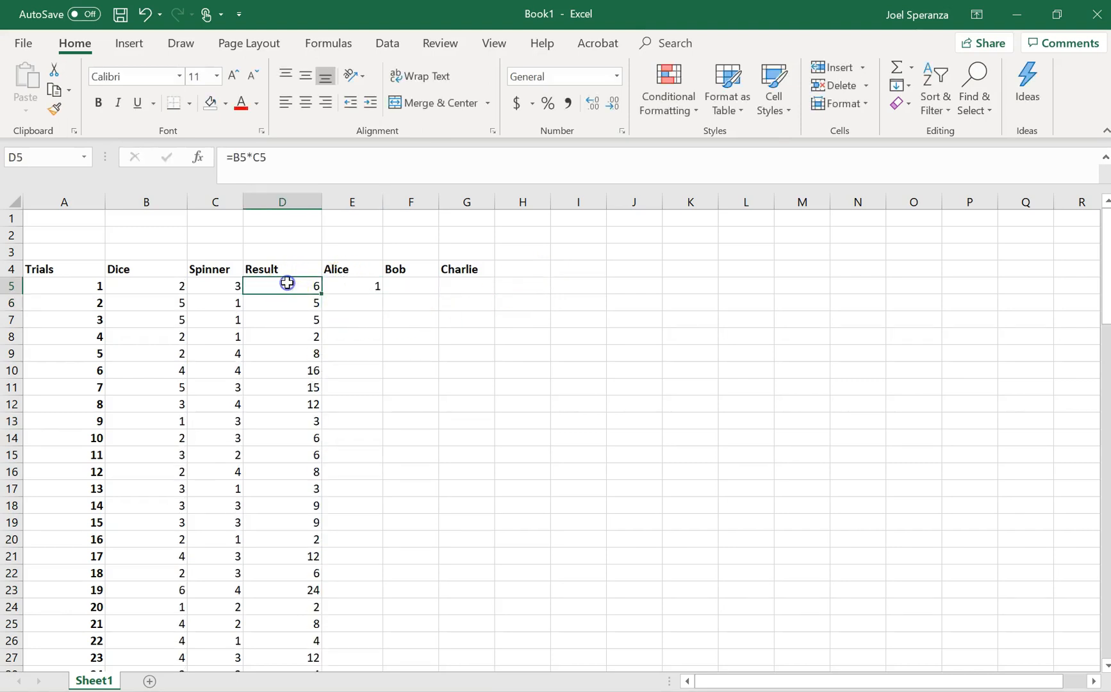
left_click(351, 286)
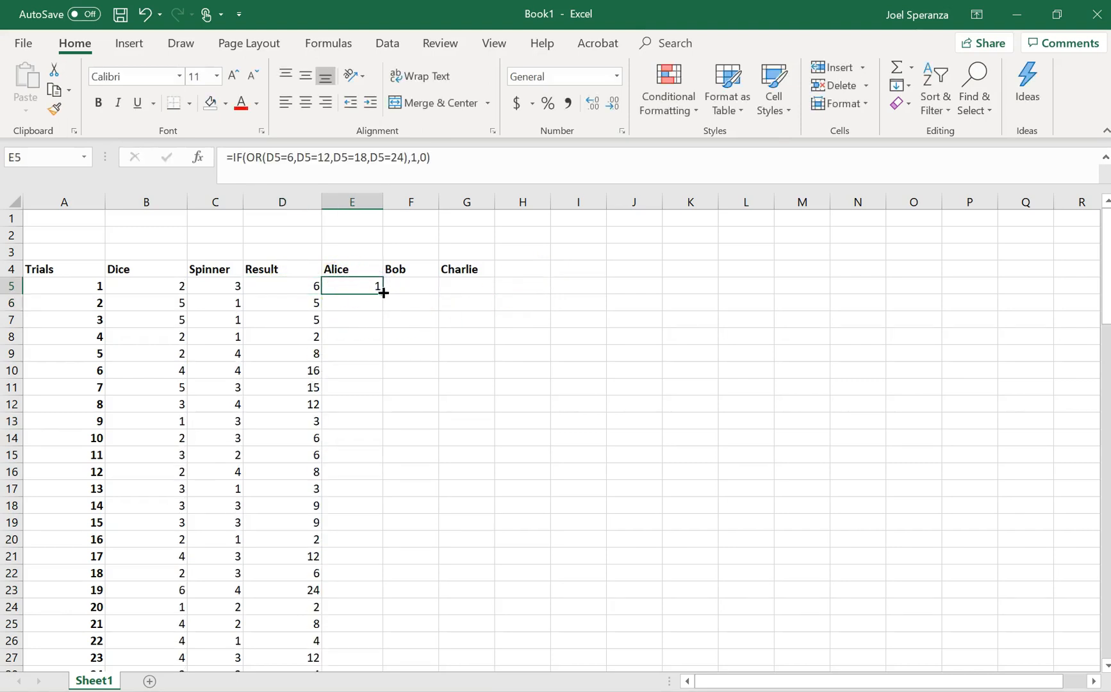
scroll("down", 3)
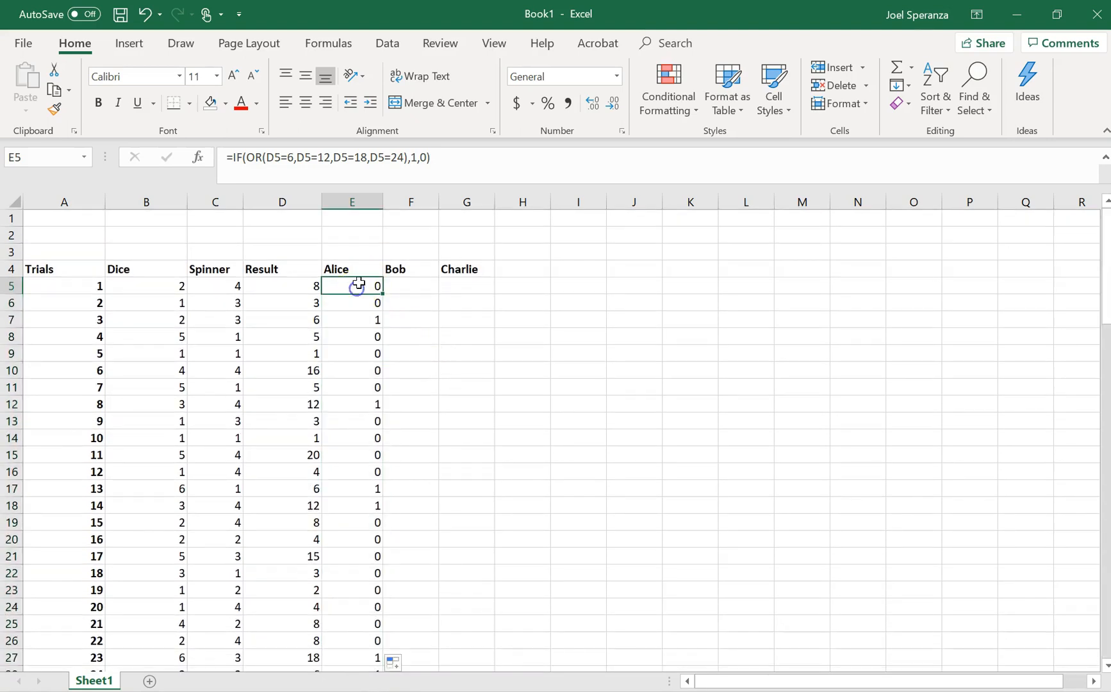
left_click(351, 303)
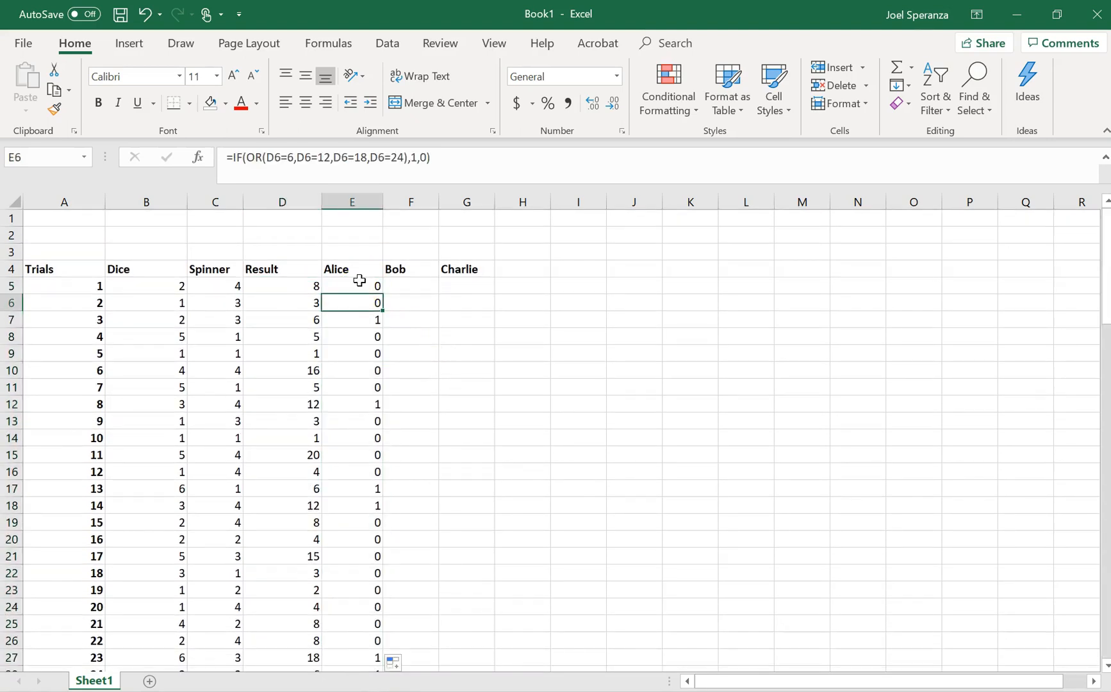
left_click(282, 319)
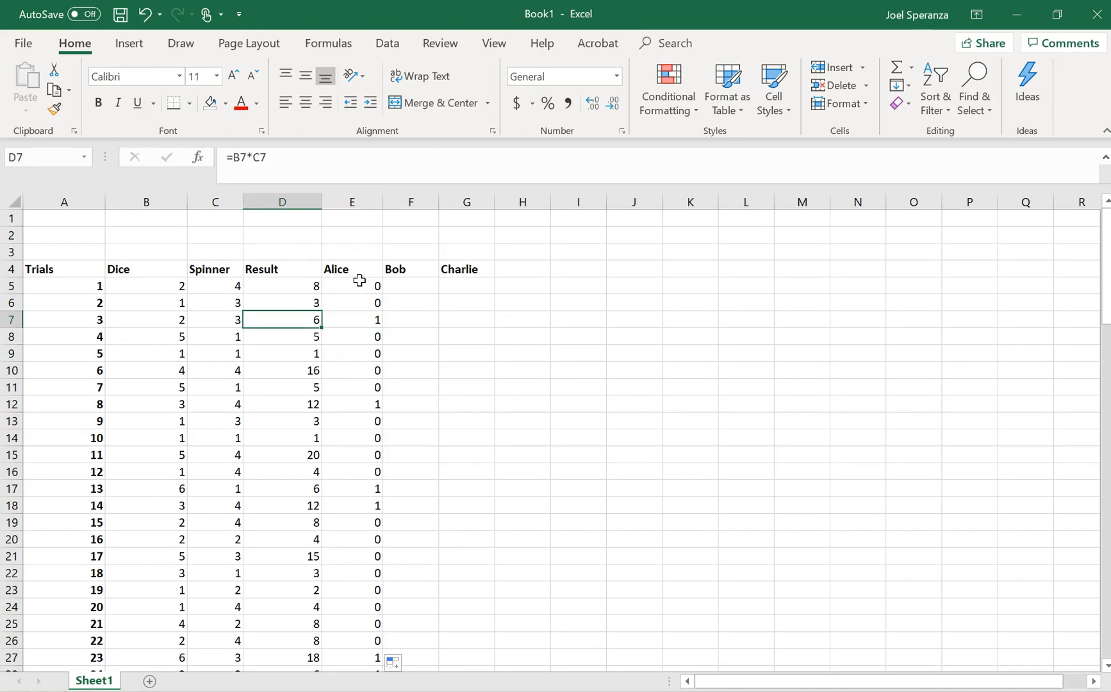
left_click(410, 303)
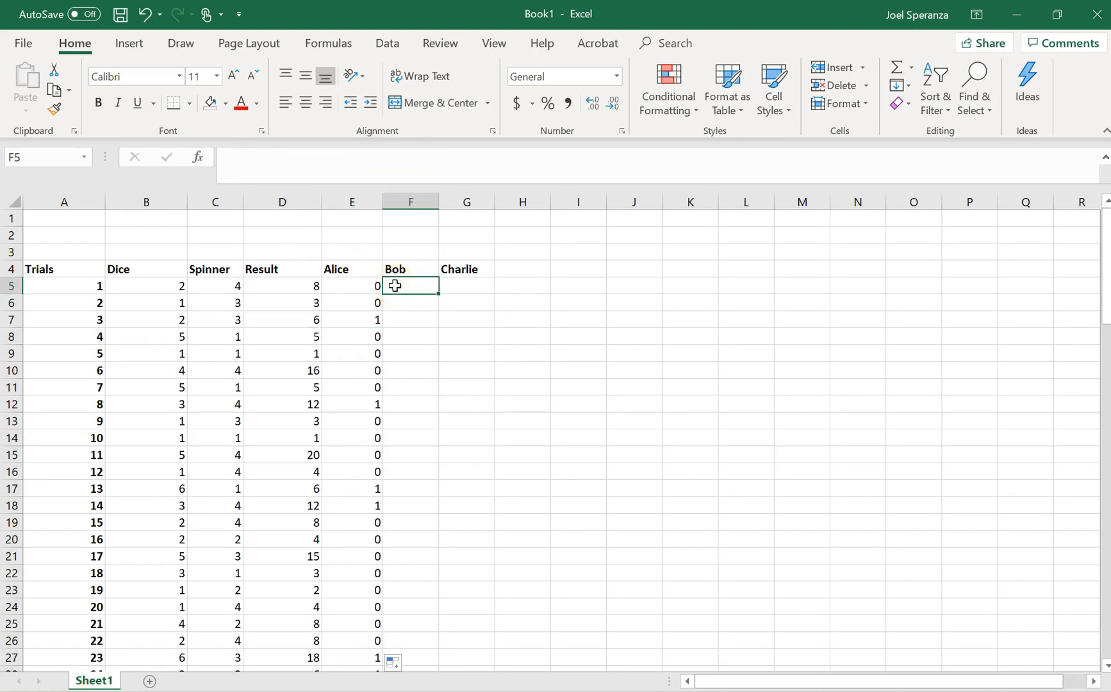
- Begin Bob's F5 formula =IF(OR(D5=4,D5=8,D5=16,… referencing the result
type("=if")
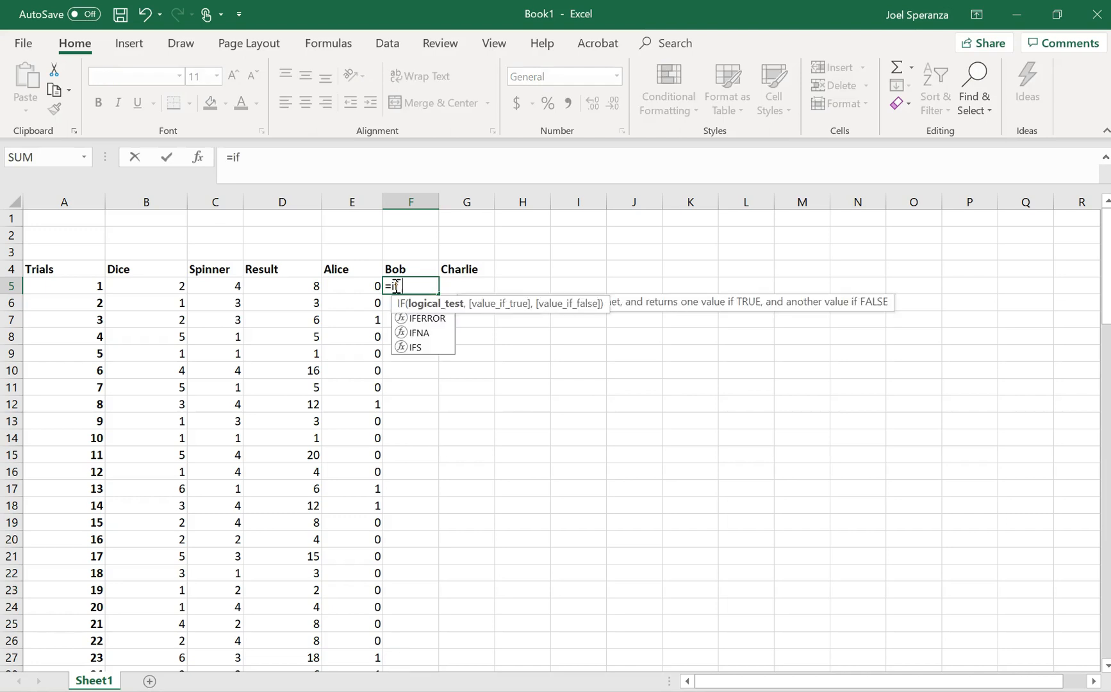
type("(or(")
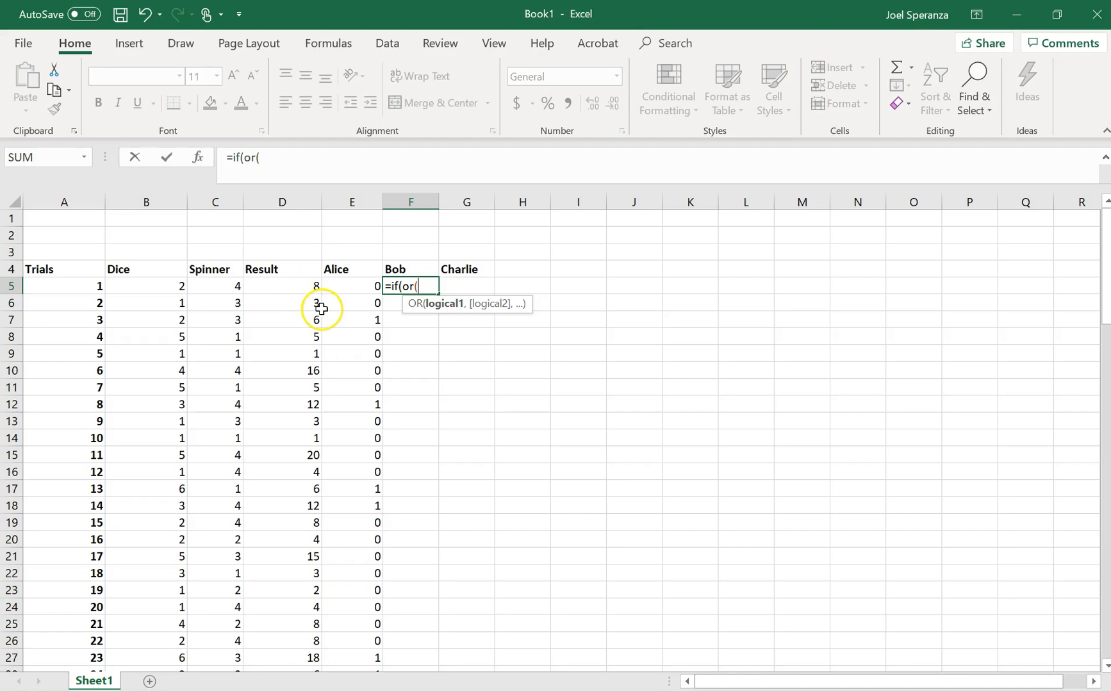
left_click(282, 285)
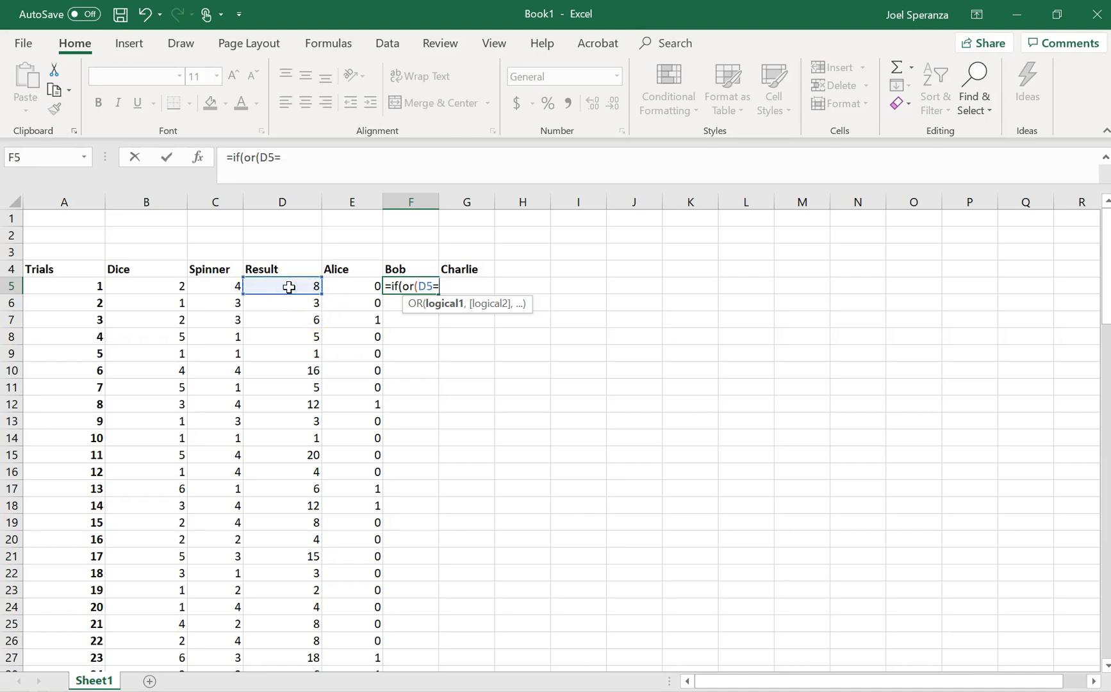
type("4,")
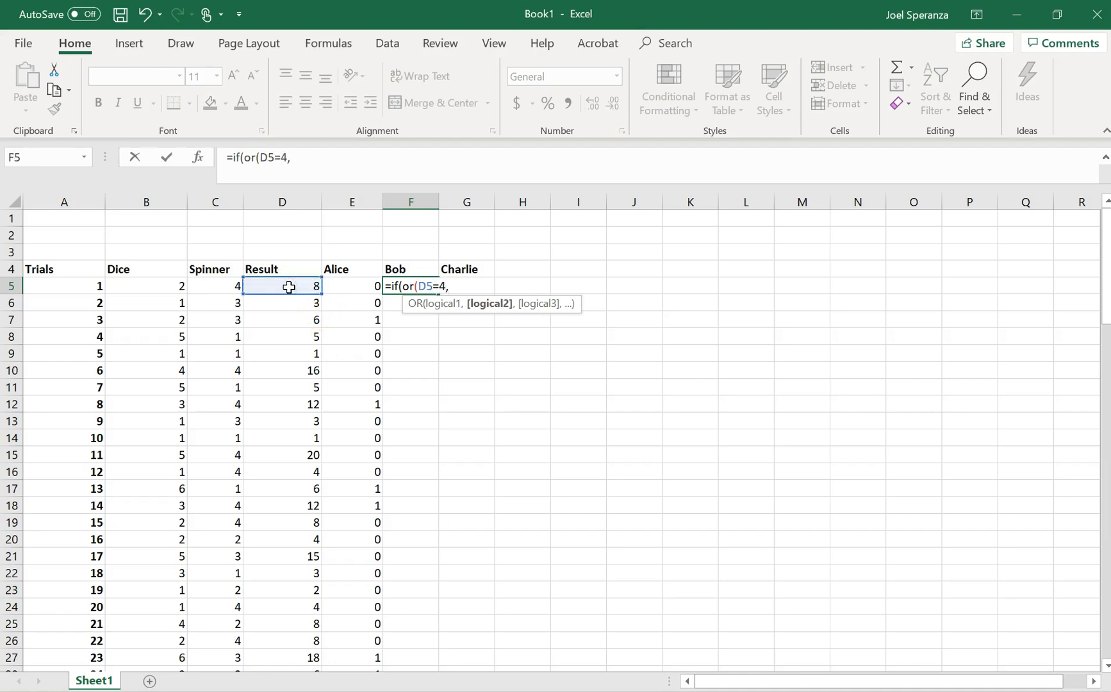
type("D5=8")
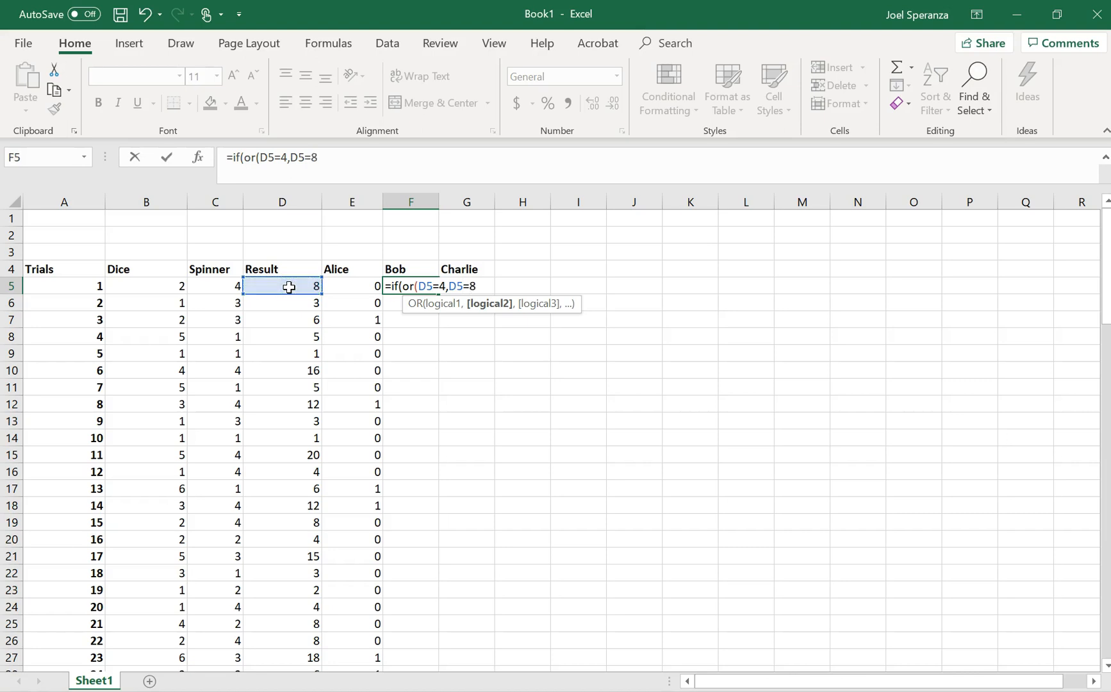
type(",")
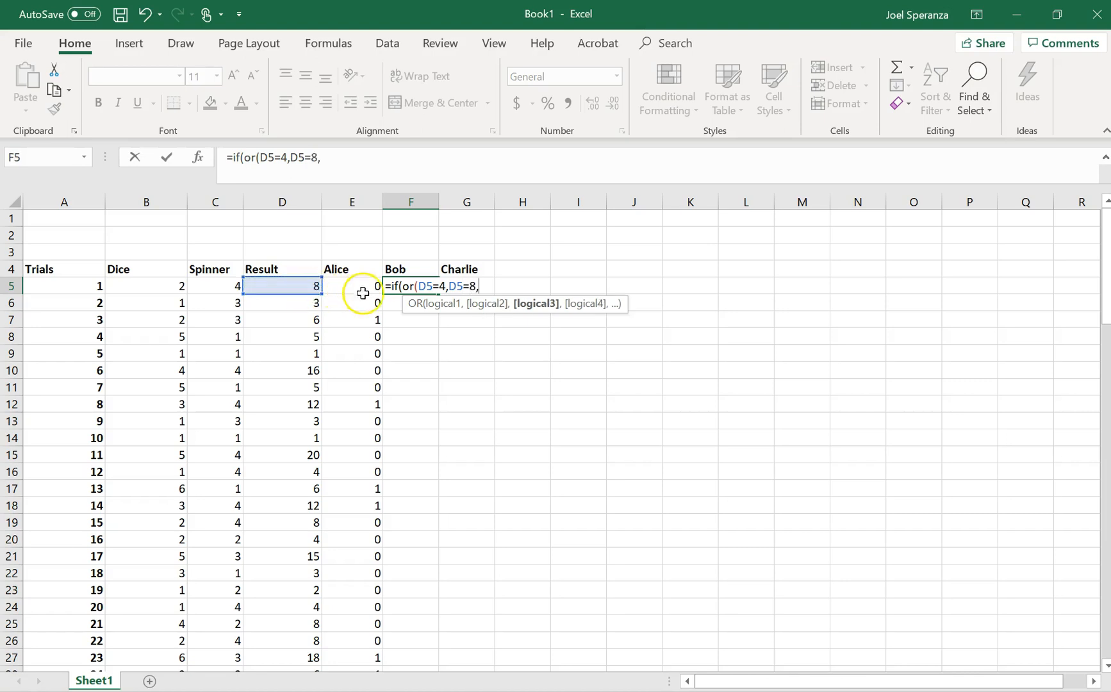
mouse_move(352, 289)
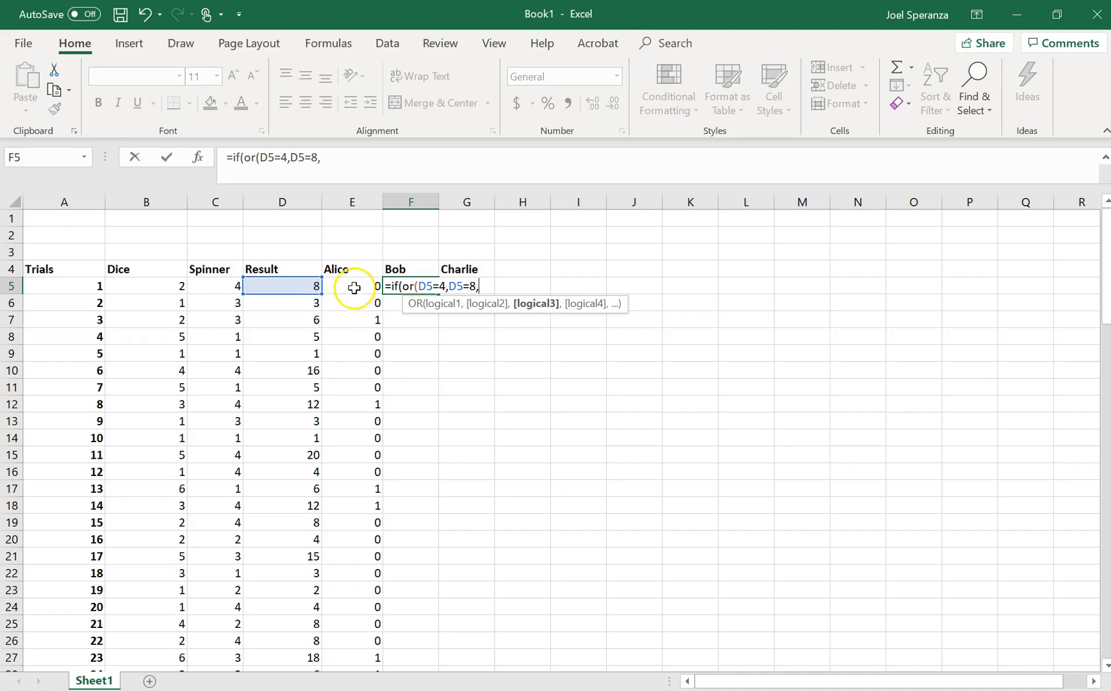
type(",")
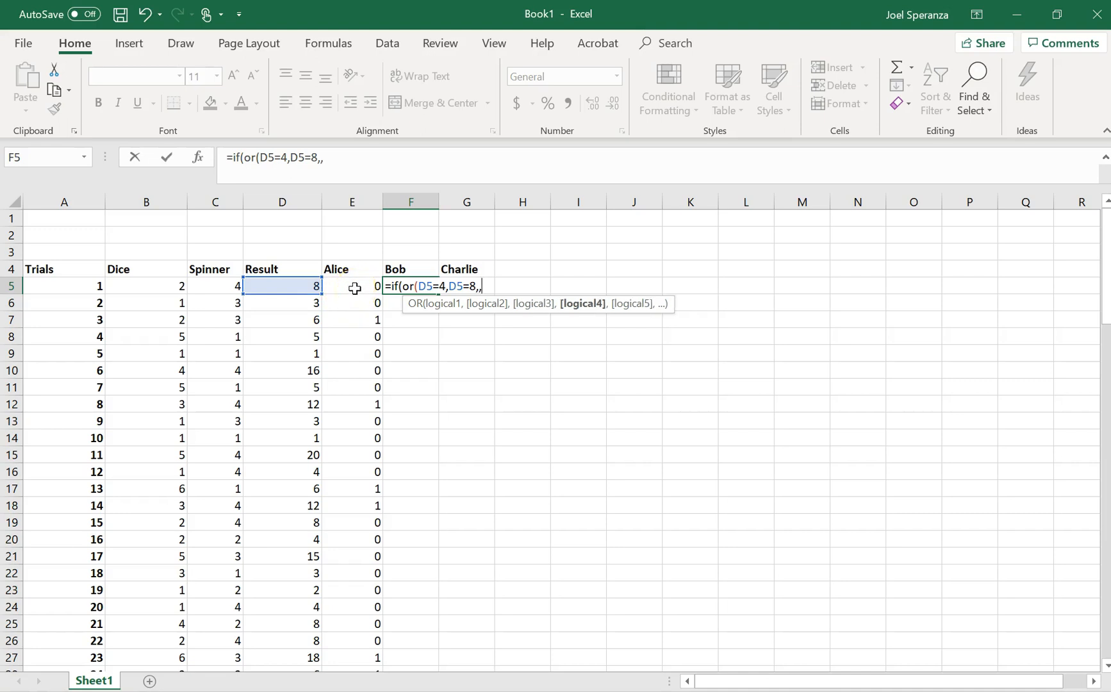
key("Backspace")
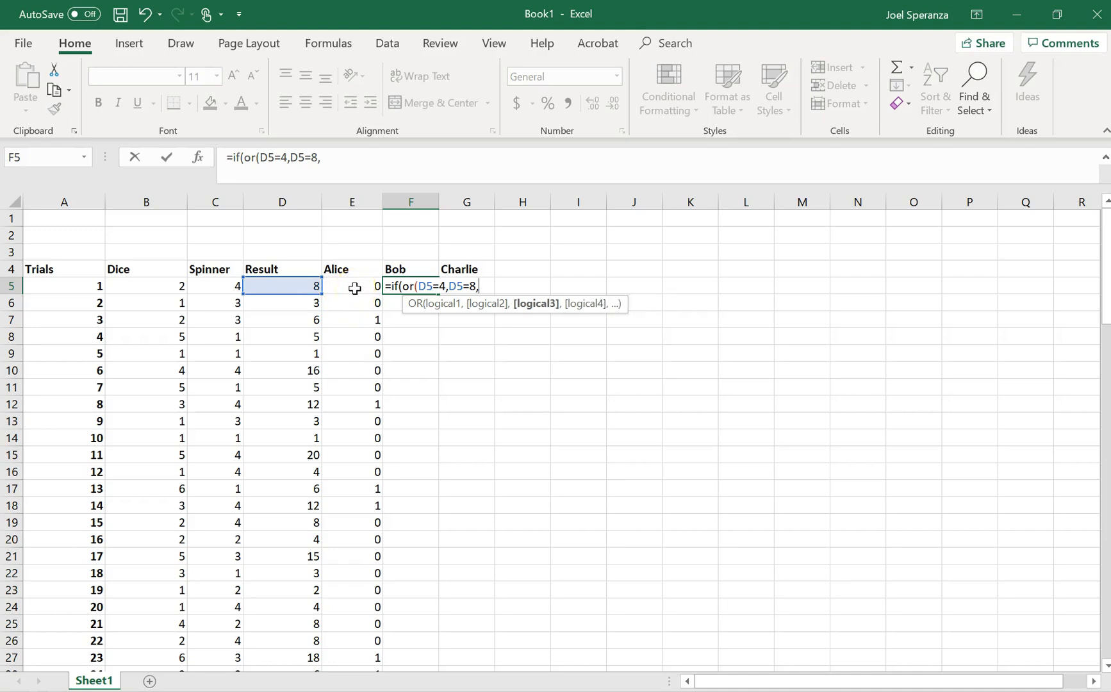
type("D5=16")
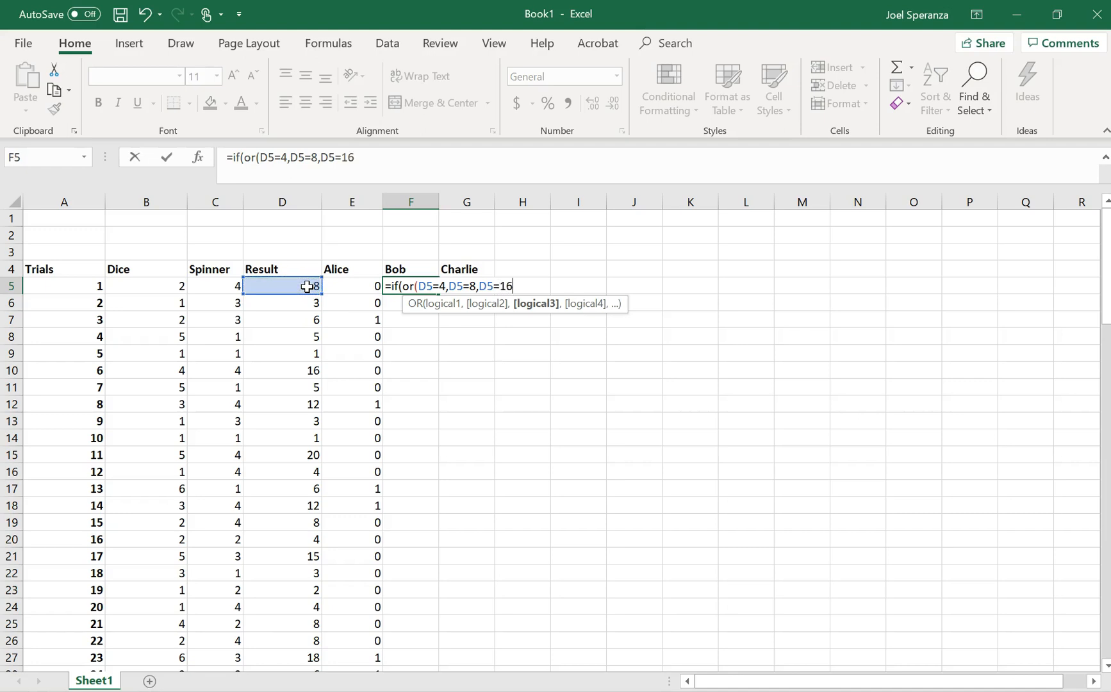
- Complete Bob's formula as =IF(OR(D5=4,D5=8,D5=16,D5=20),1,0)
left_click(282, 286)
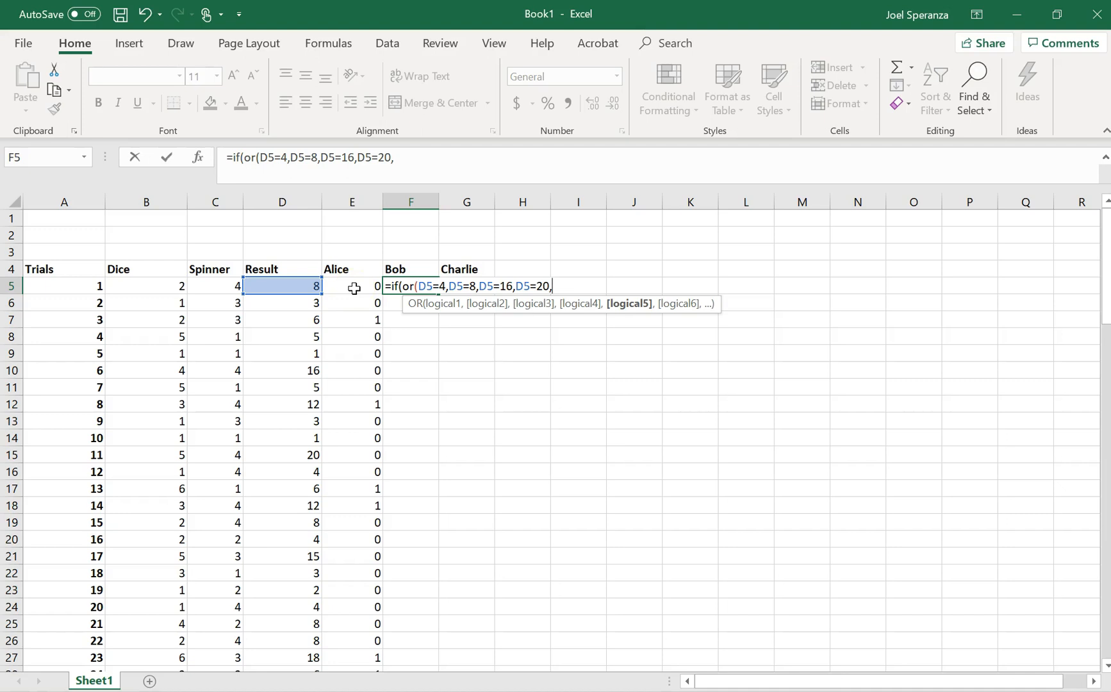
type(")")
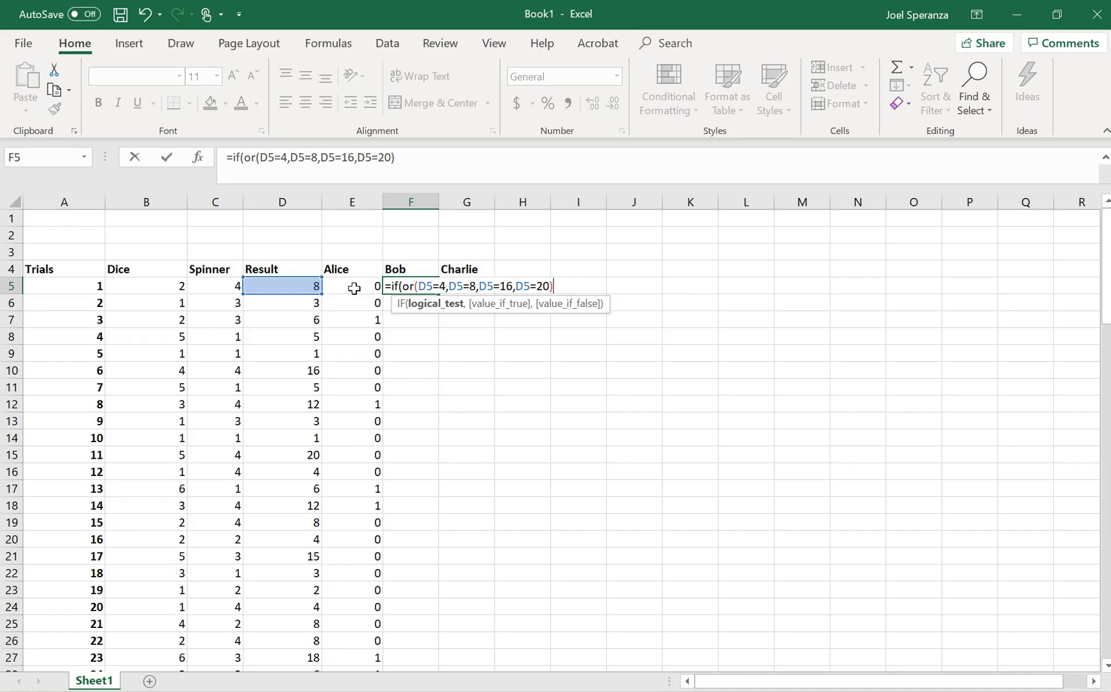
type(",")
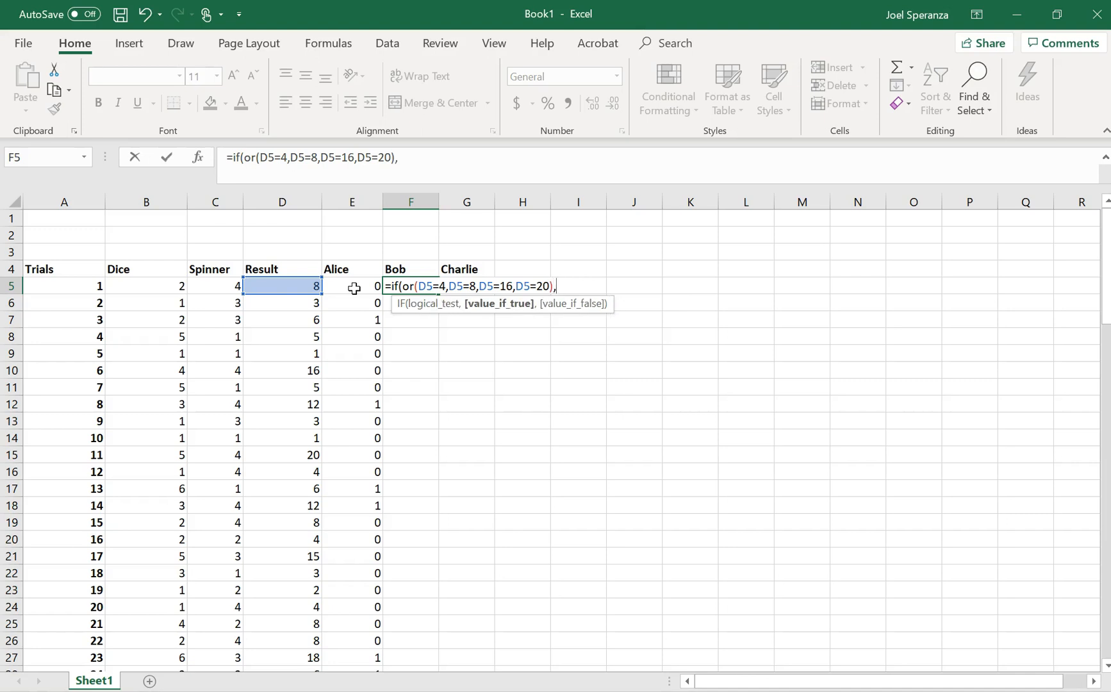
type("1")
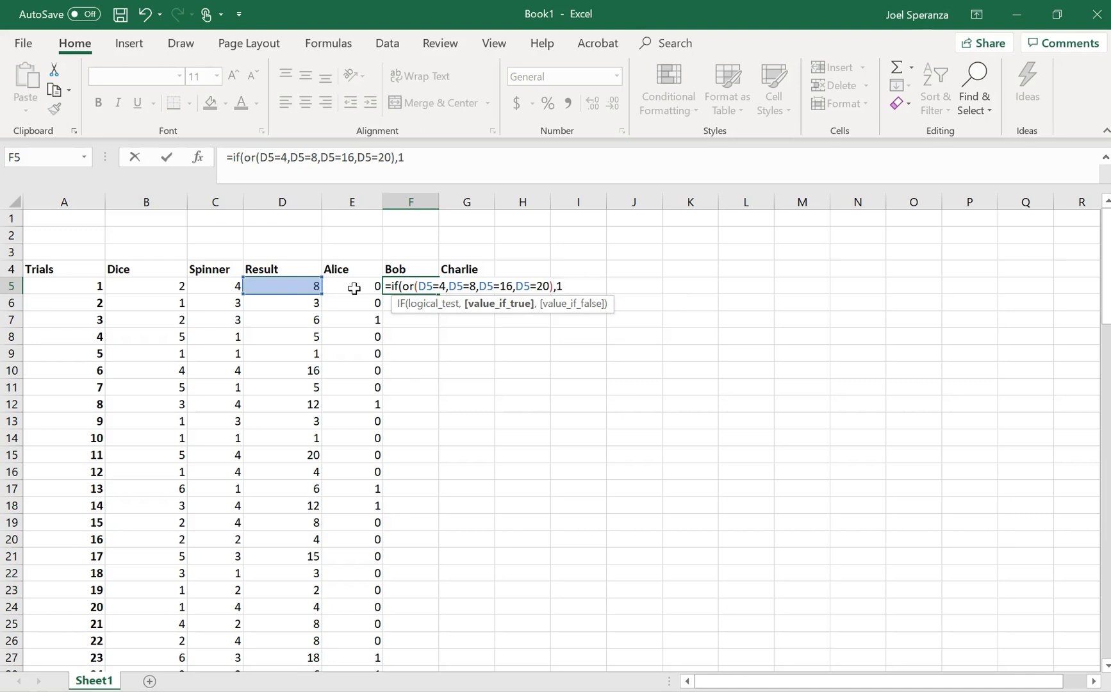
type(",0")
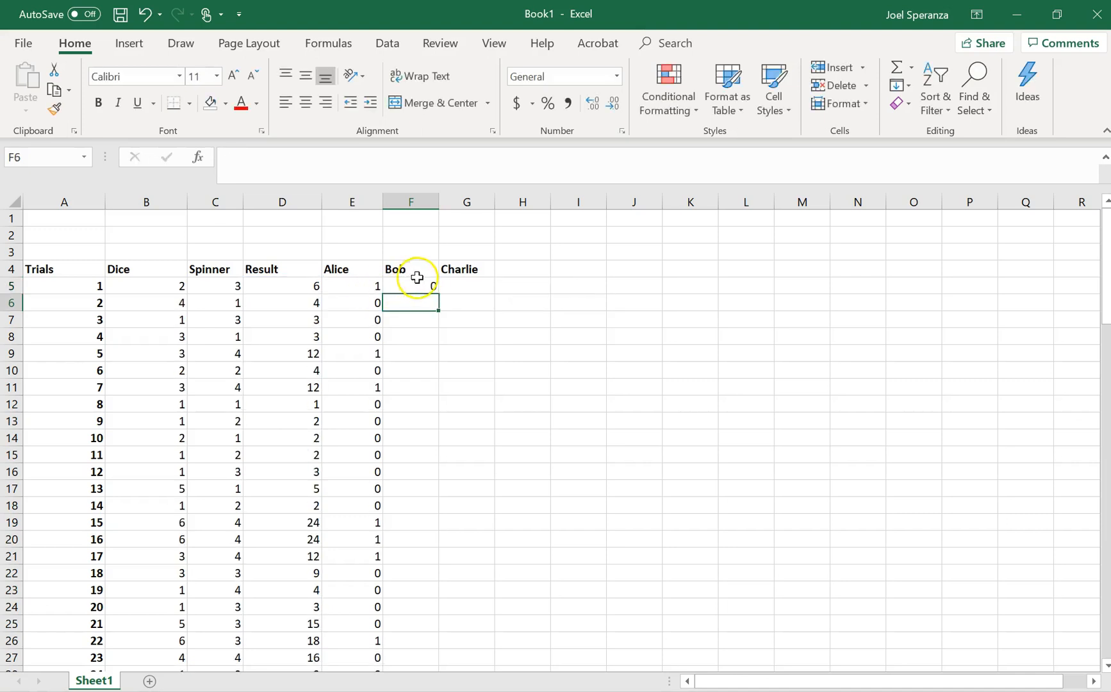
- Fill Bob's win formula down the Bob column to the last trial
left_click_drag(416, 286, 437, 442)
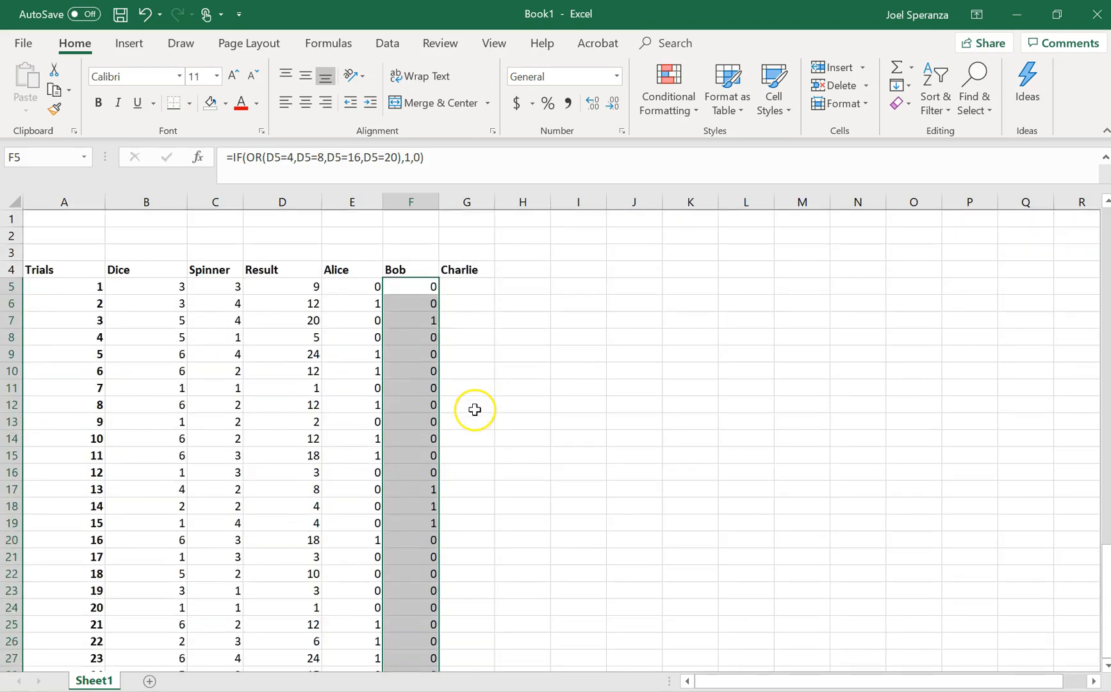
left_click(467, 286)
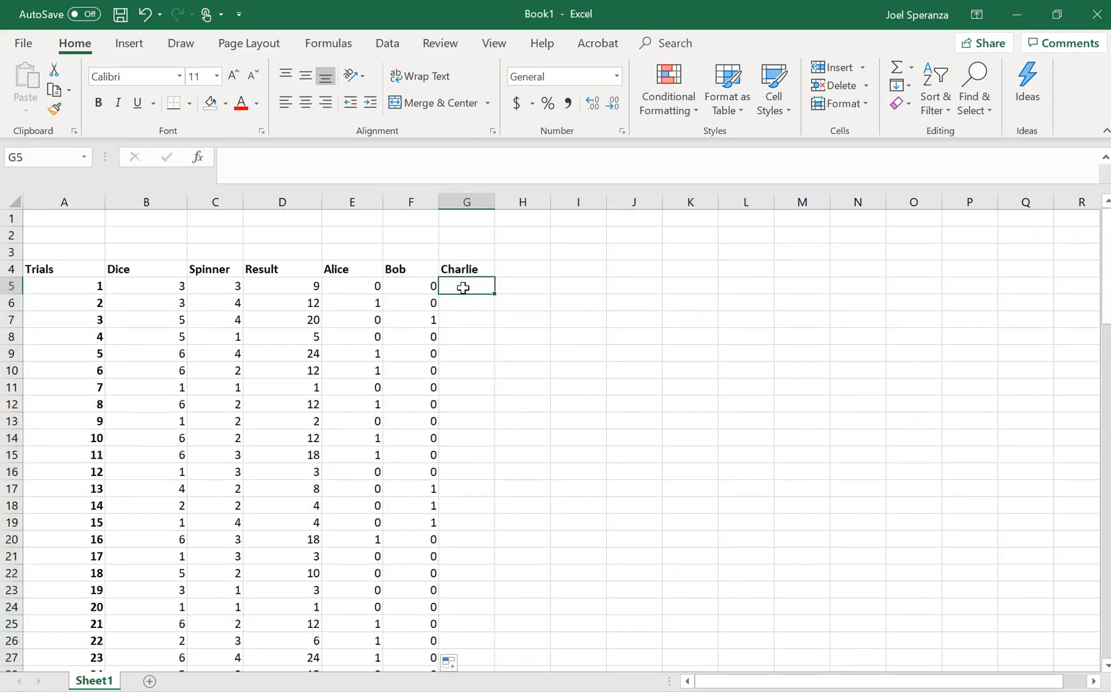
- Enter Charlie's G5 formula =IF(AND(E5=0,F5=0),1,0) referencing Alice's and Bob's cells
type("=i")
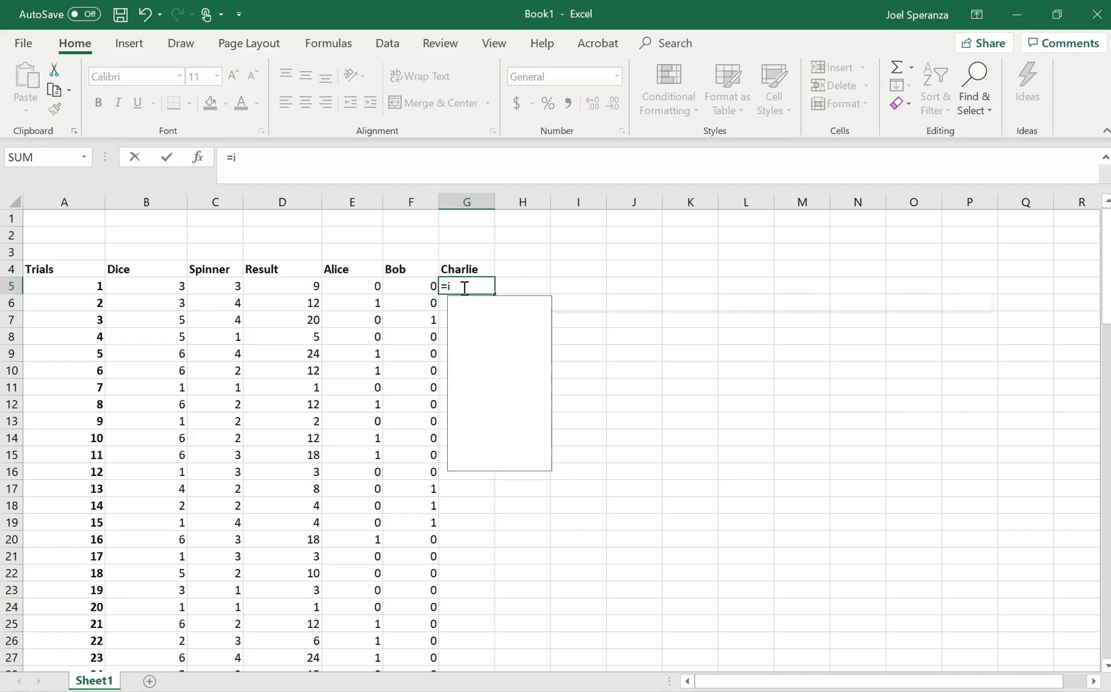
type("f(")
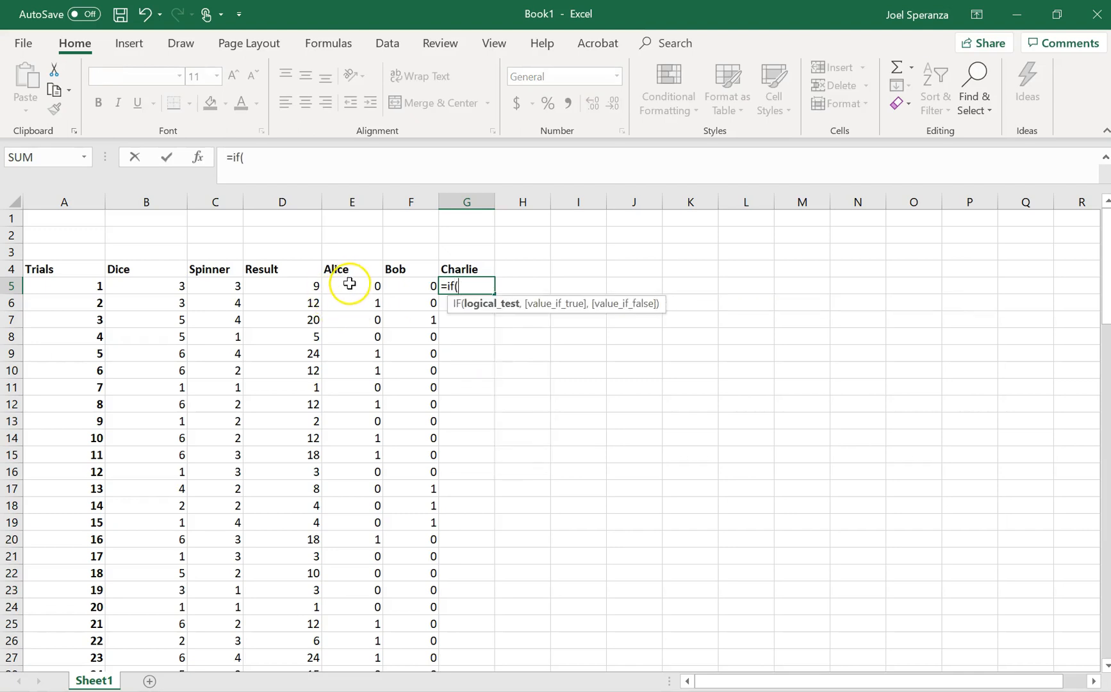
type("and(")
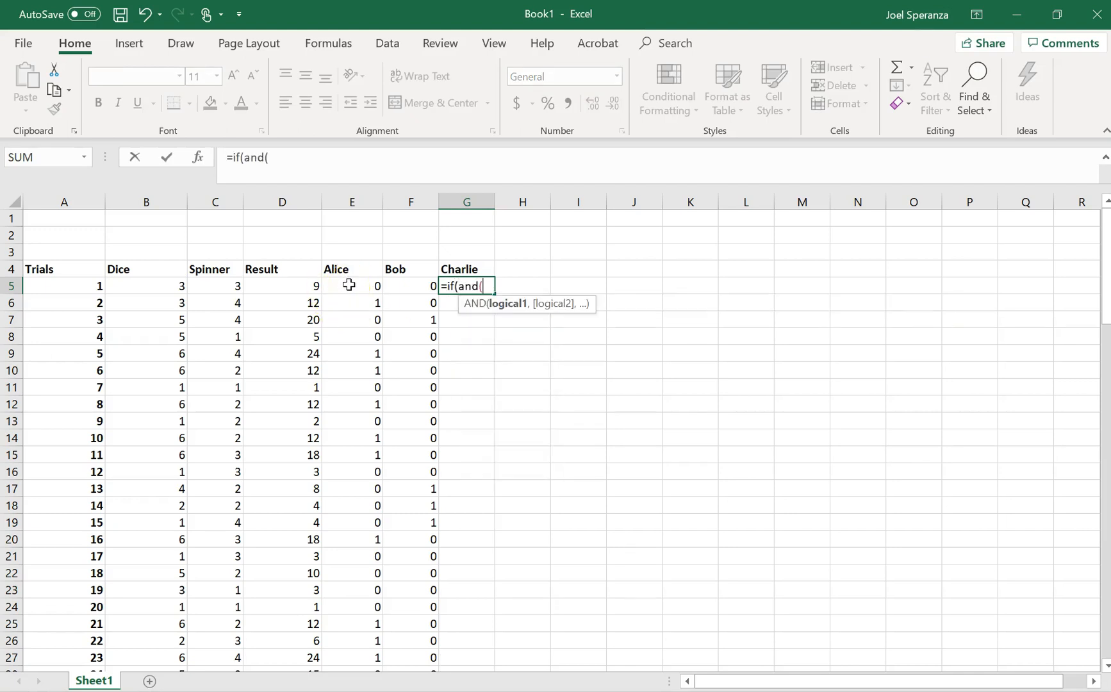
left_click(352, 286)
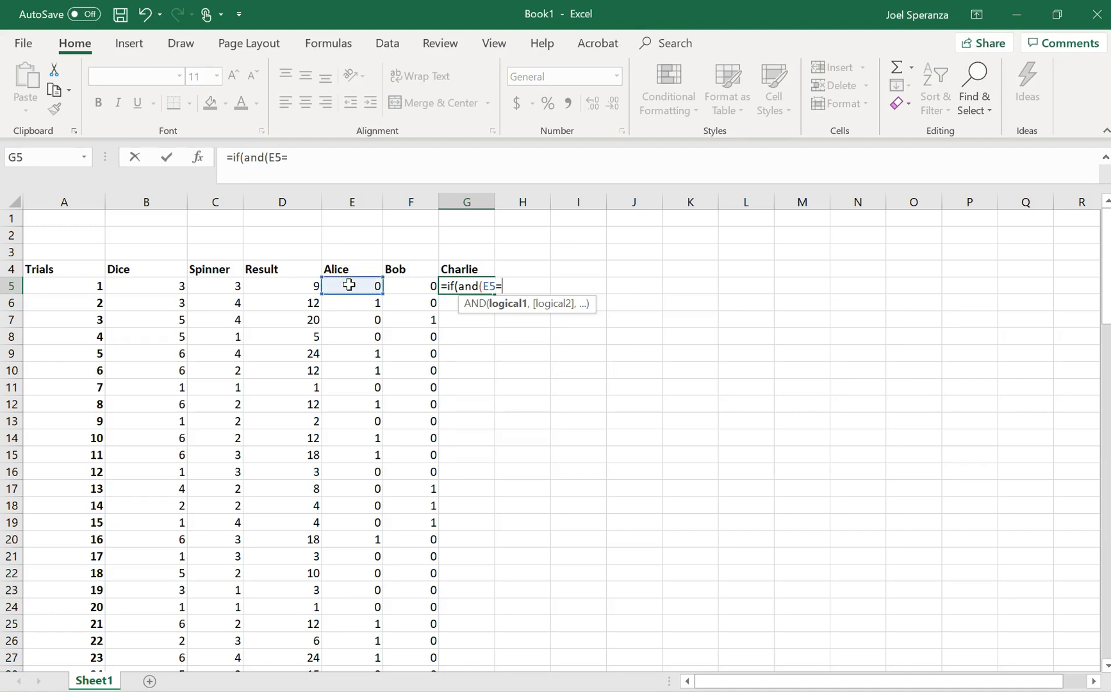
type("0,")
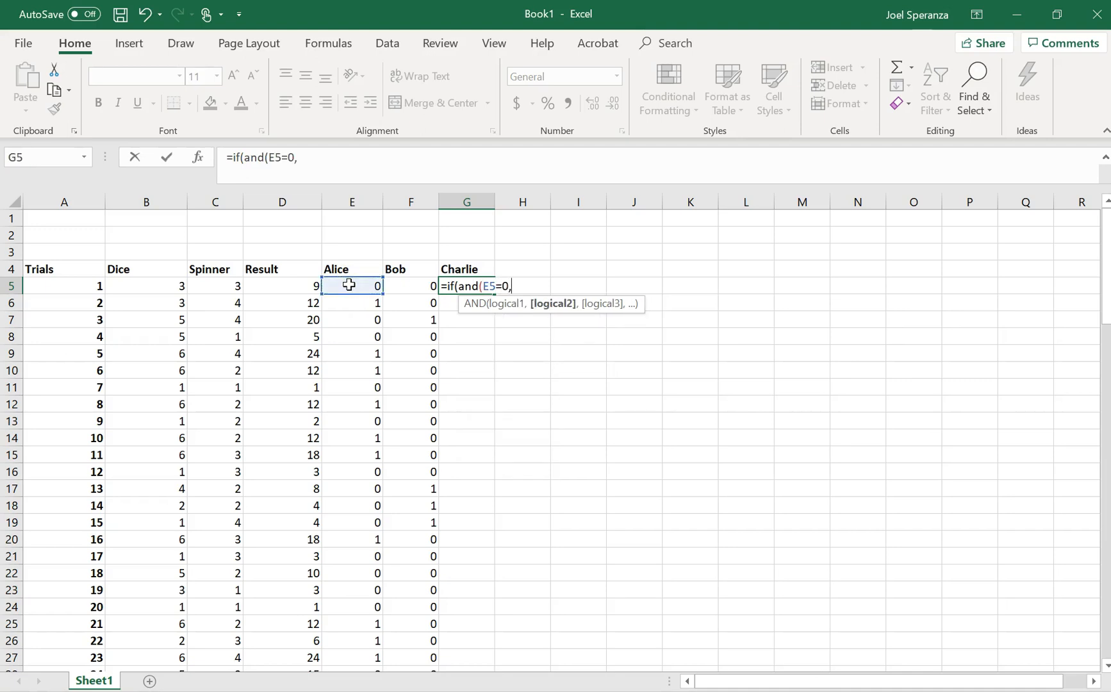
left_click(410, 286)
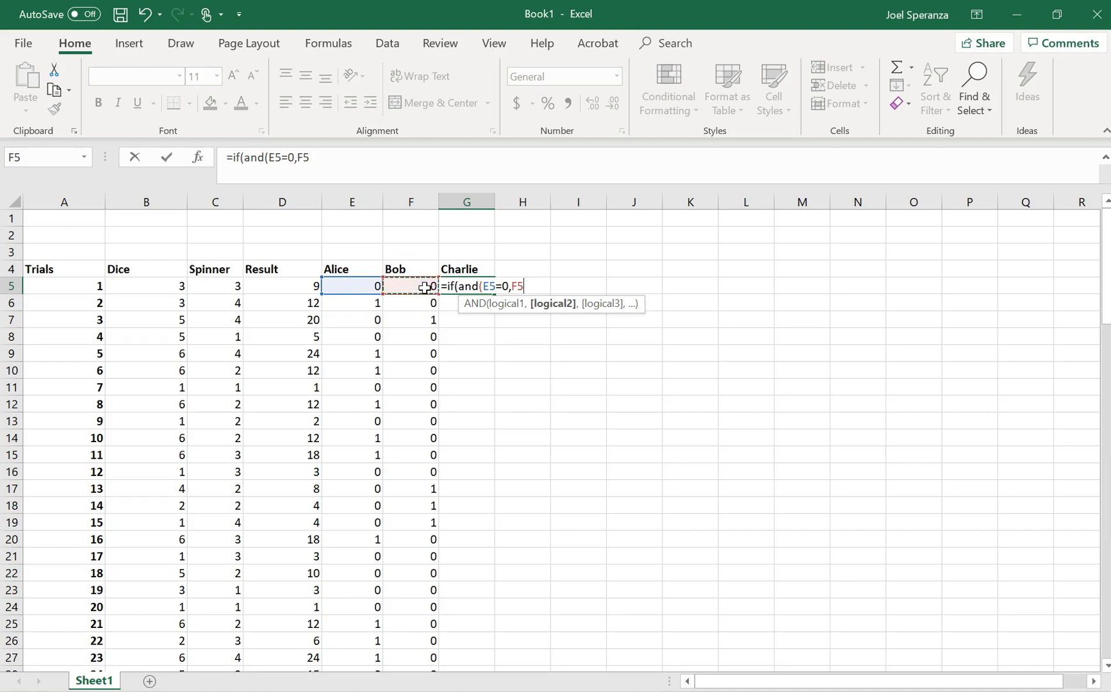
type("=0)")
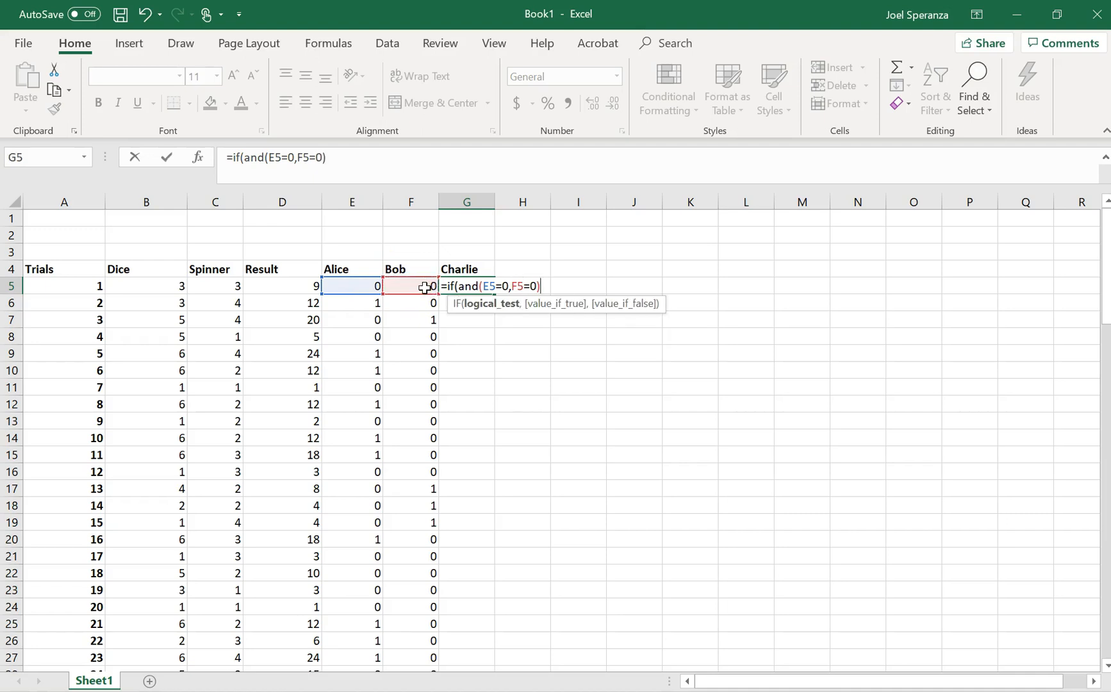
type(",")
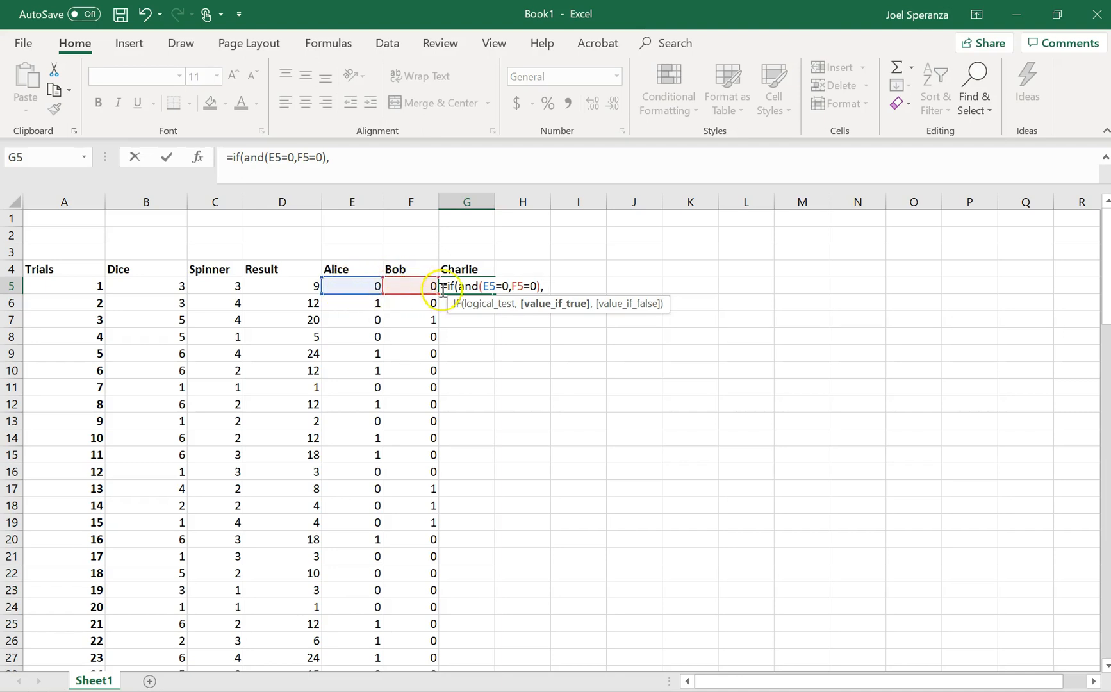
mouse_move(408, 285)
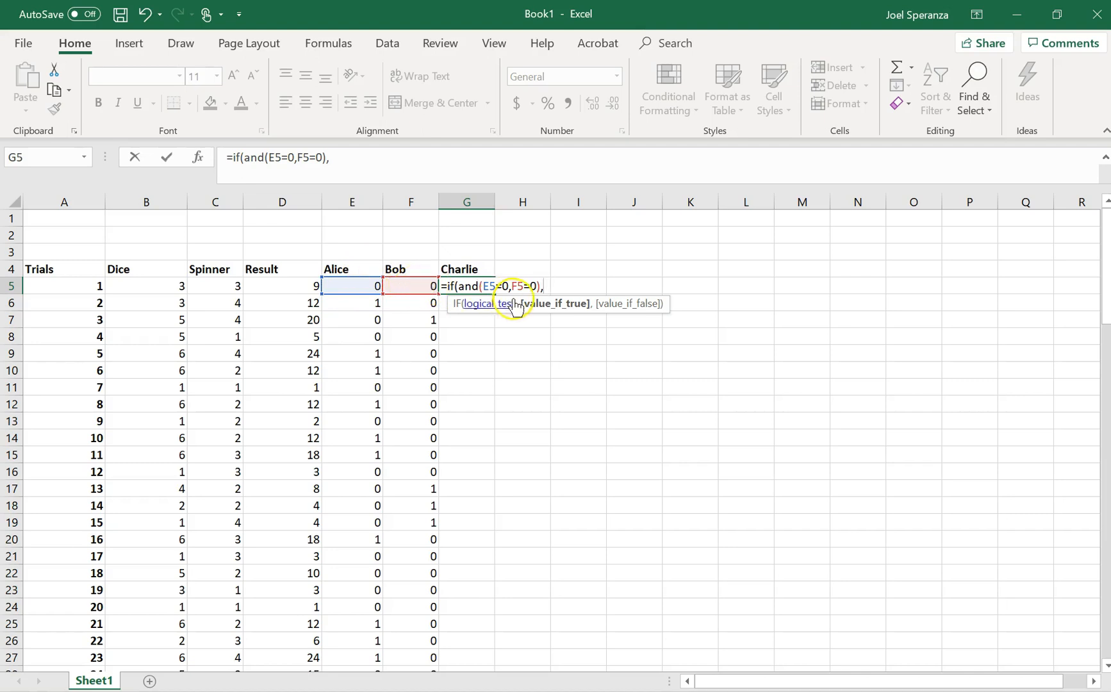
type("1,")
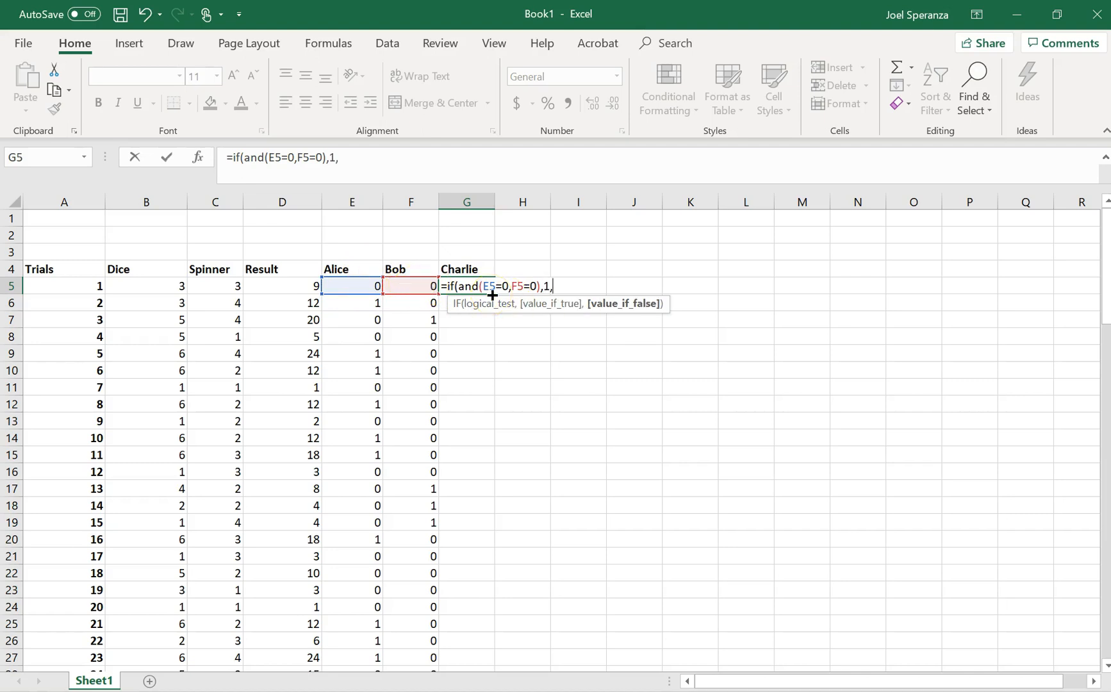
type("0")
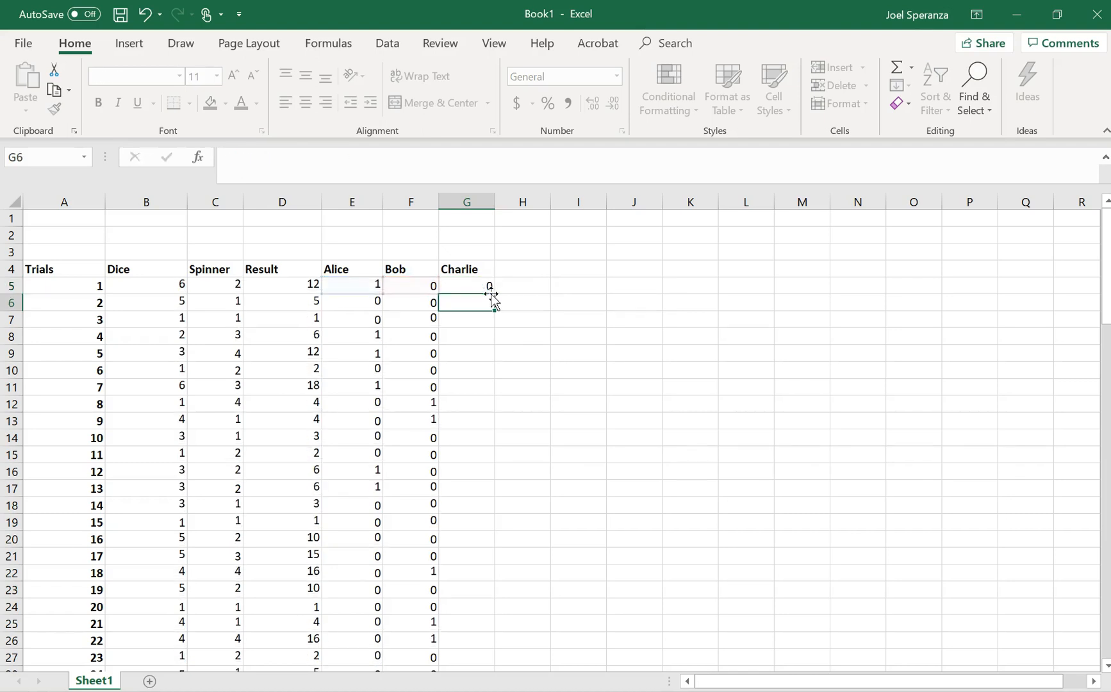
- Fill Charlie's win formula down column G for every trial
left_click(467, 286)
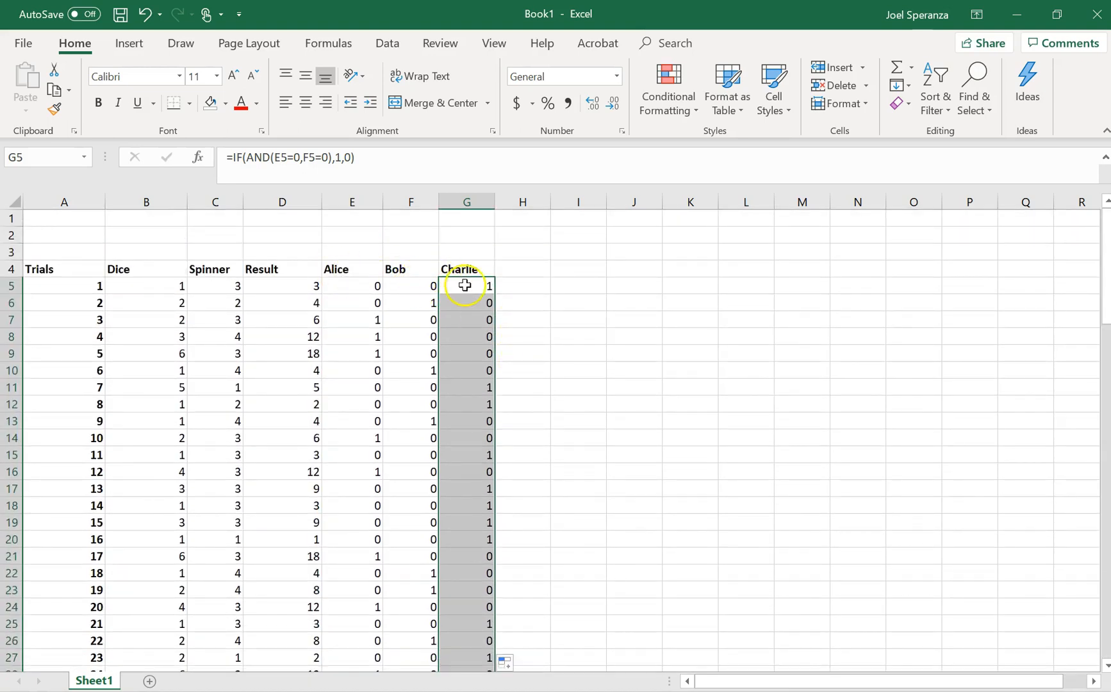
mouse_move(347, 304)
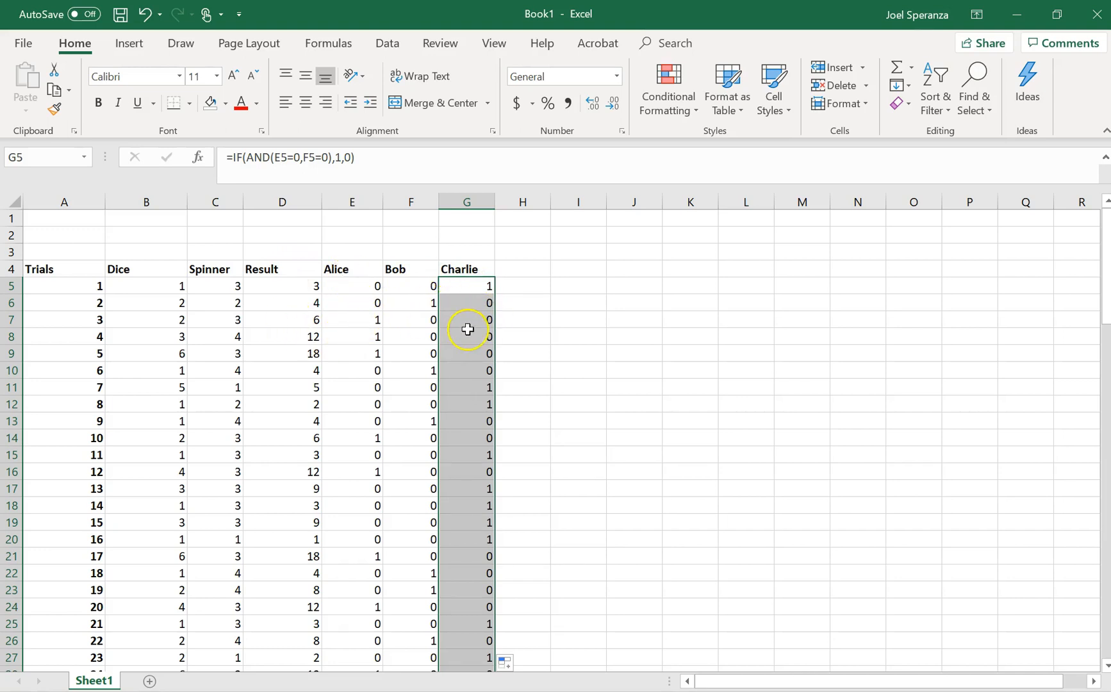
left_click(467, 337)
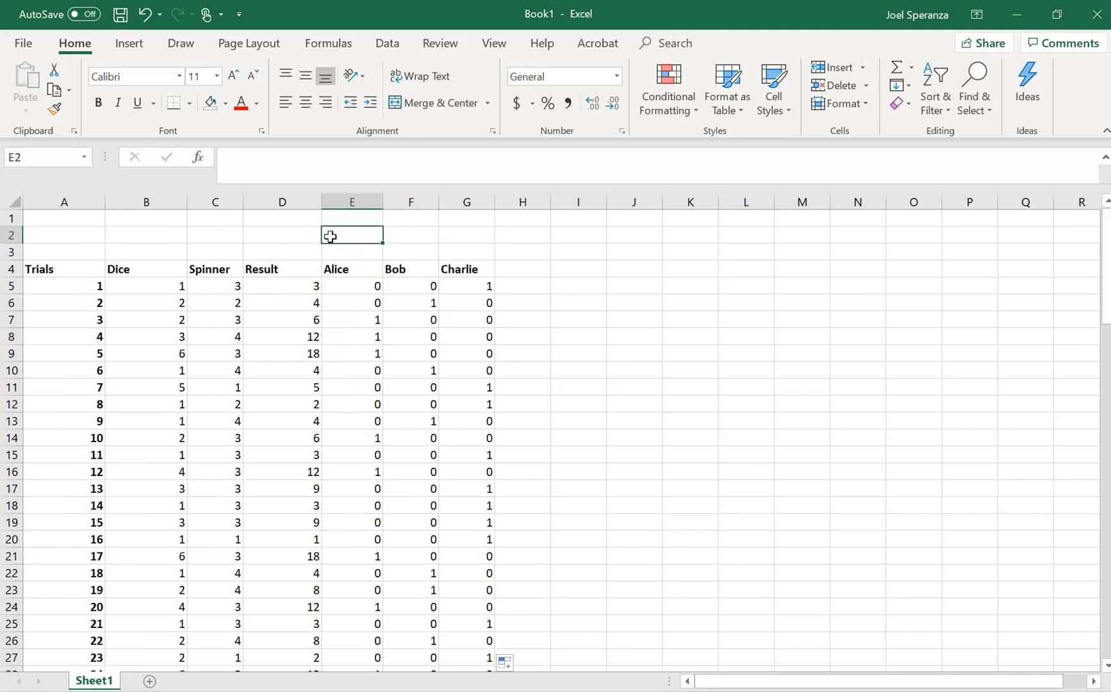
- Enter =SUM over Alice's whole win column in E2 and fill it across to Bob and Charlie
type("=sum(E5:E97")
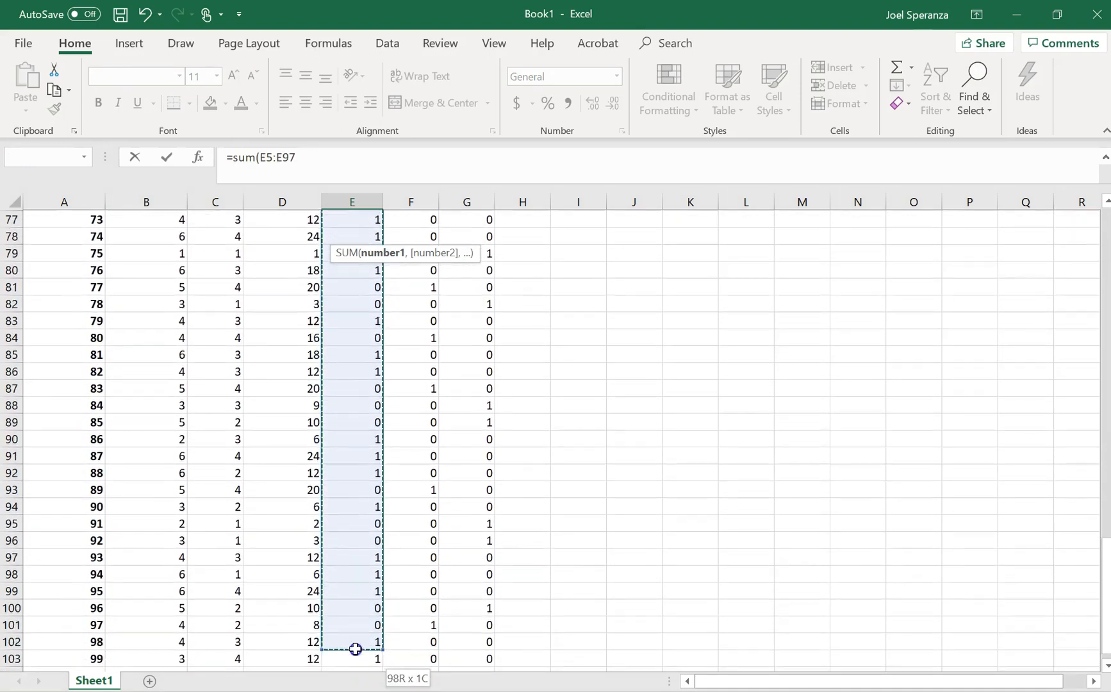
left_click_drag(354, 649, 357, 655)
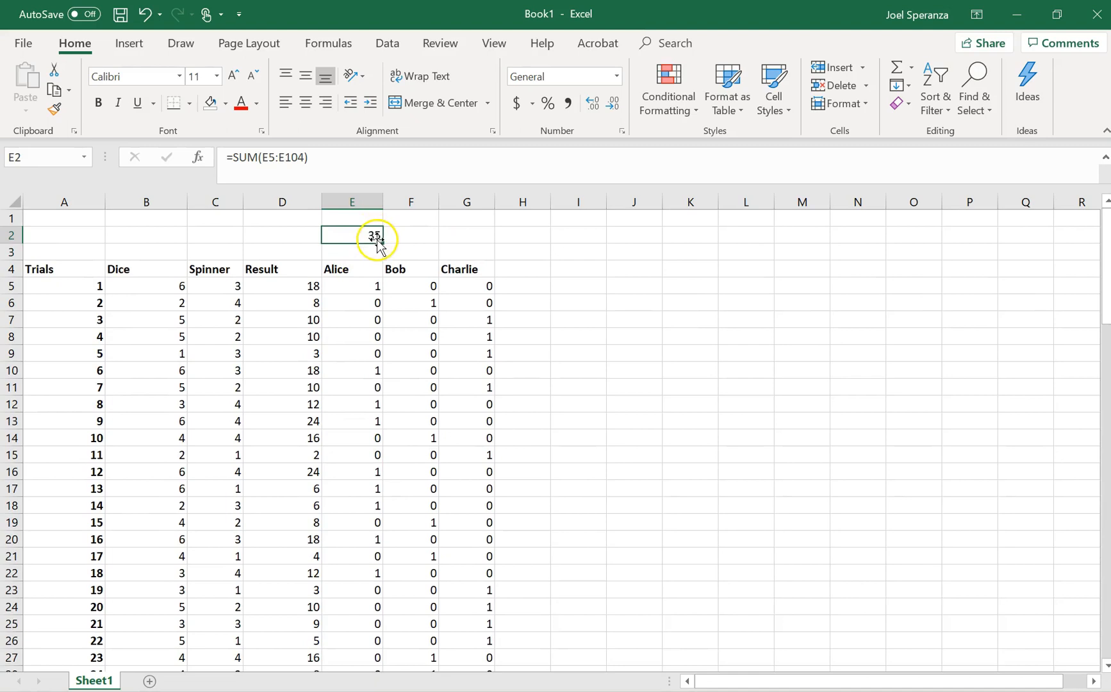
left_click_drag(374, 234, 479, 234)
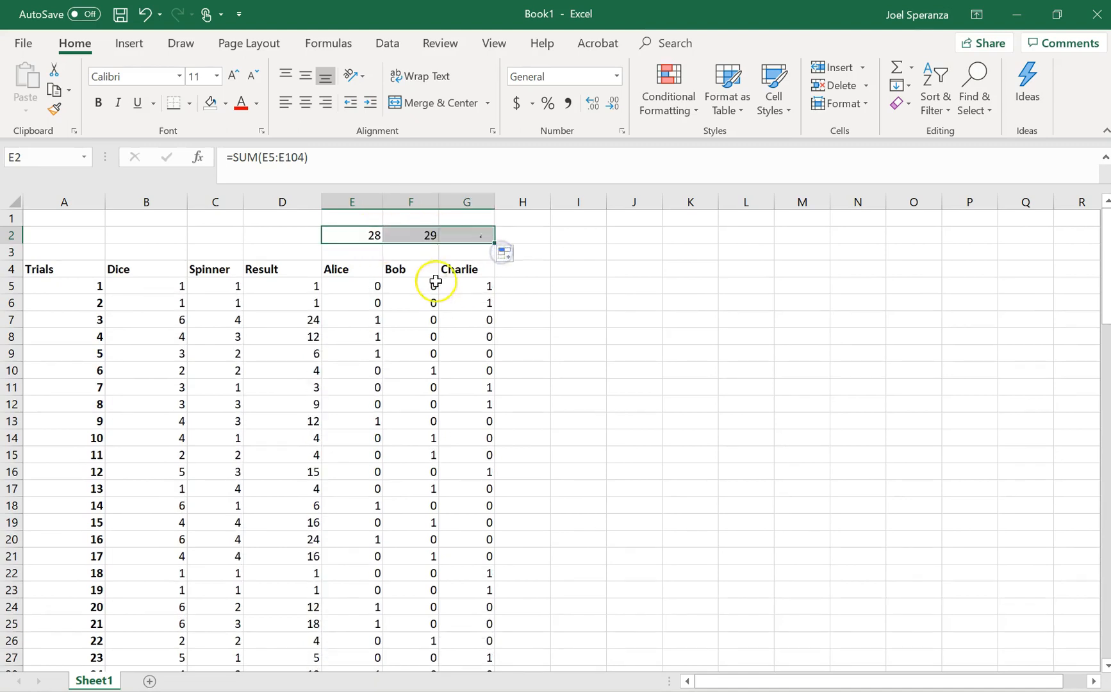
- Check Bob's and Charlie's win-total formulas, then return to Alice's total
left_click(410, 235)
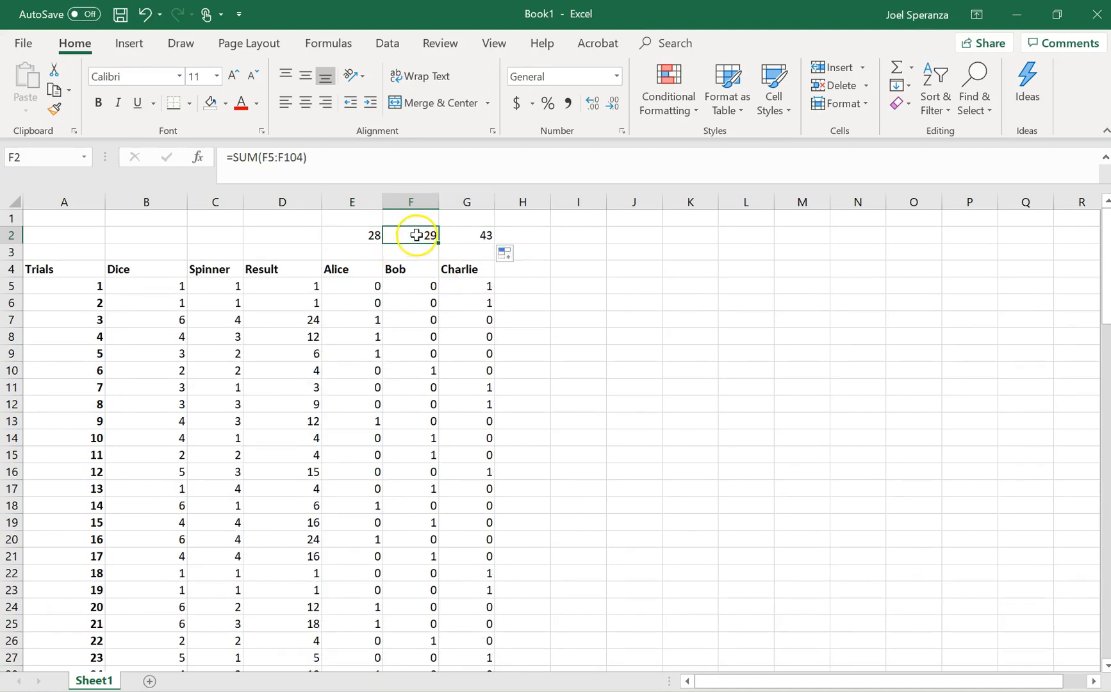
mouse_move(478, 236)
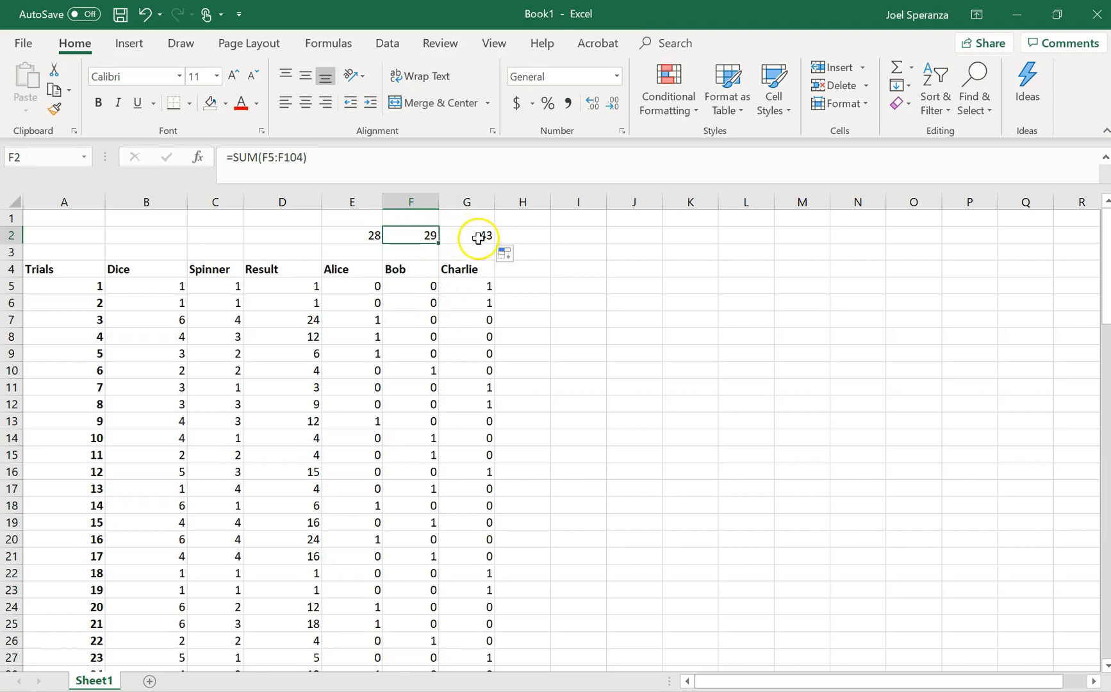
left_click(466, 235)
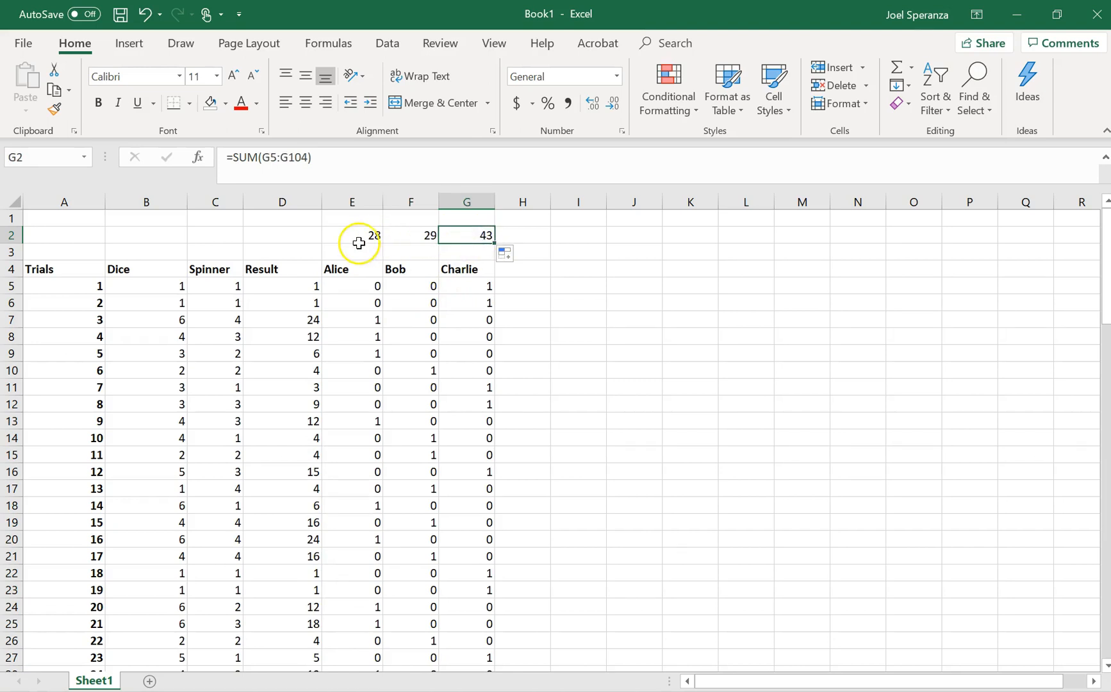
left_click(282, 234)
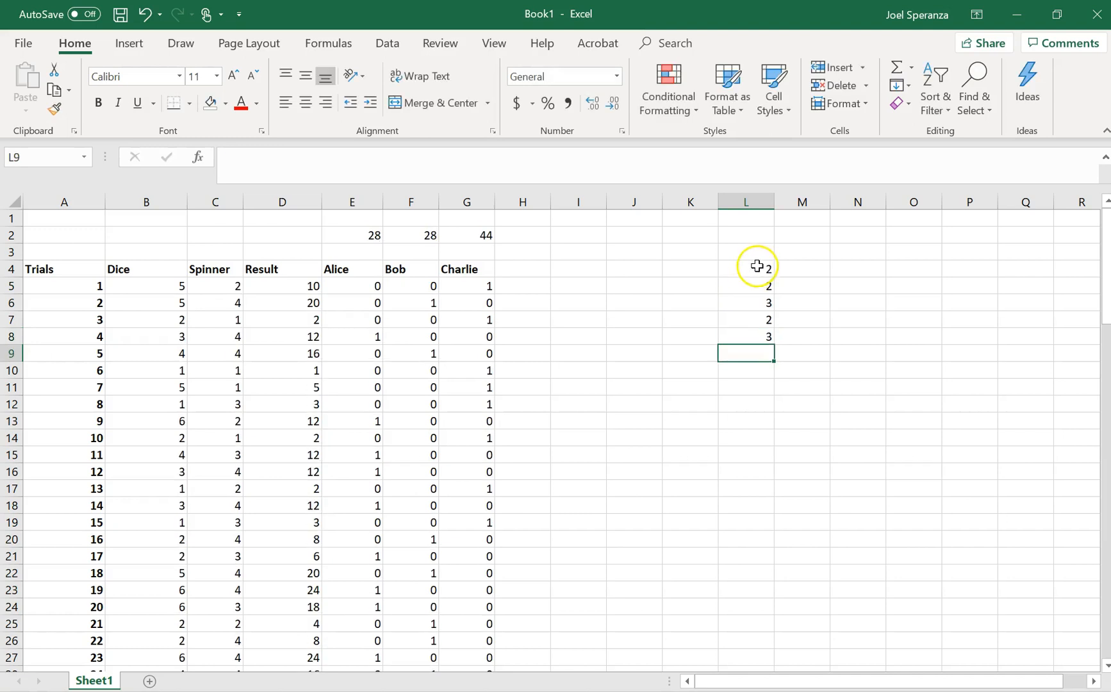
- Extend the column-L list of 2s and 3s while rerunning the random trials for new totals
left_click_drag(758, 268, 758, 346)
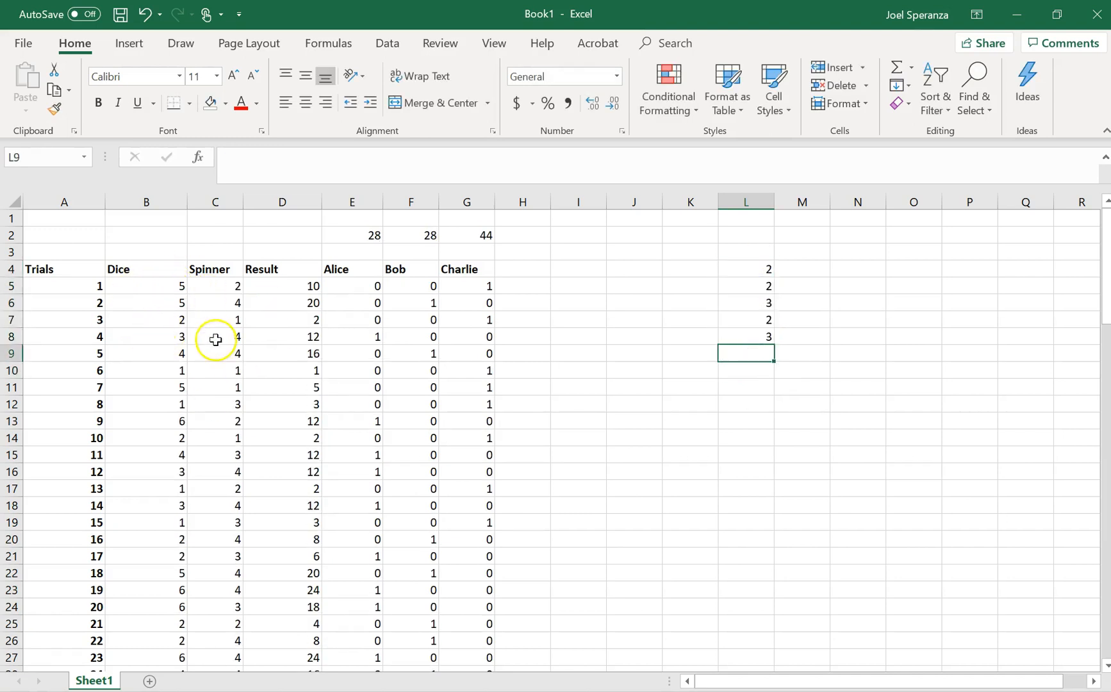
mouse_move(442, 246)
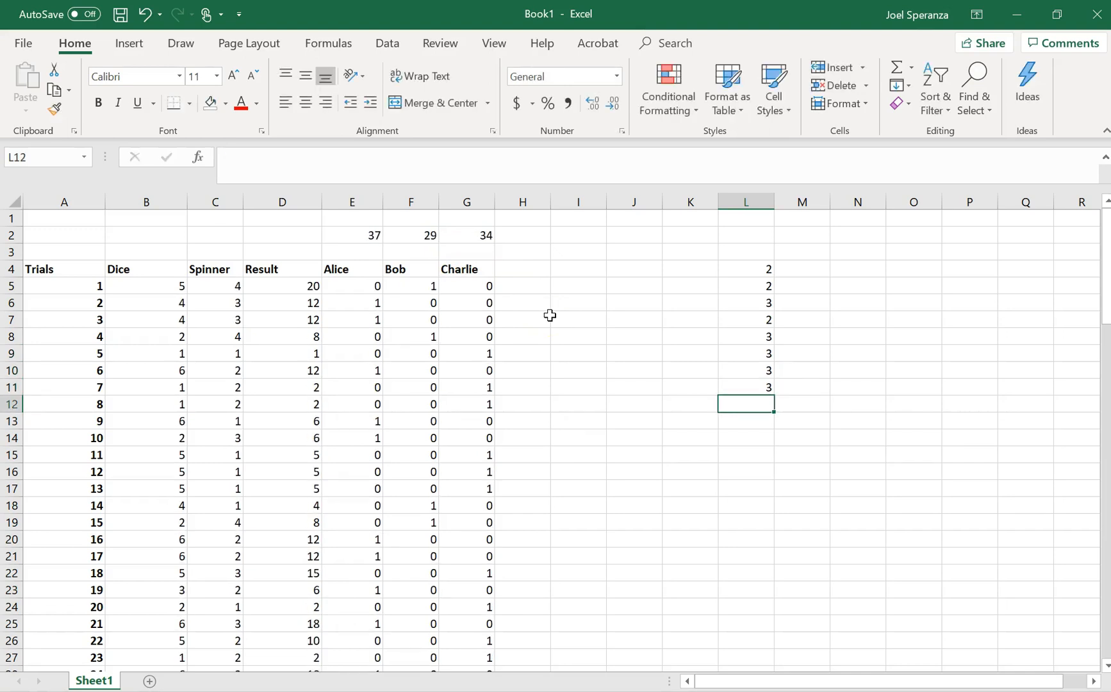
key("enter")
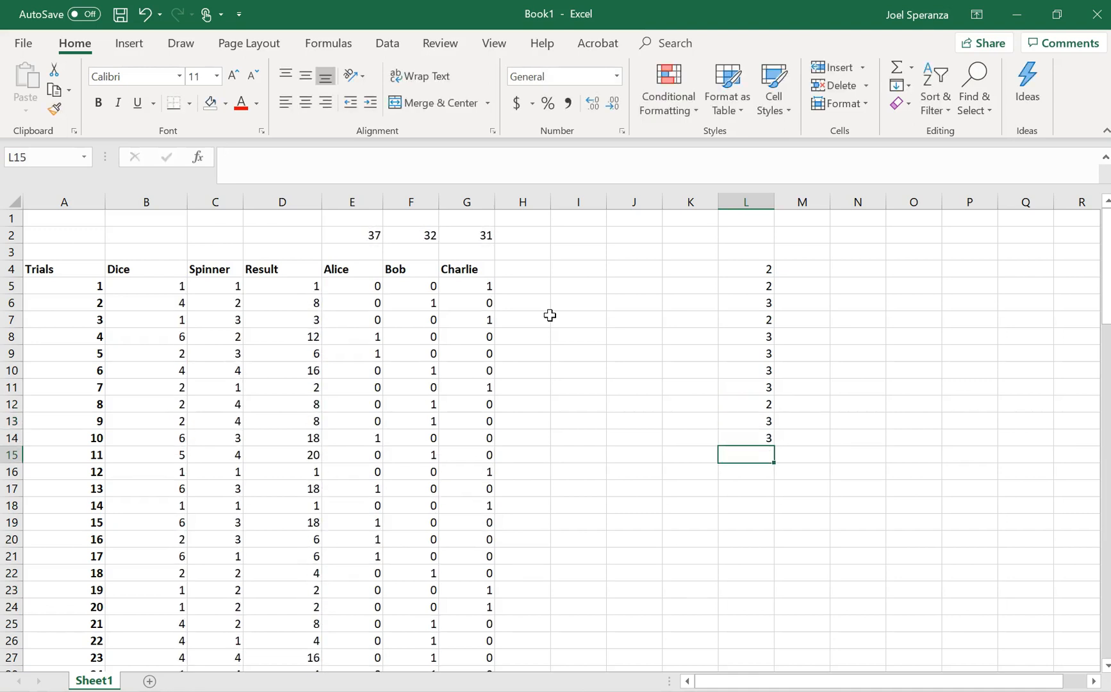
key("enter")
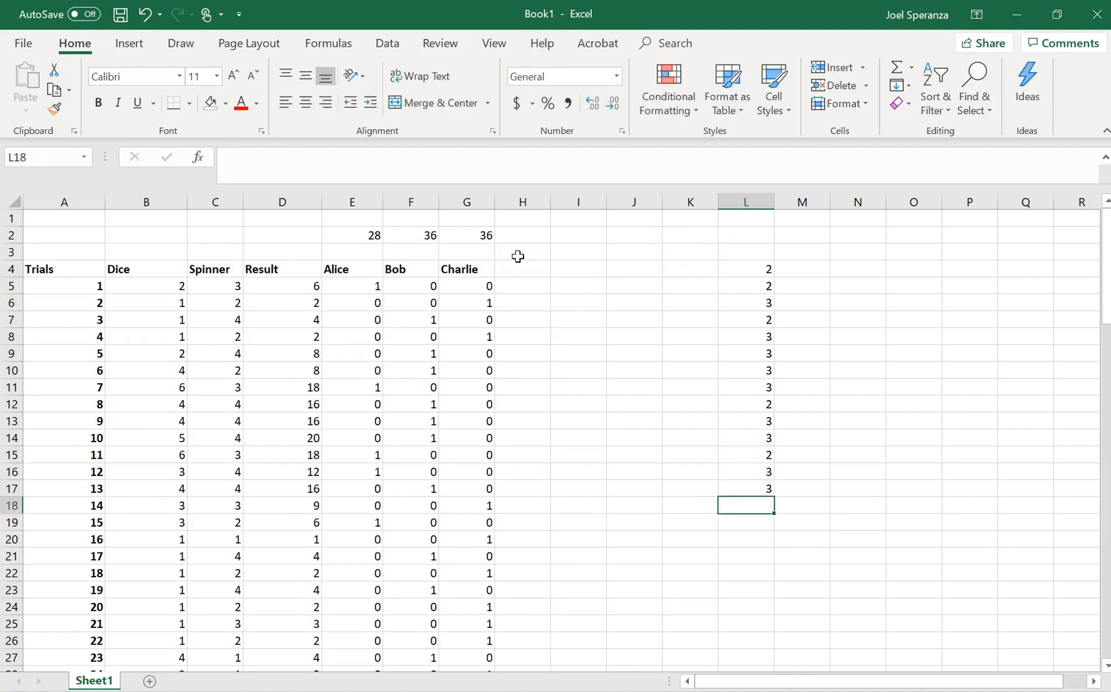
left_click_drag(746, 268, 746, 521)
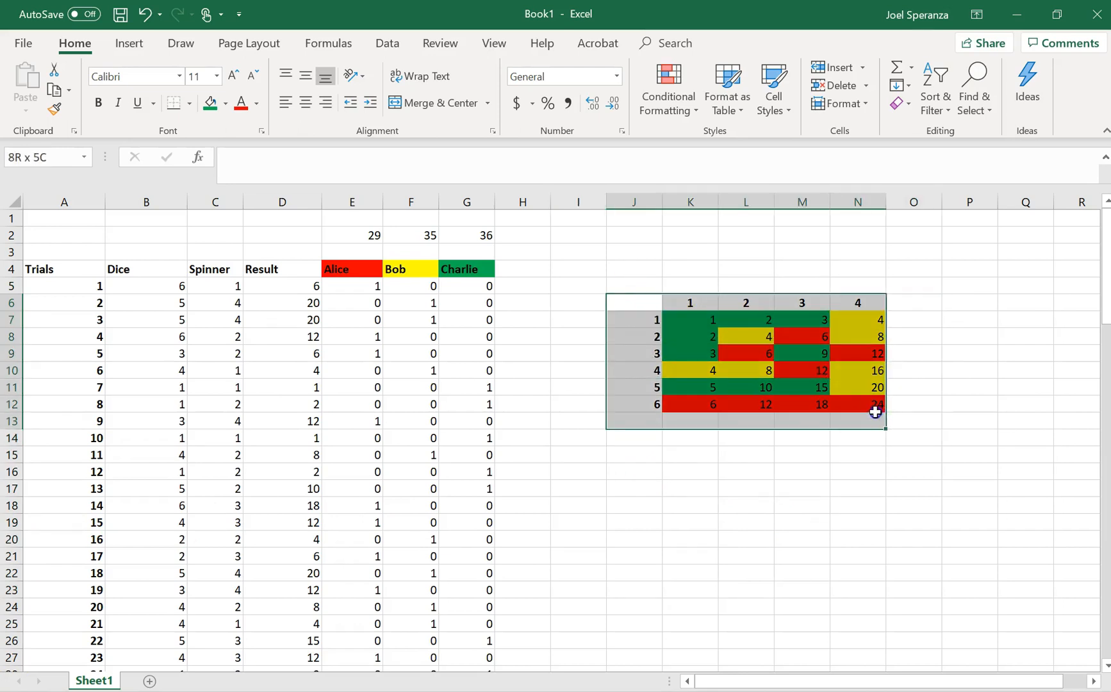
- Inspect product-grid cells confirming each multiplies its spinner column number by its dice row number
left_click(688, 338)
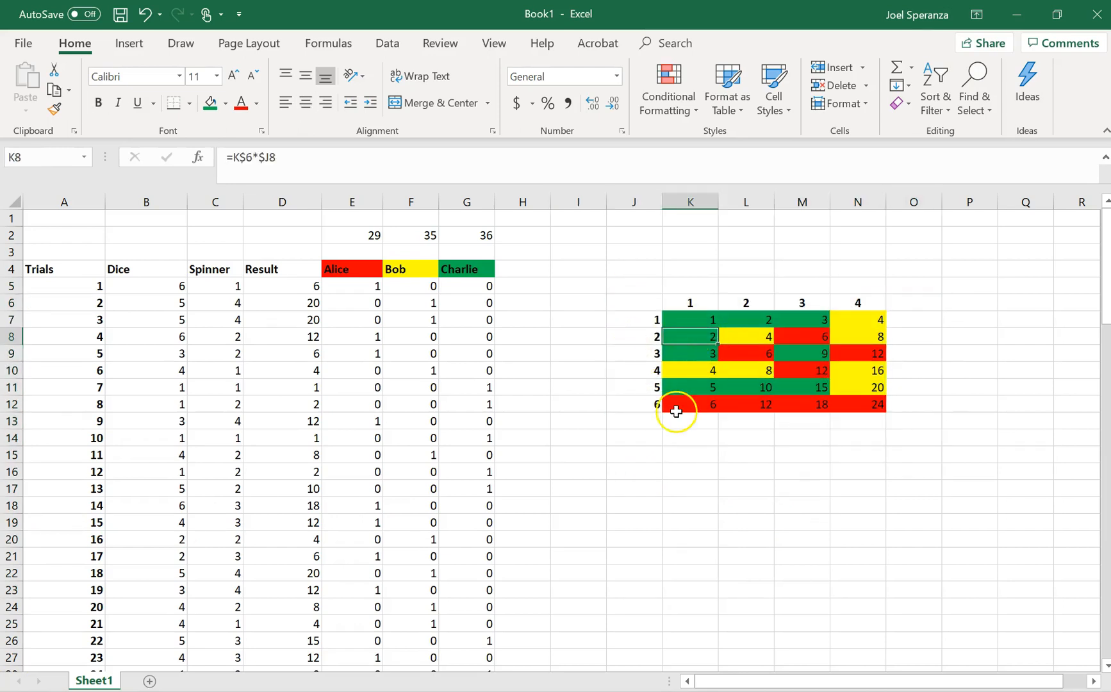
left_click(691, 405)
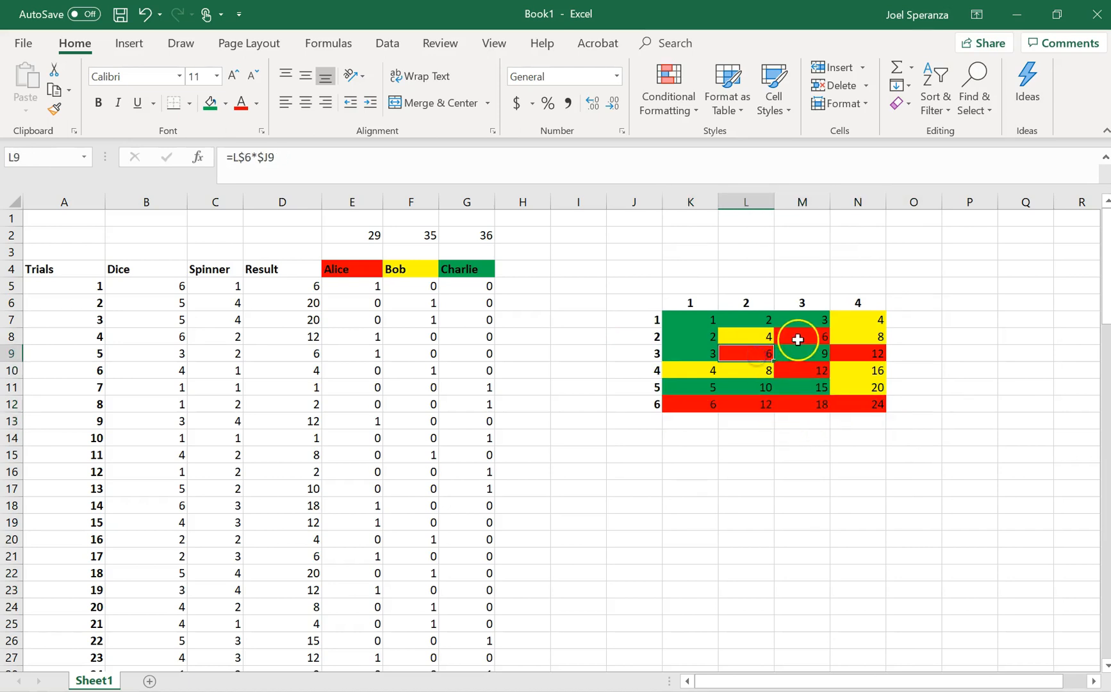
left_click(857, 354)
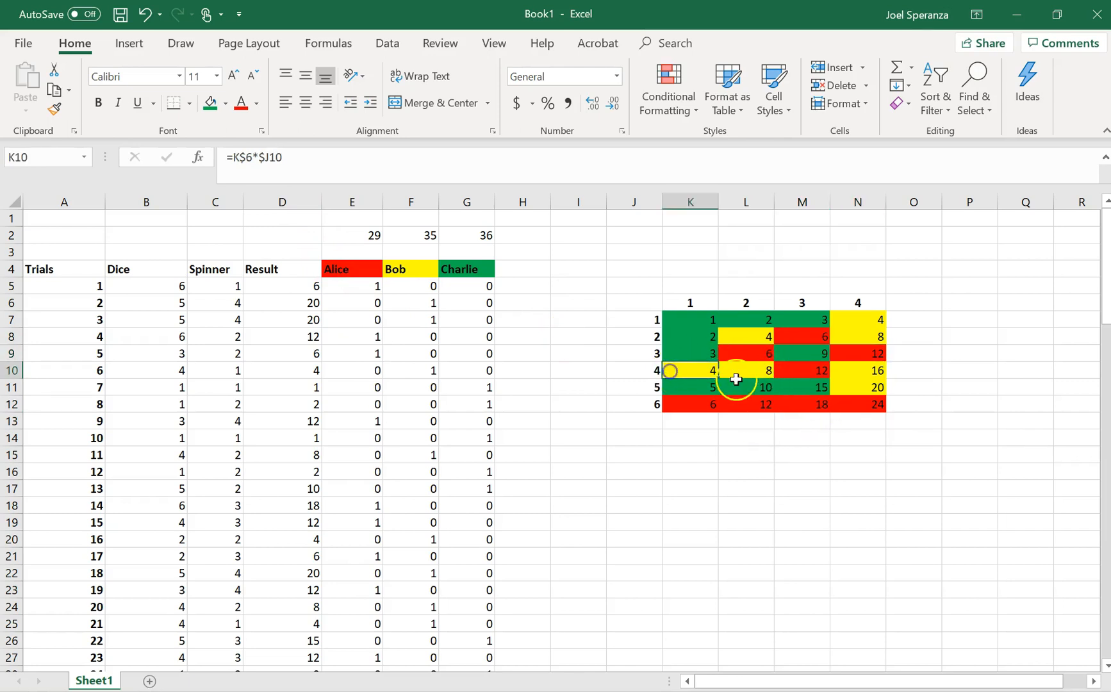
left_click(765, 336)
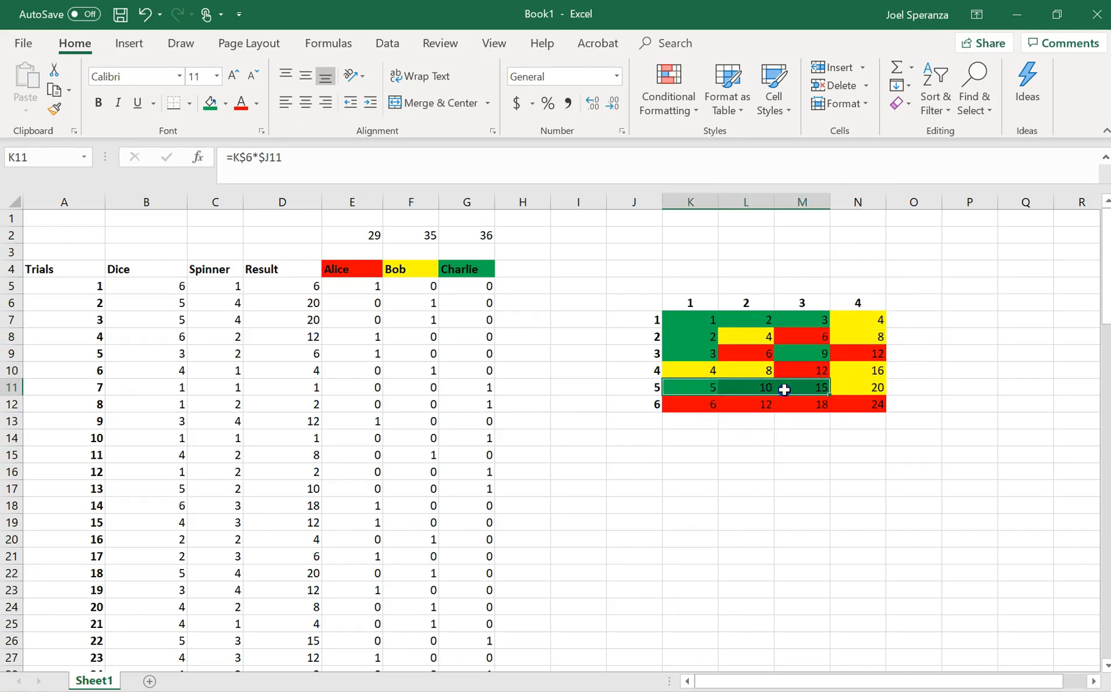
left_click(801, 353)
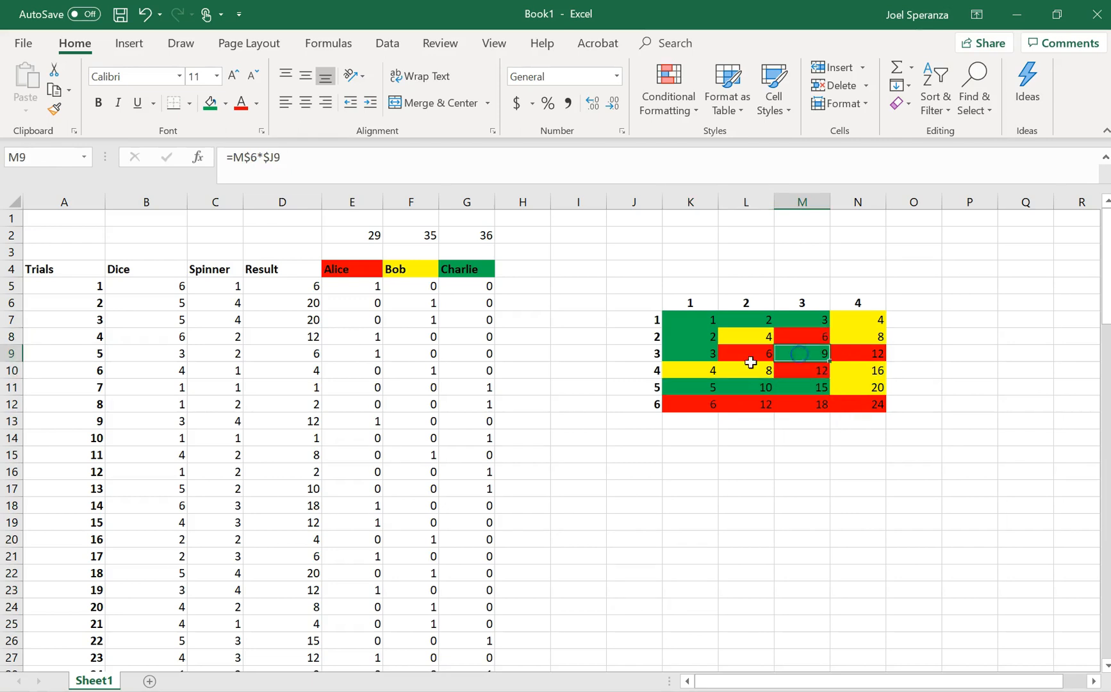
left_click(745, 320)
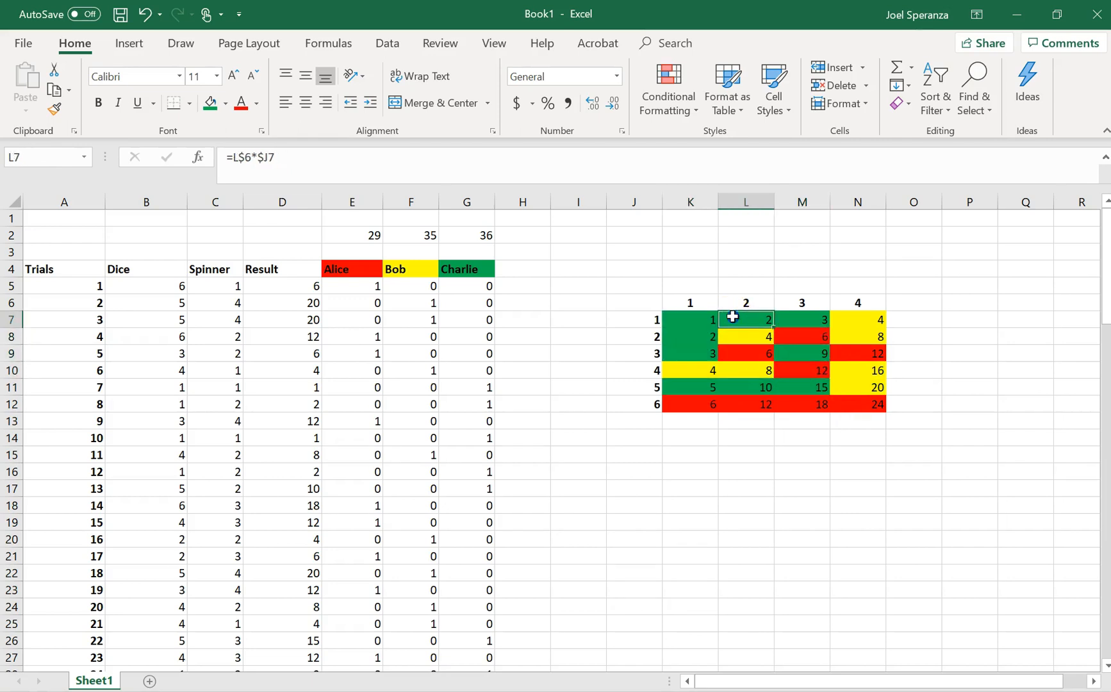
left_click(801, 320)
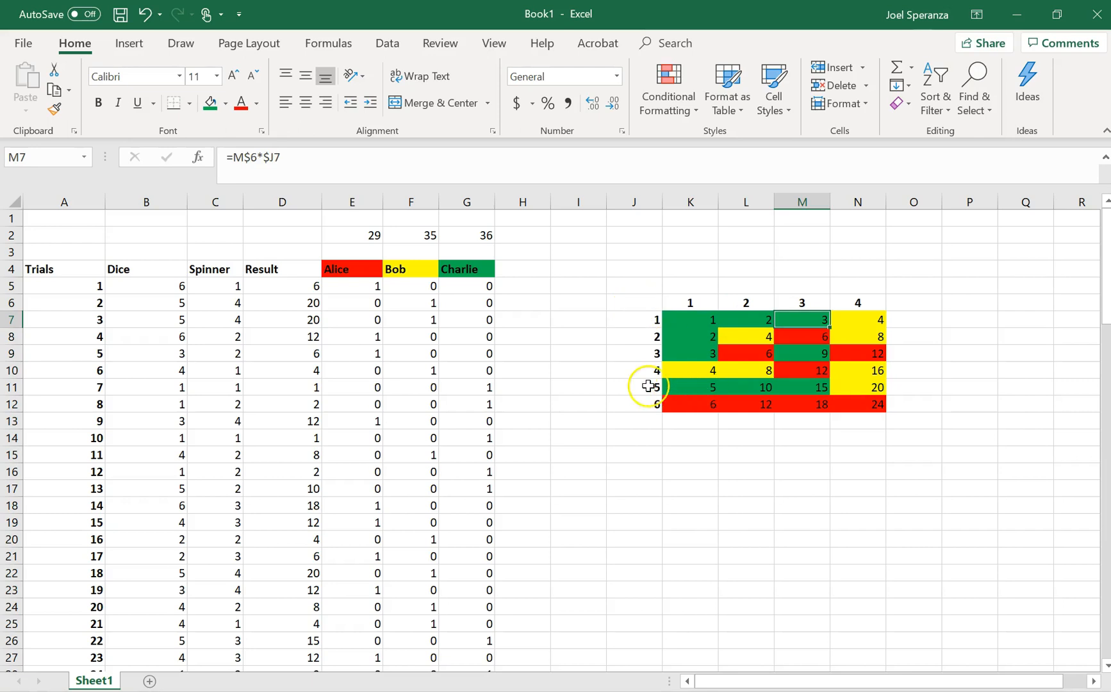
mouse_move(371, 283)
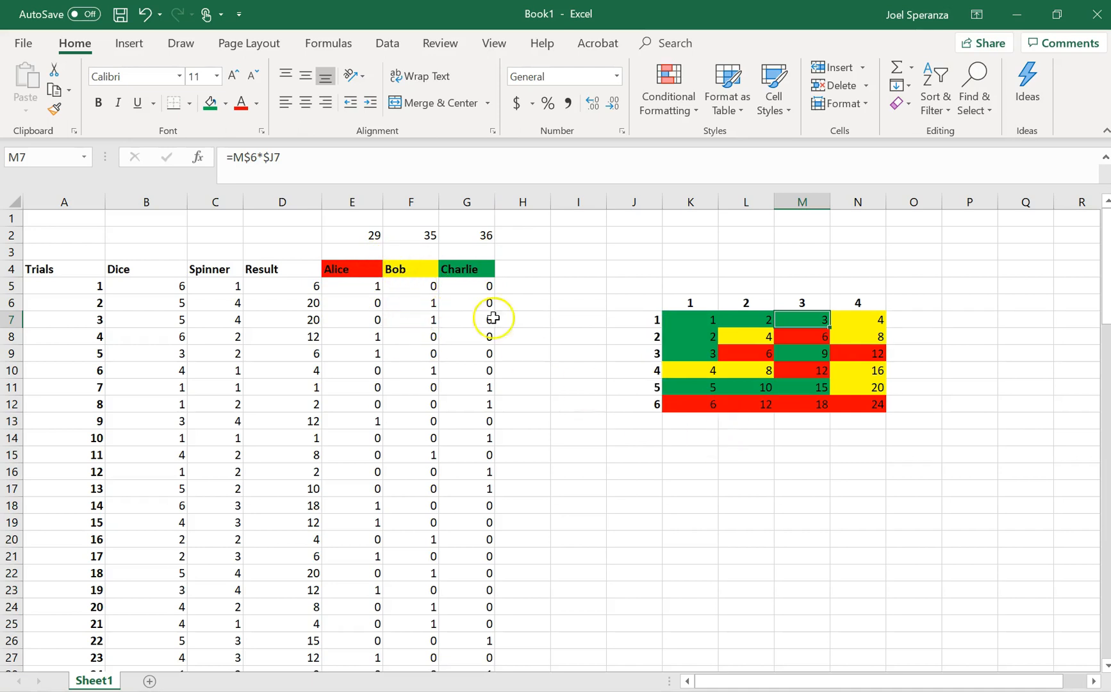
mouse_move(558, 266)
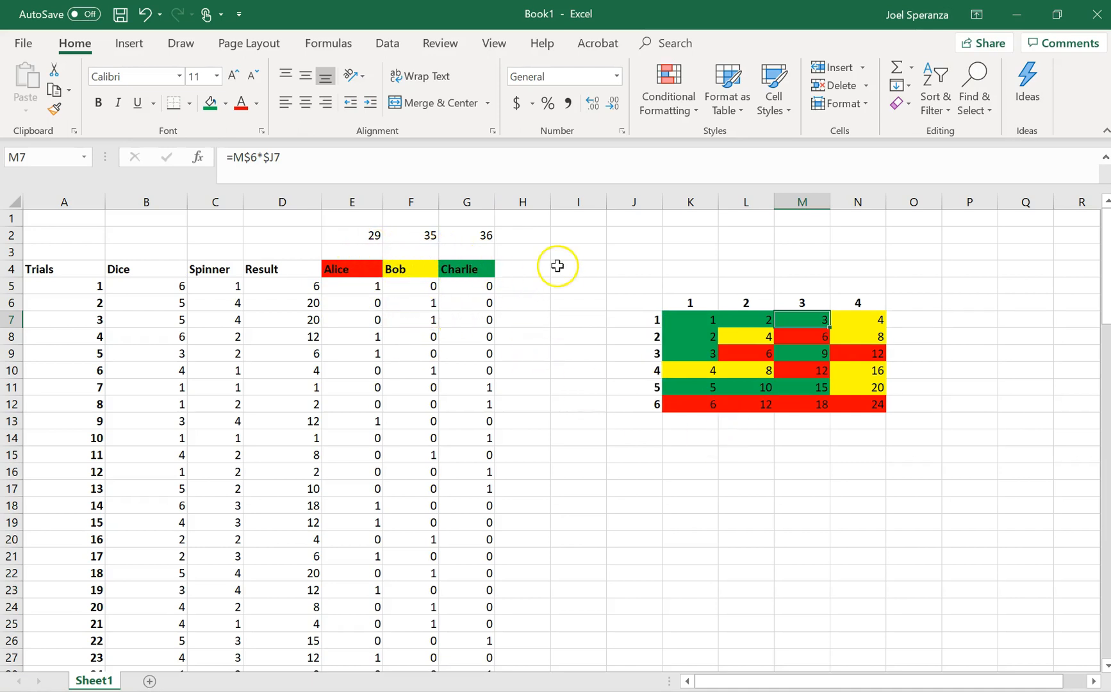
mouse_move(468, 229)
type("3")
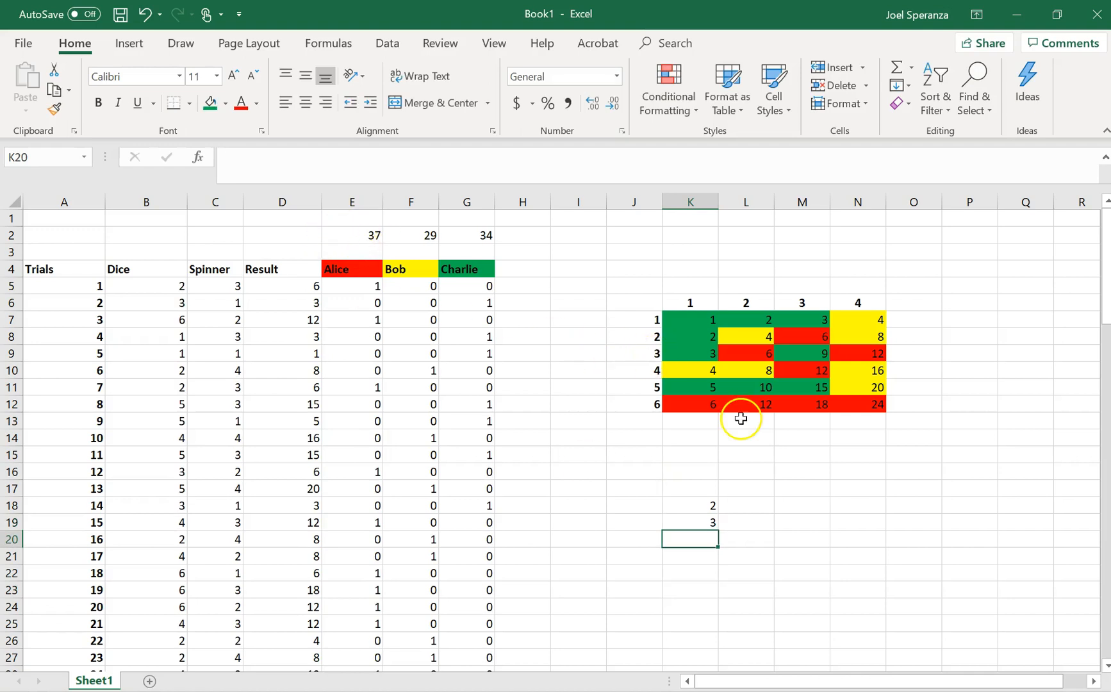
mouse_move(581, 492)
type("2")
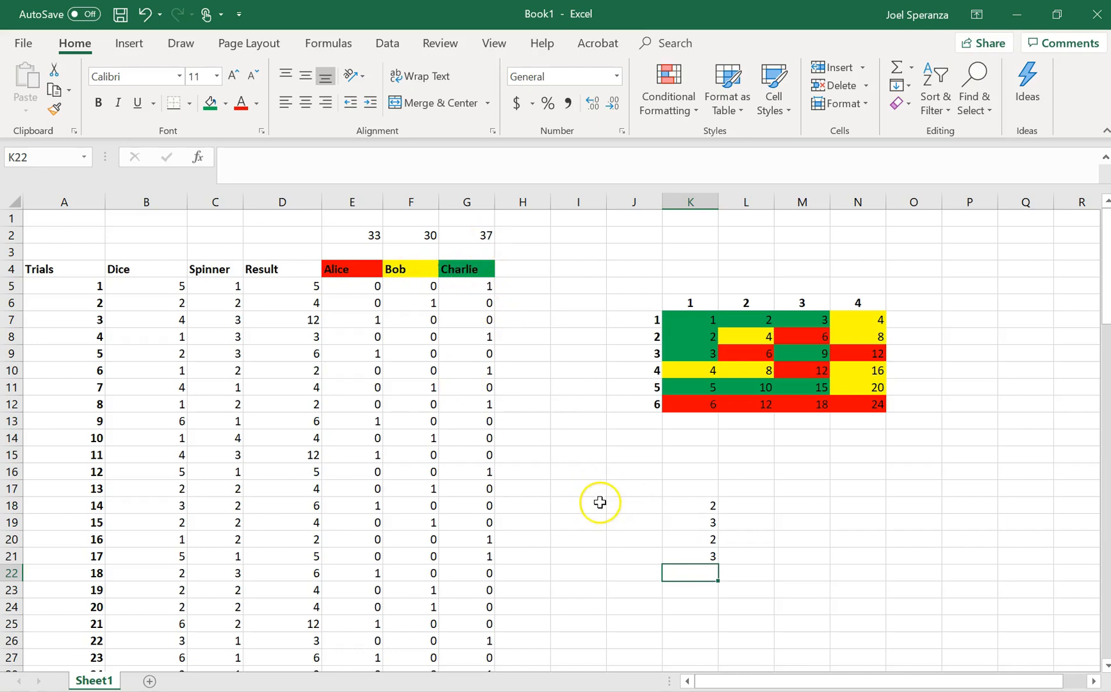
mouse_move(678, 456)
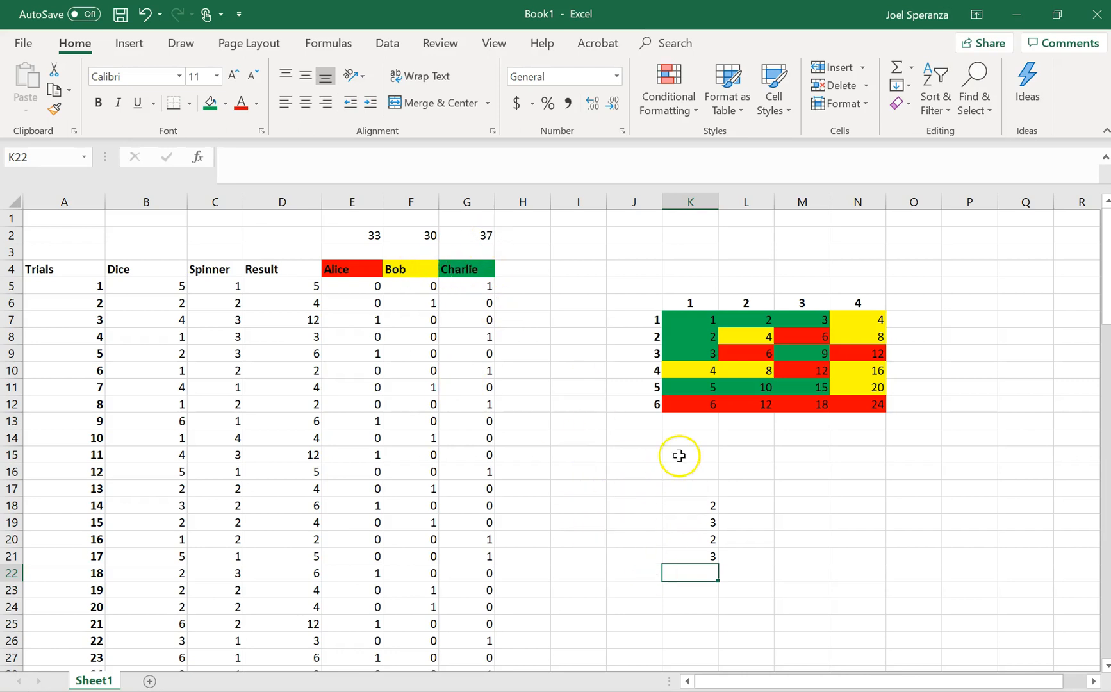
mouse_move(637, 298)
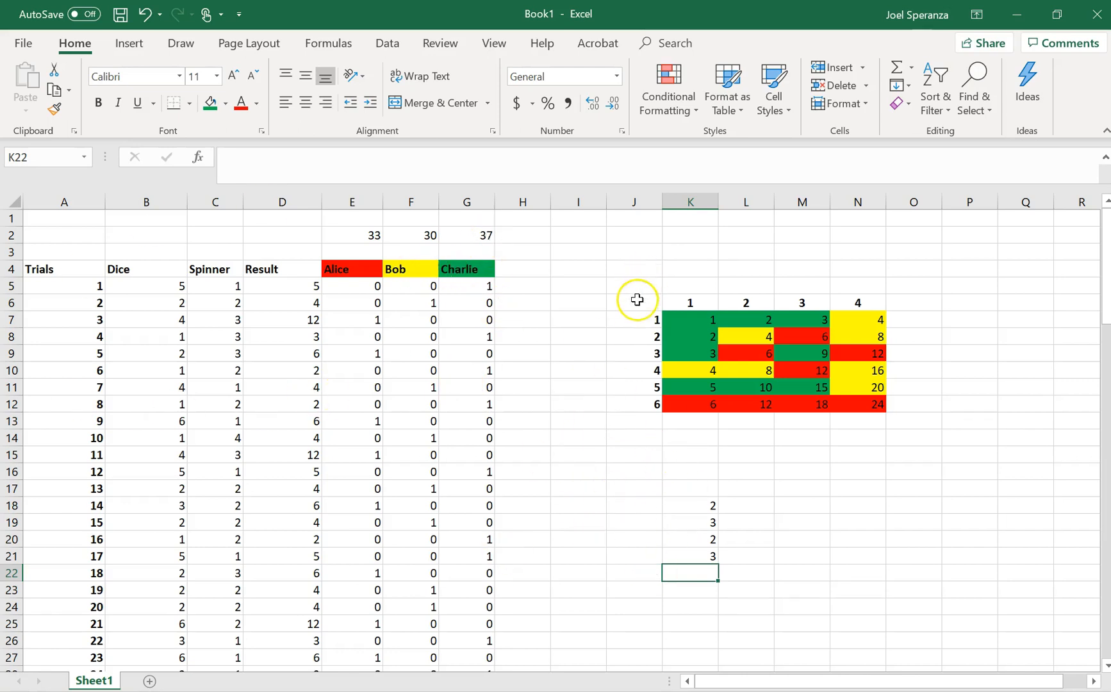
- Select the whole colour-coded dice × spinner outcome table J6:O13
left_click_drag(635, 299, 863, 417)
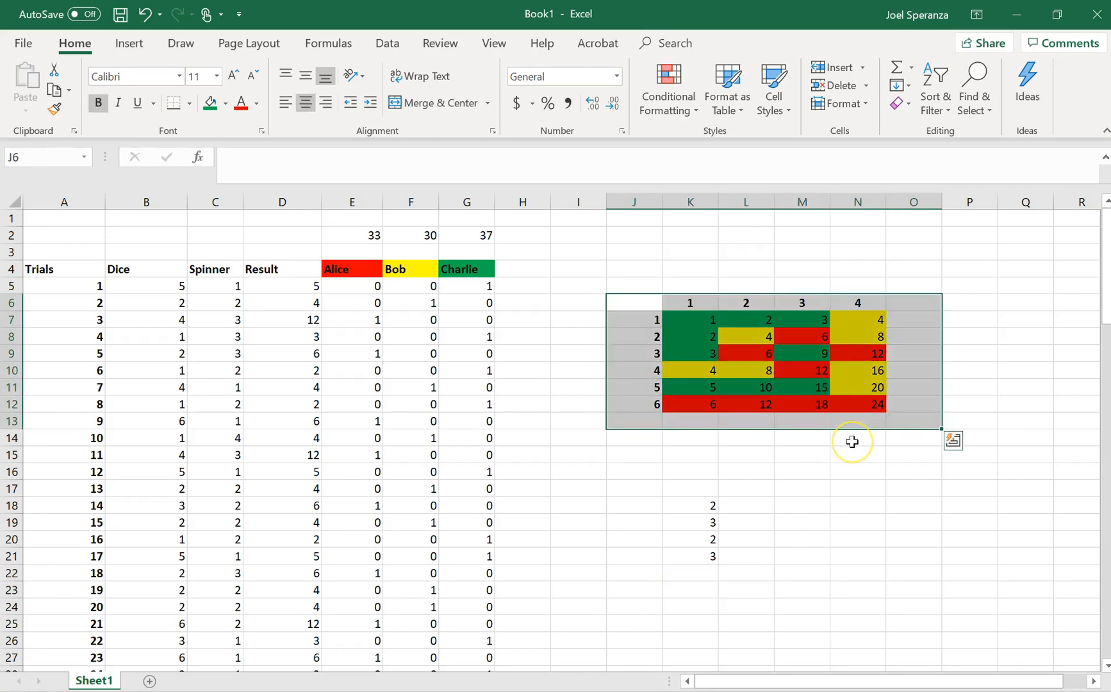
mouse_move(580, 368)
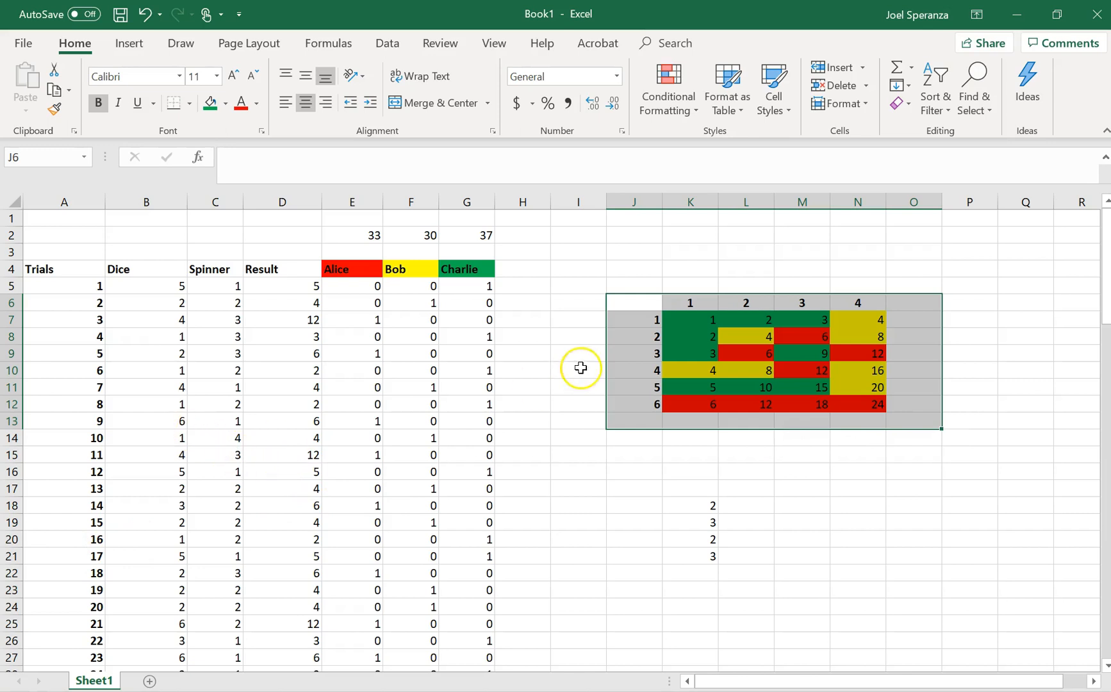